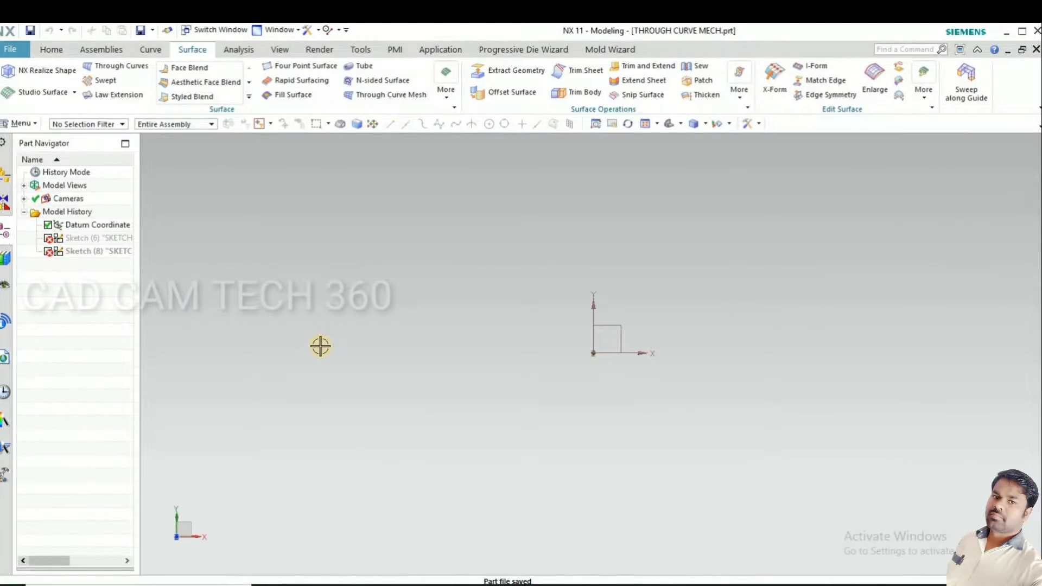
pyautogui.moveTo(415, 348)
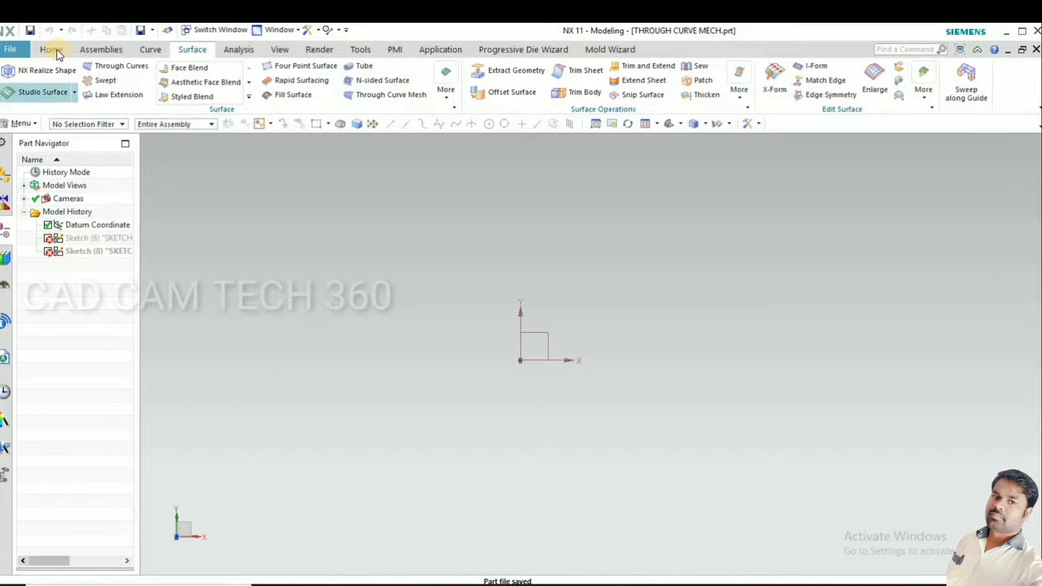
# Switch the ribbon to the Home tab to show the general modelling commands
pyautogui.click(50, 49)
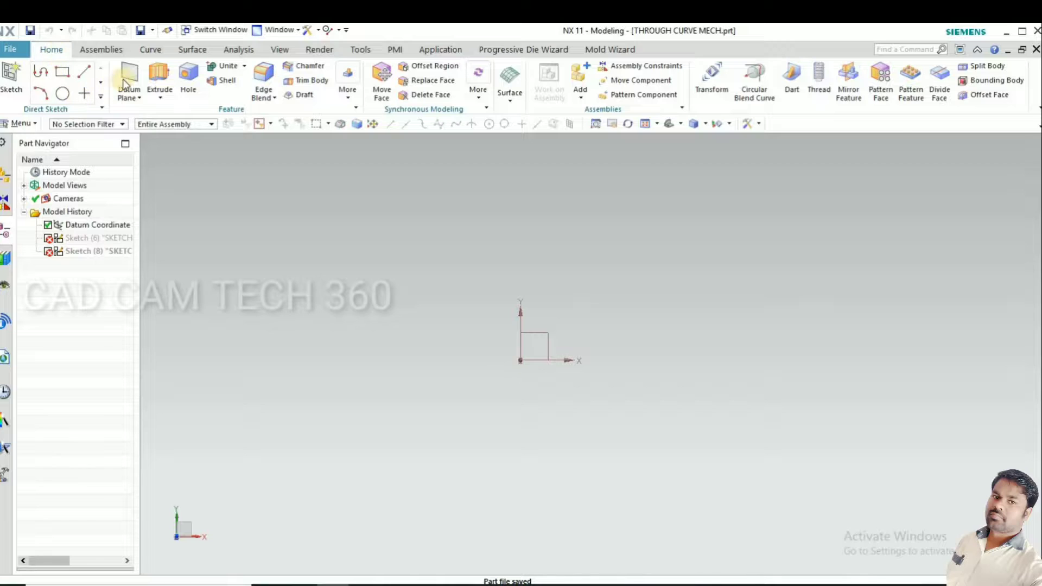
# Create two datum planes offset 50 mm apart from the XY plane, with the direction reversed
pyautogui.click(127, 74)
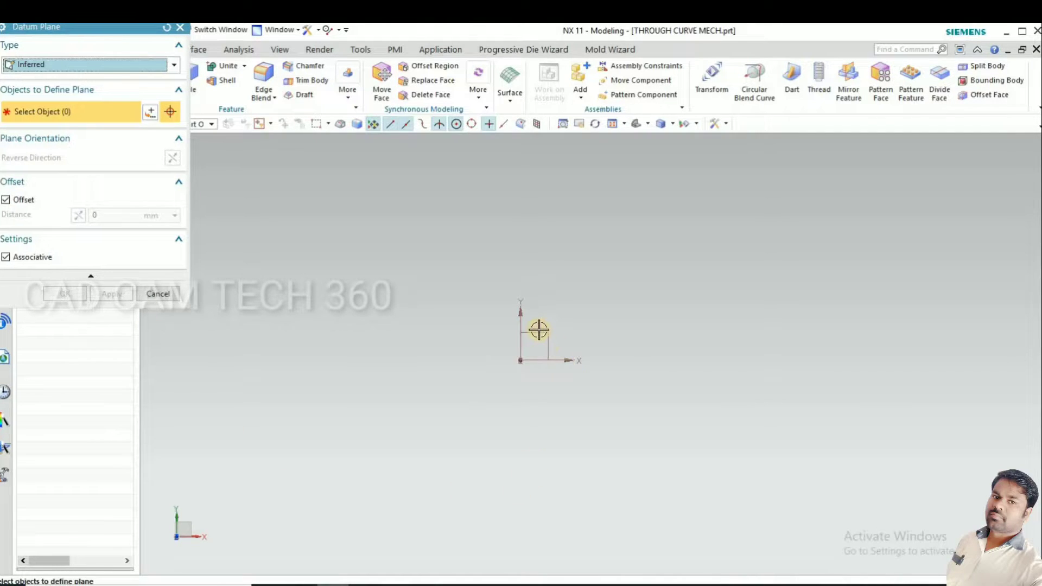
pyautogui.moveTo(536, 349)
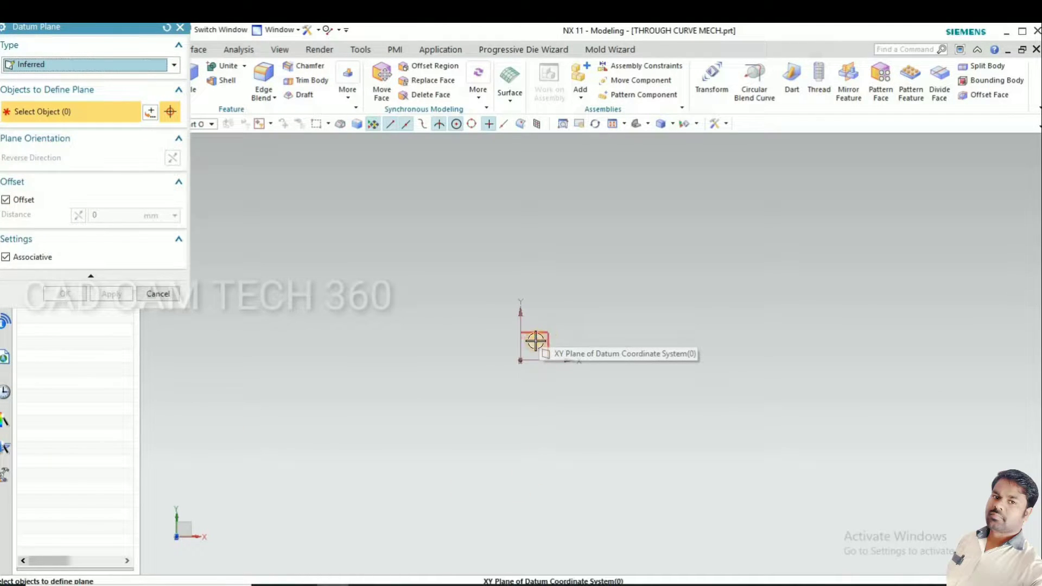
pyautogui.click(534, 346)
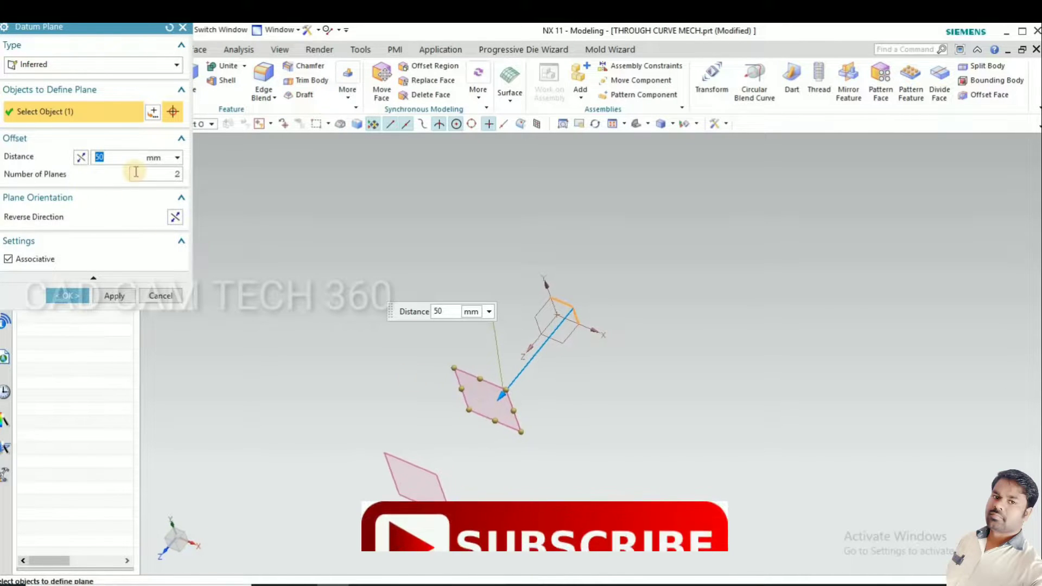
pyautogui.moveTo(175, 218)
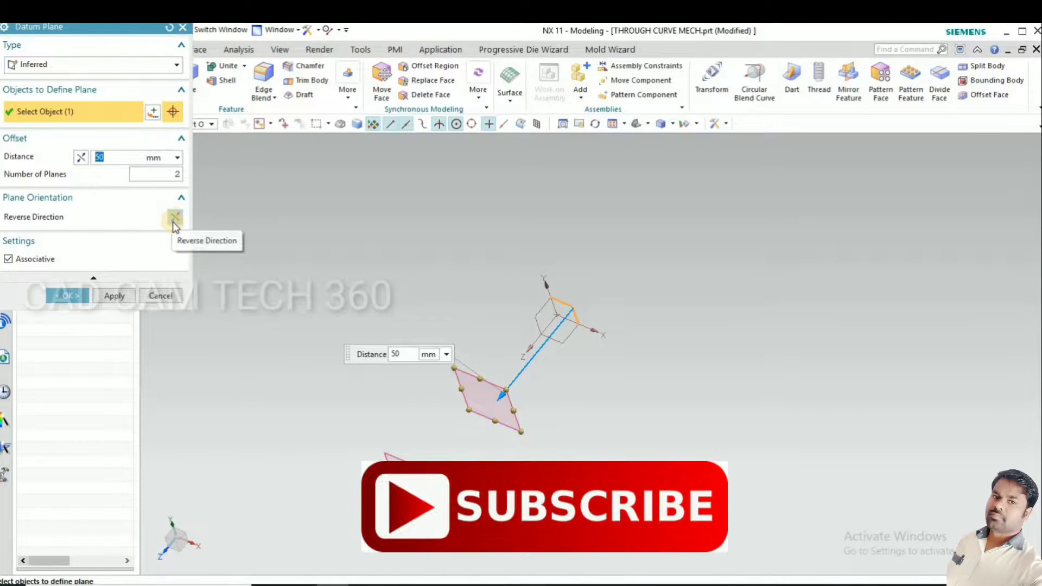
pyautogui.click(174, 216)
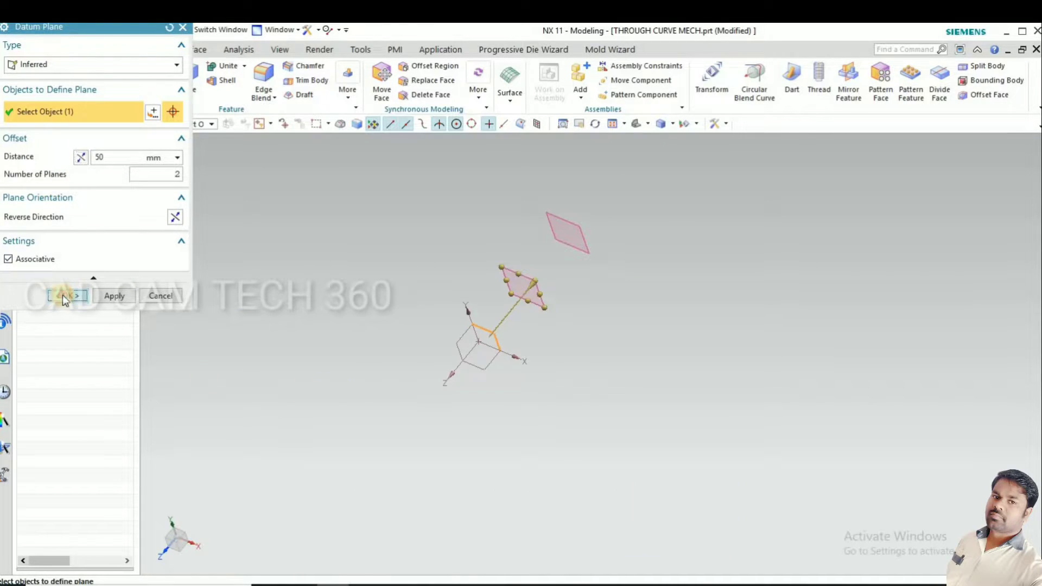
pyautogui.click(65, 296)
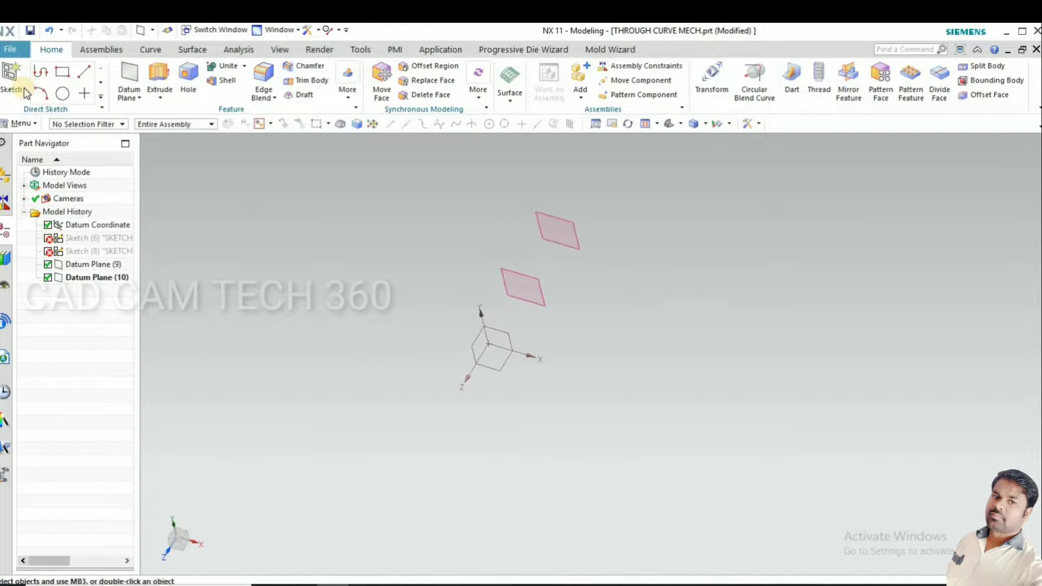
# On the XY plane, draw a circle at the origin with diameter 50
pyautogui.click(13, 76)
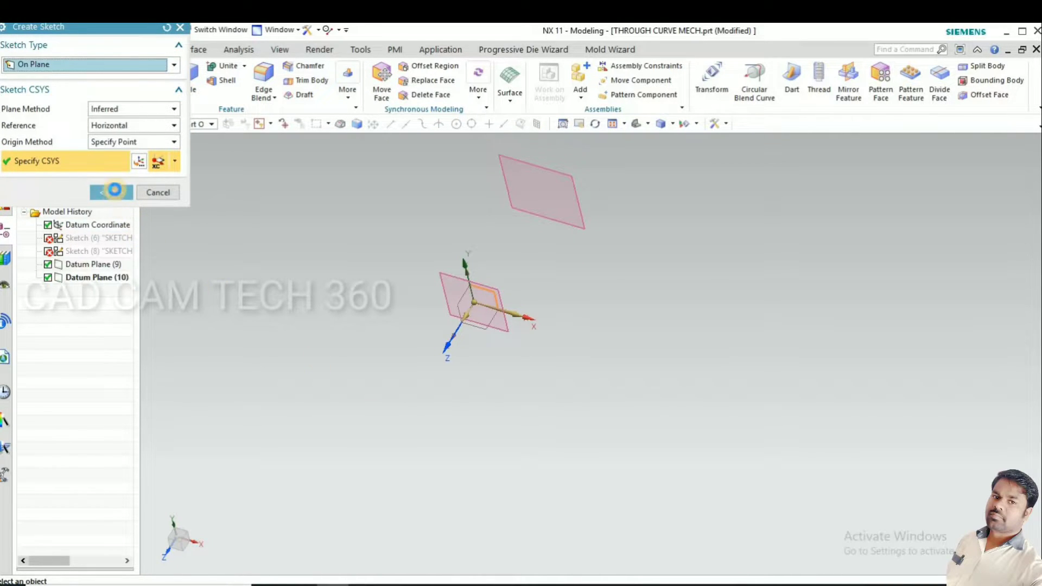
pyautogui.click(111, 192)
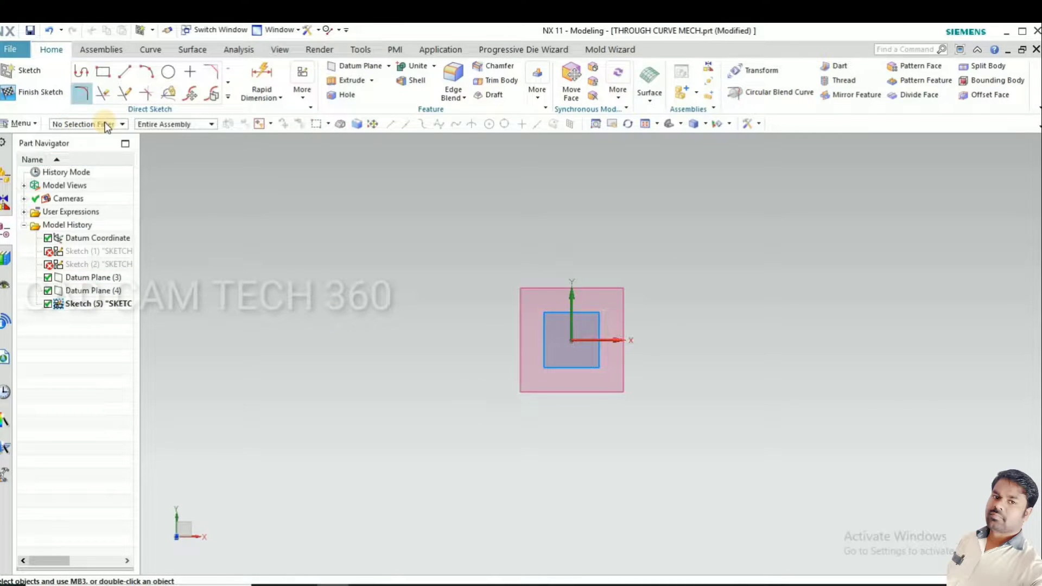
pyautogui.click(168, 71)
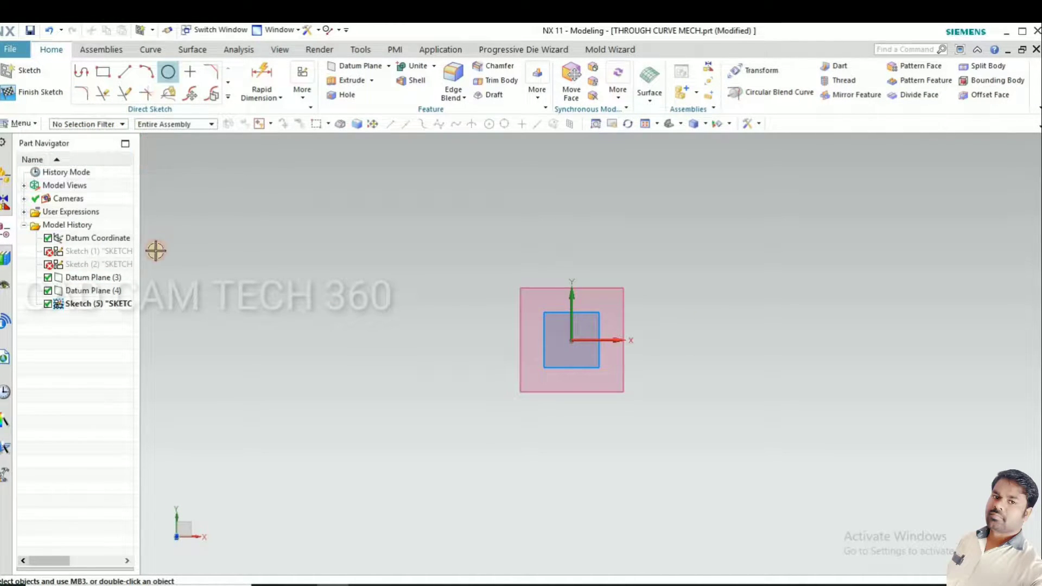
pyautogui.click(168, 71)
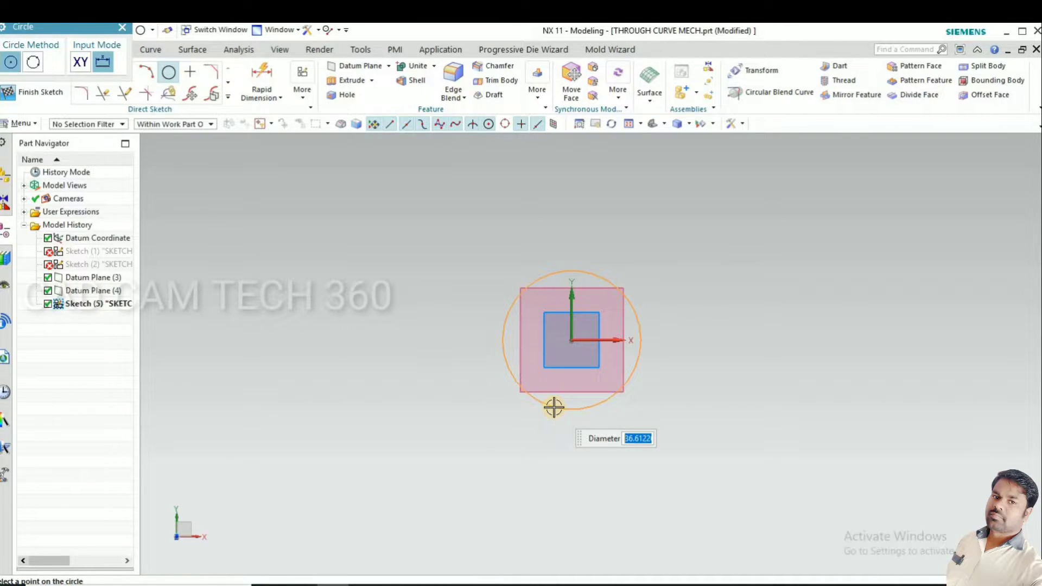
pyautogui.write('50')
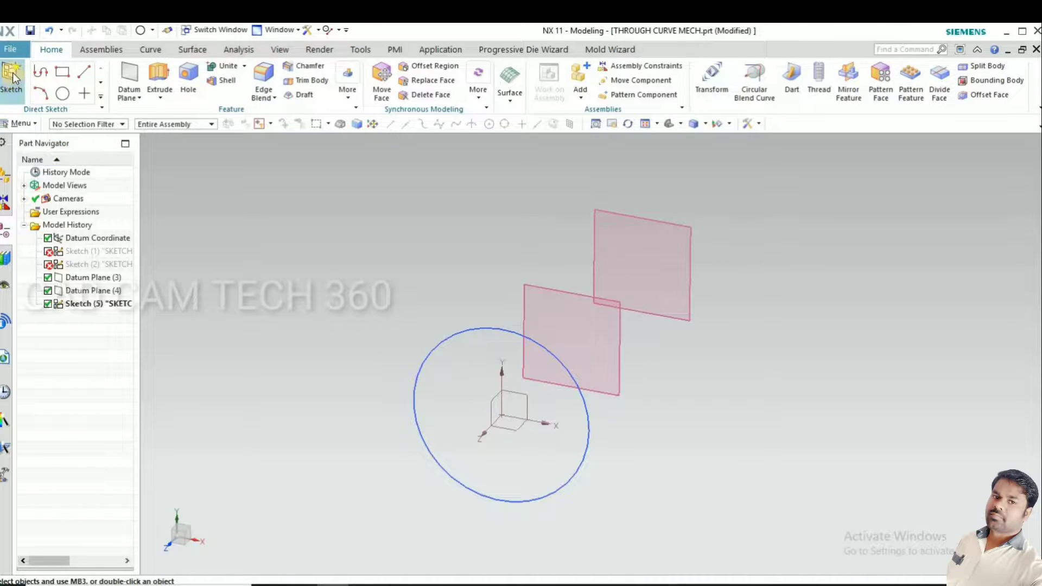
# On Datum Plane (3), sketch an origin-centred ellipse with major radius 30 and minor radius 20
pyautogui.click(13, 79)
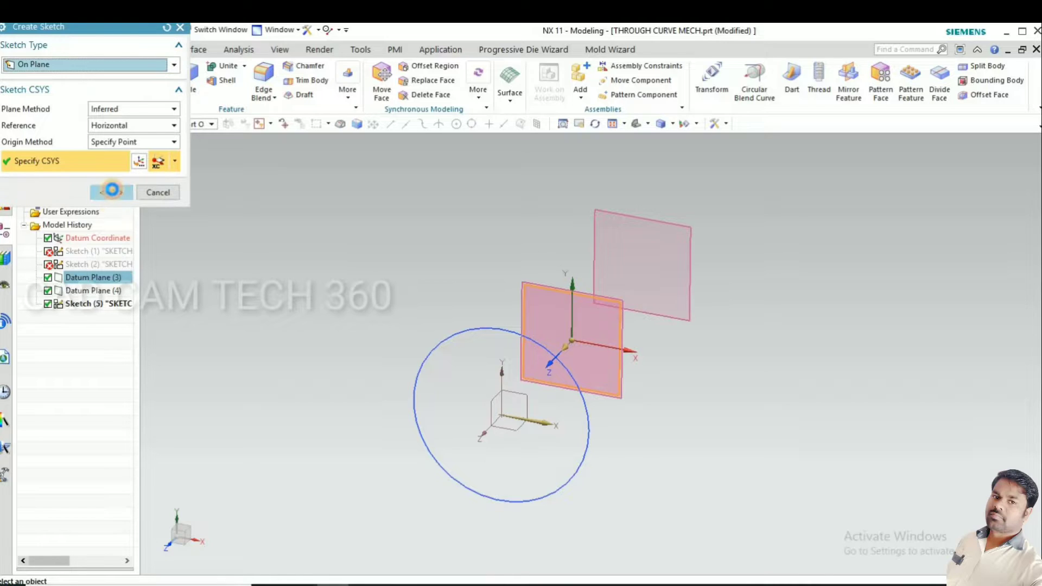
pyautogui.click(111, 192)
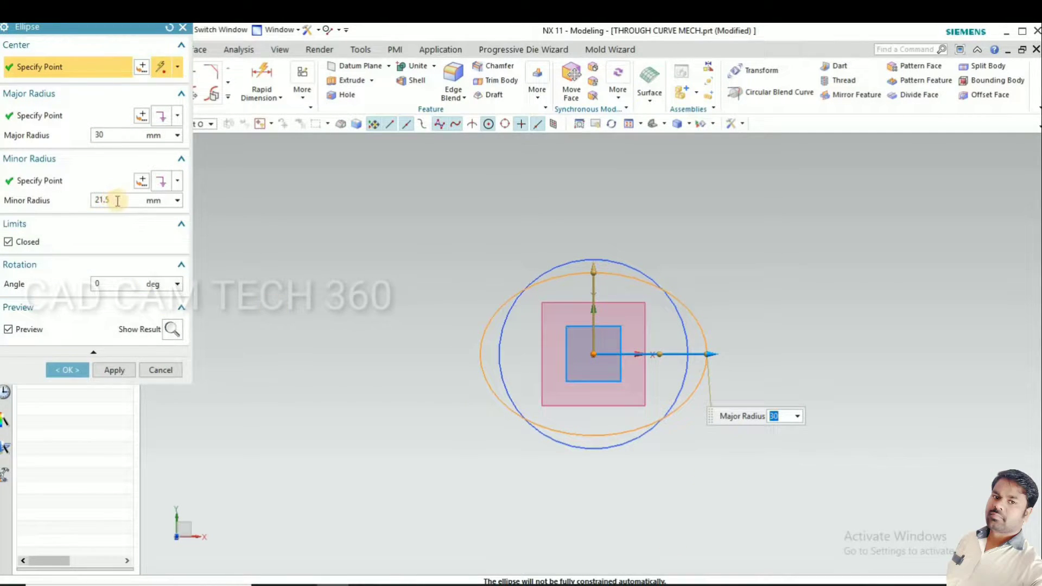
pyautogui.click(114, 200)
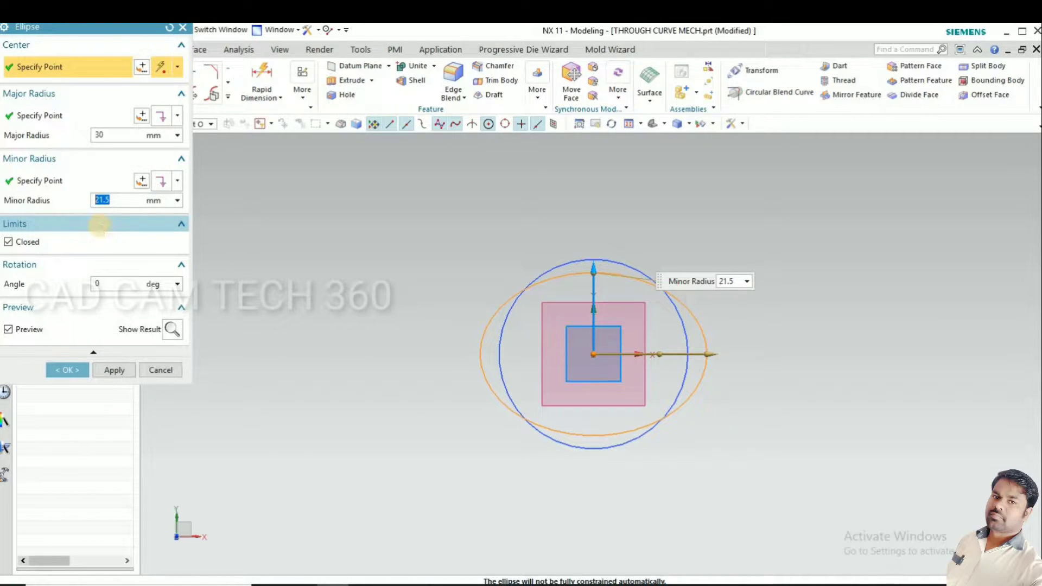
pyautogui.write('20')
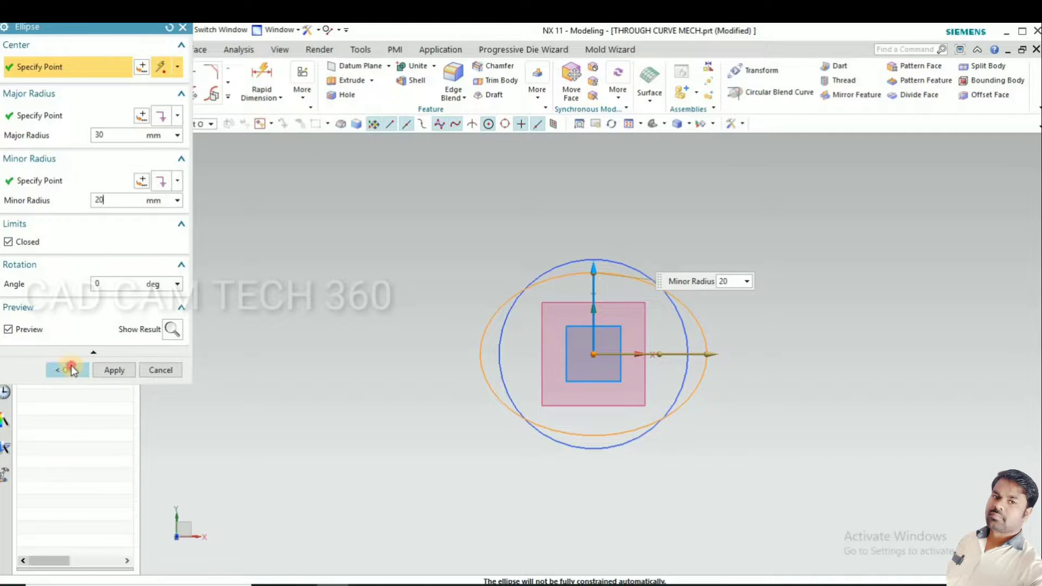
pyautogui.click(65, 369)
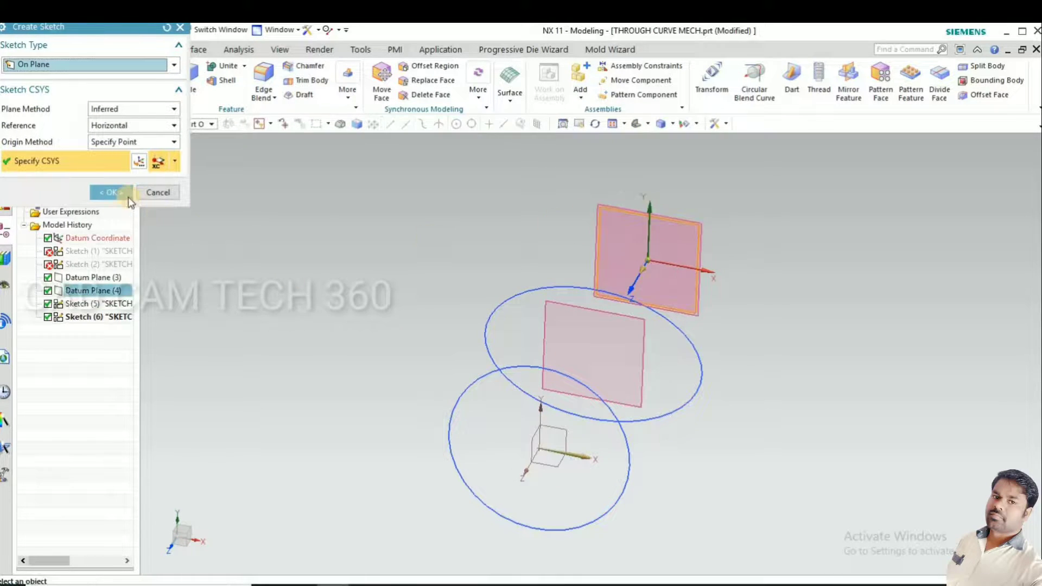
# Start a sketch on Datum Plane (4) and draw a rectangle centred on the origin
pyautogui.click(108, 192)
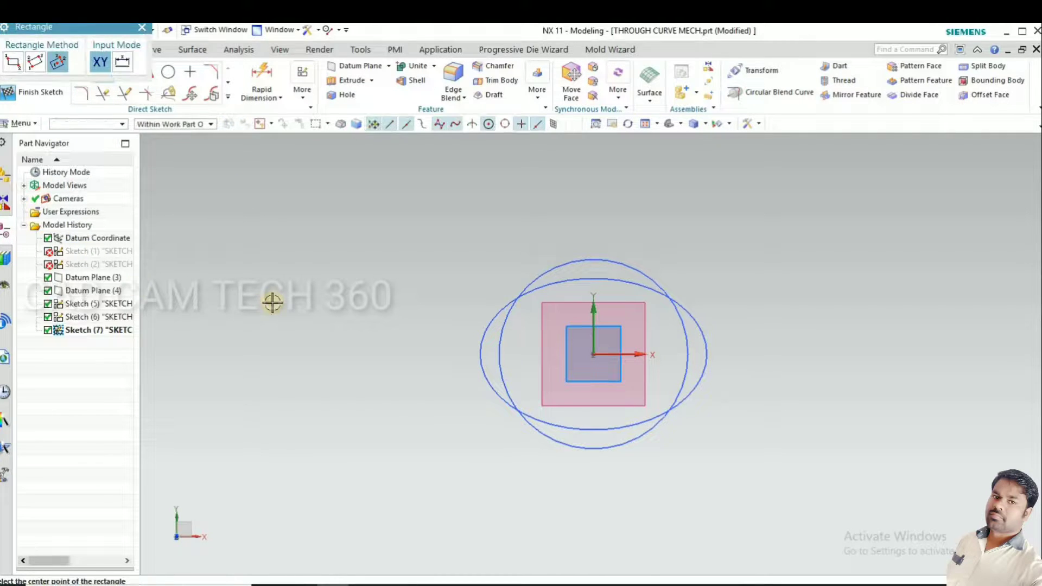
pyautogui.click(592, 354)
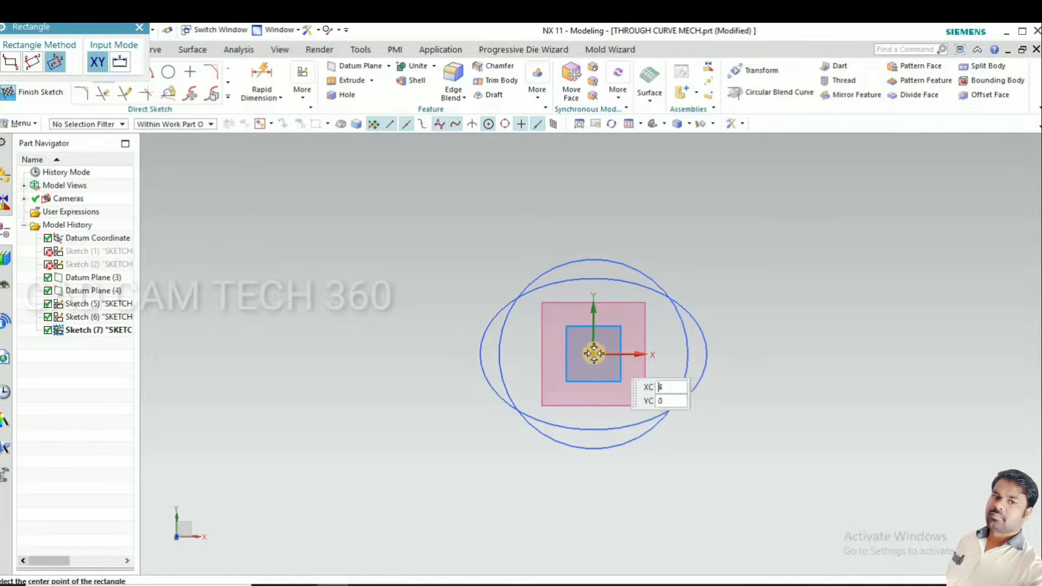
pyautogui.click(593, 354)
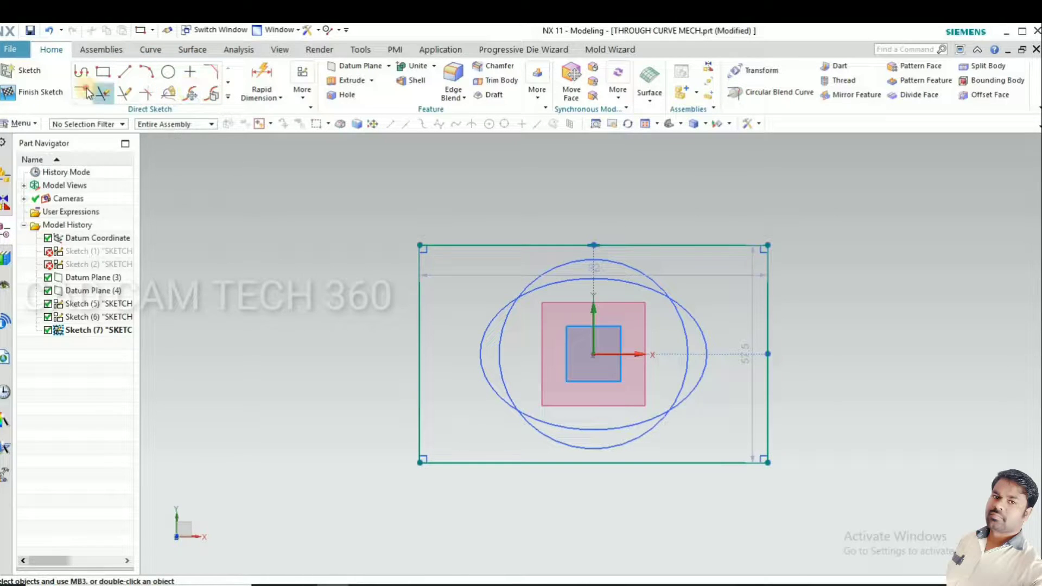
# Round the rectangle's corners with 15 mm fillets
pyautogui.click(90, 84)
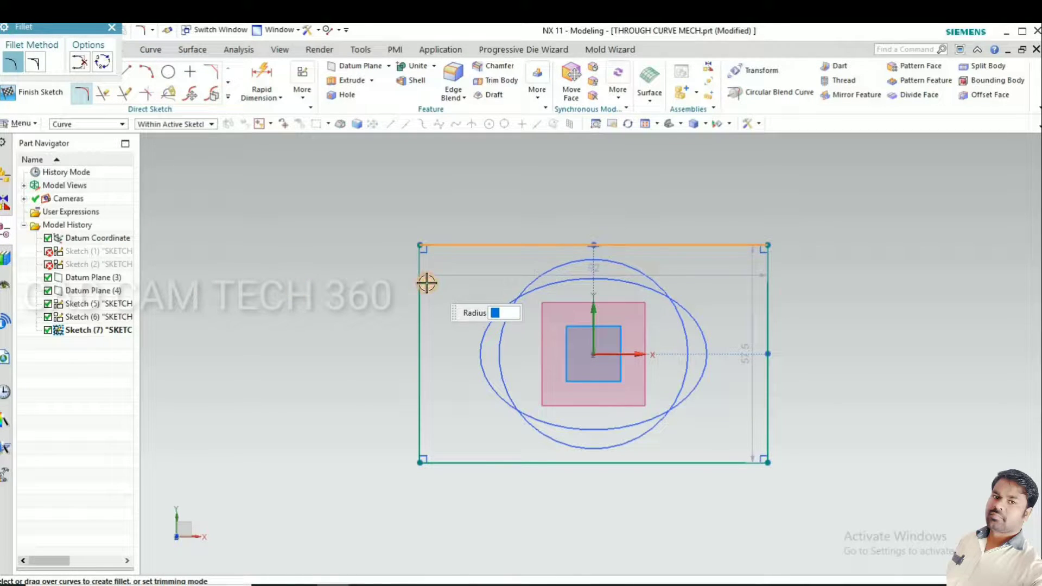
pyautogui.click(425, 282)
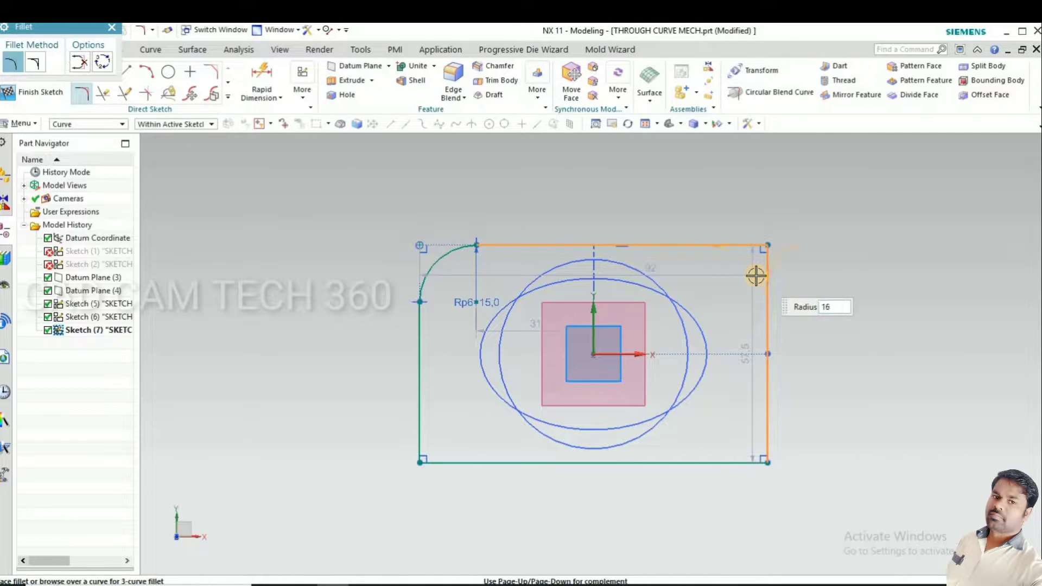
pyautogui.write('15')
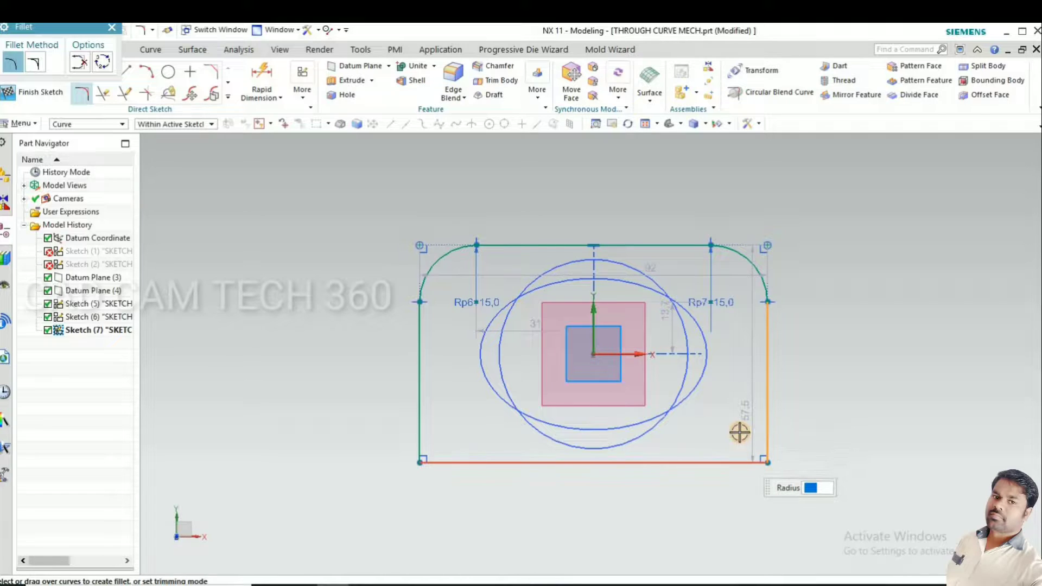
pyautogui.click(737, 432)
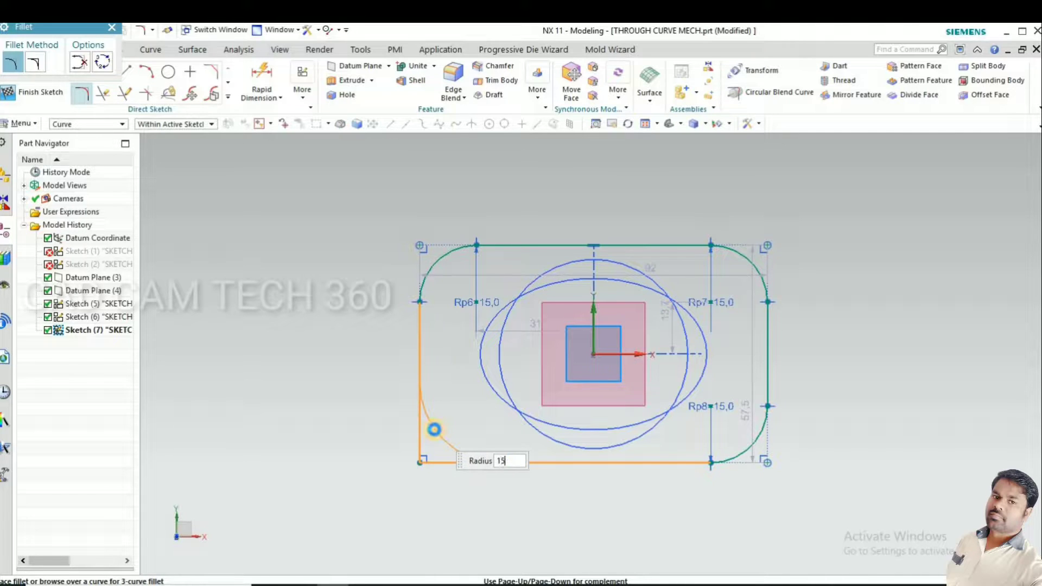
pyautogui.press('Enter')
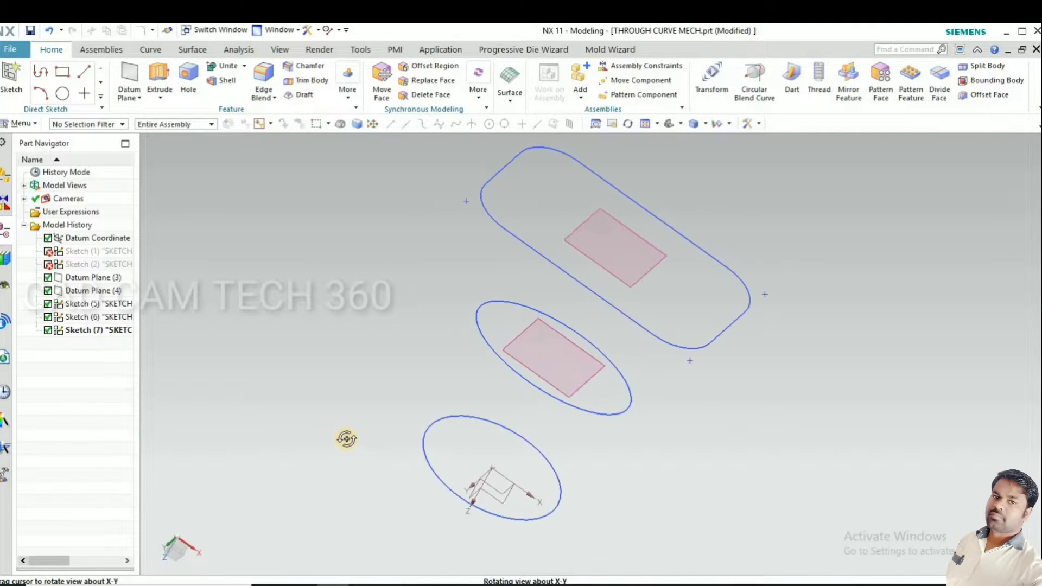
# Orbit to view all three profiles and start a new sketch on the datum plane
pyautogui.moveTo(345, 438); pyautogui.dragTo(362, 382)
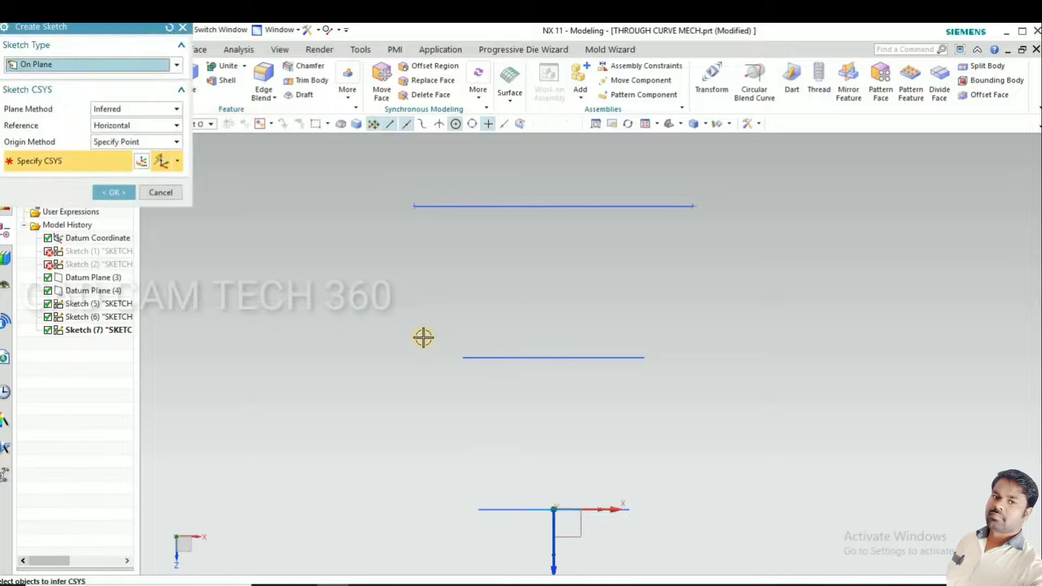
pyautogui.moveTo(423, 337); pyautogui.dragTo(506, 367)
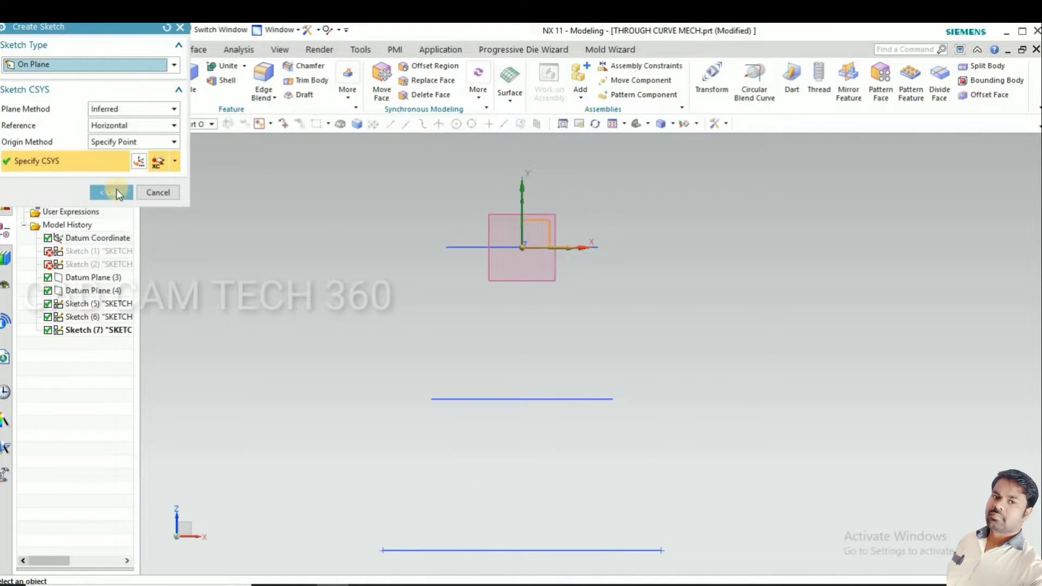
pyautogui.click(110, 192)
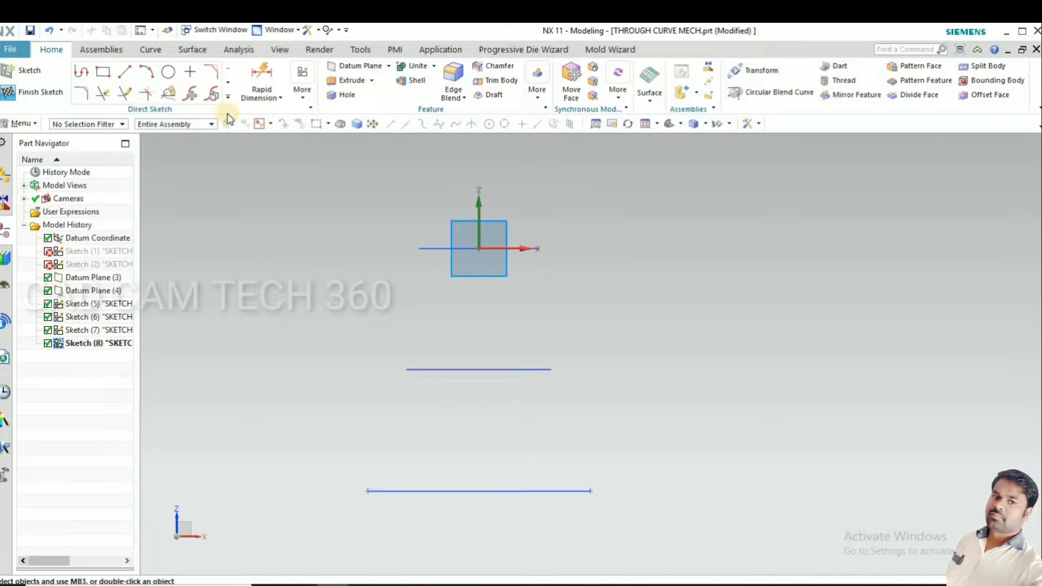
# Add intersection points where the section curves cross the sketch plane
pyautogui.click(228, 97)
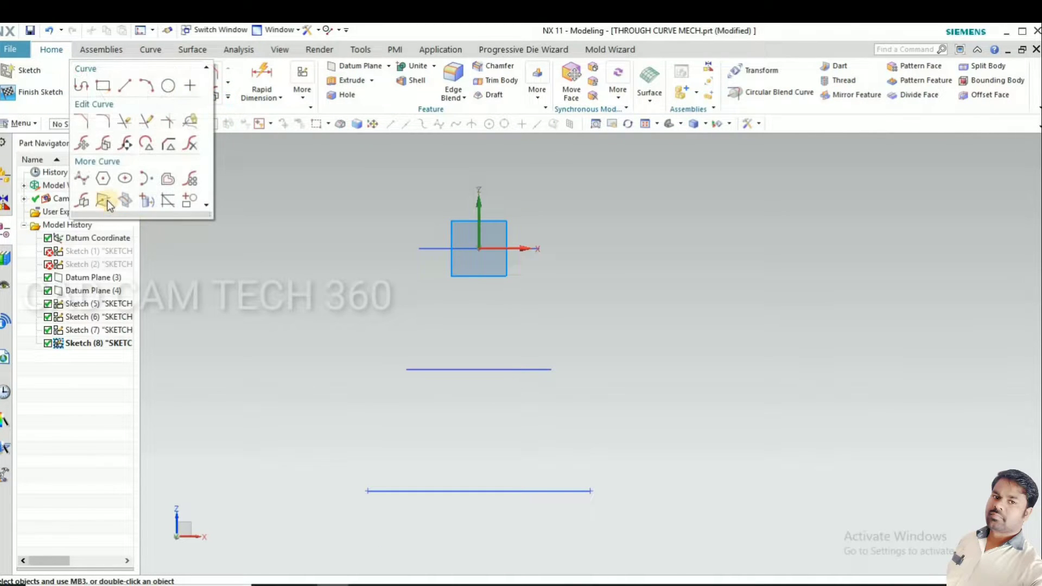
pyautogui.moveTo(103, 201)
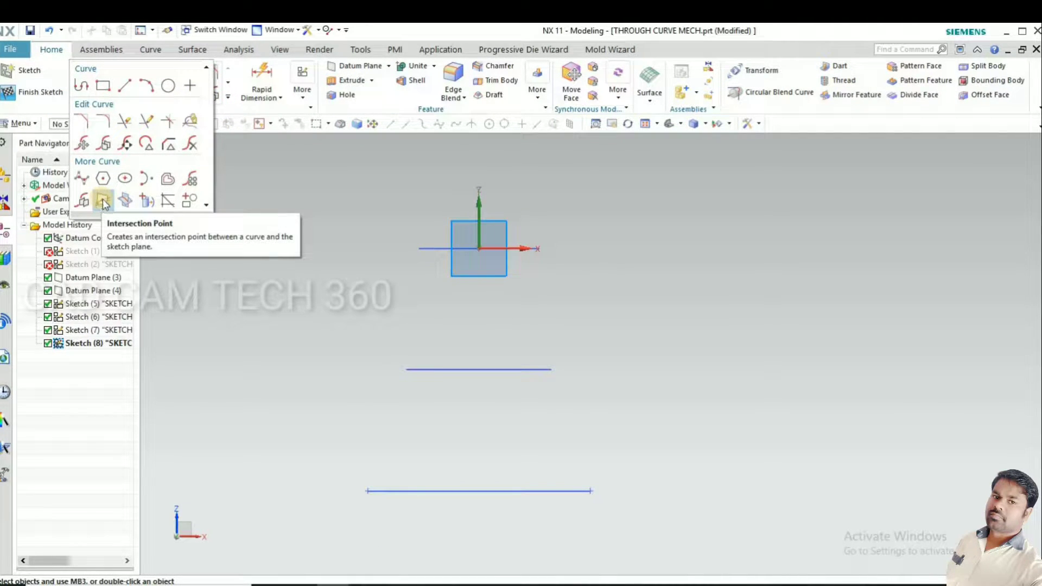
pyautogui.click(103, 201)
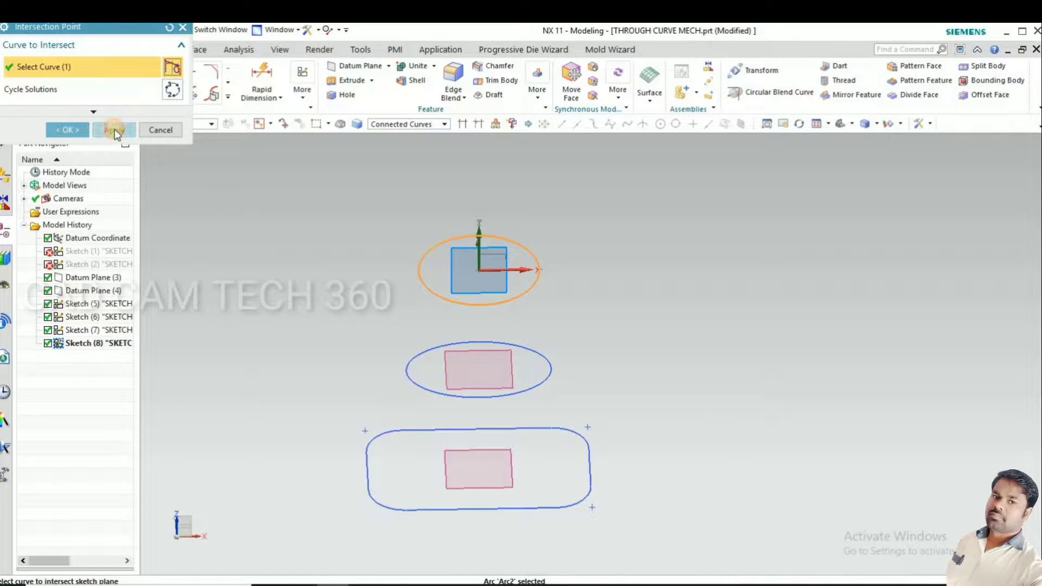
pyautogui.click(114, 129)
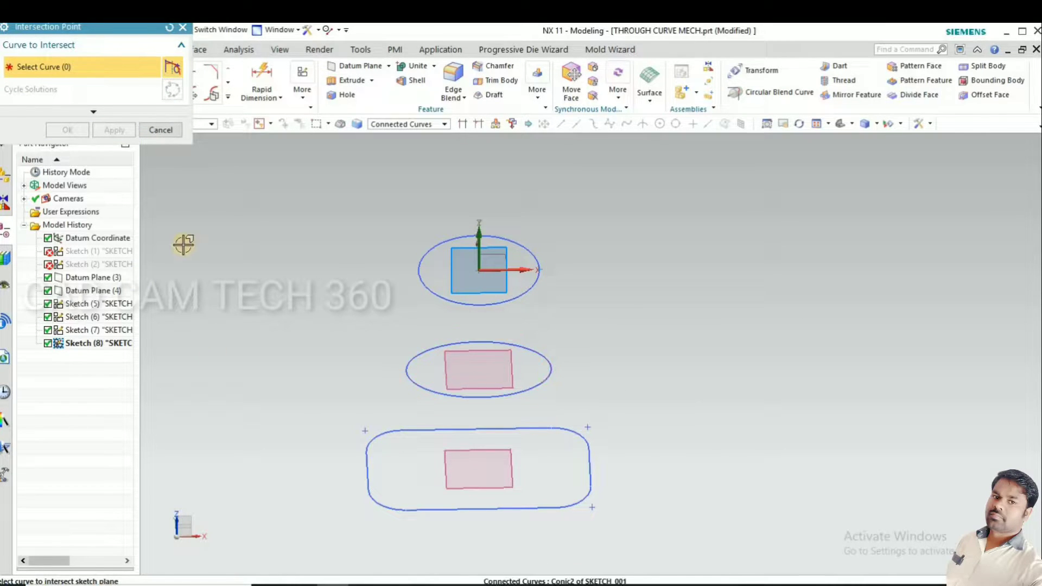
pyautogui.moveTo(586, 468)
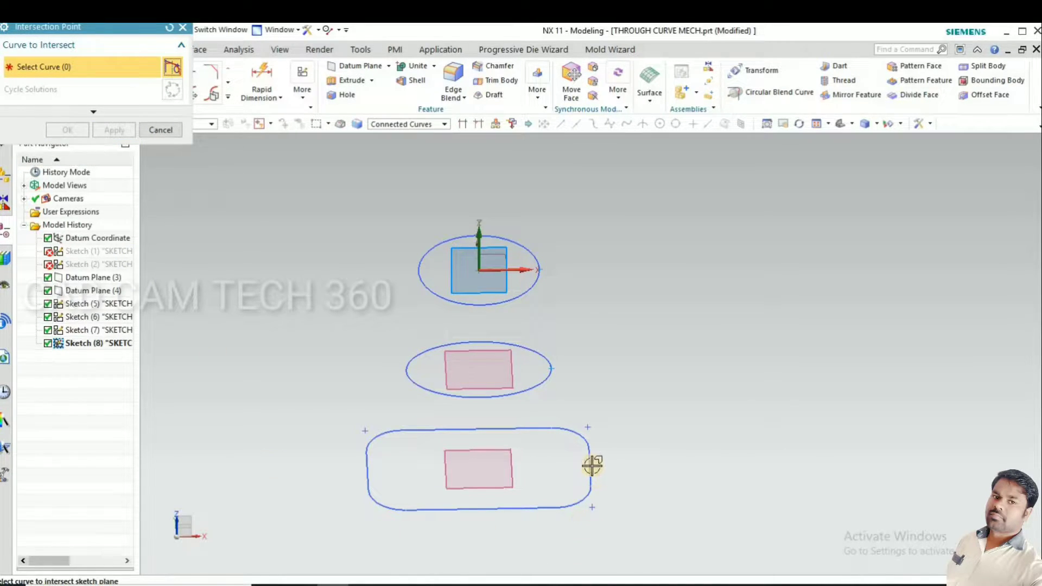
pyautogui.click(591, 468)
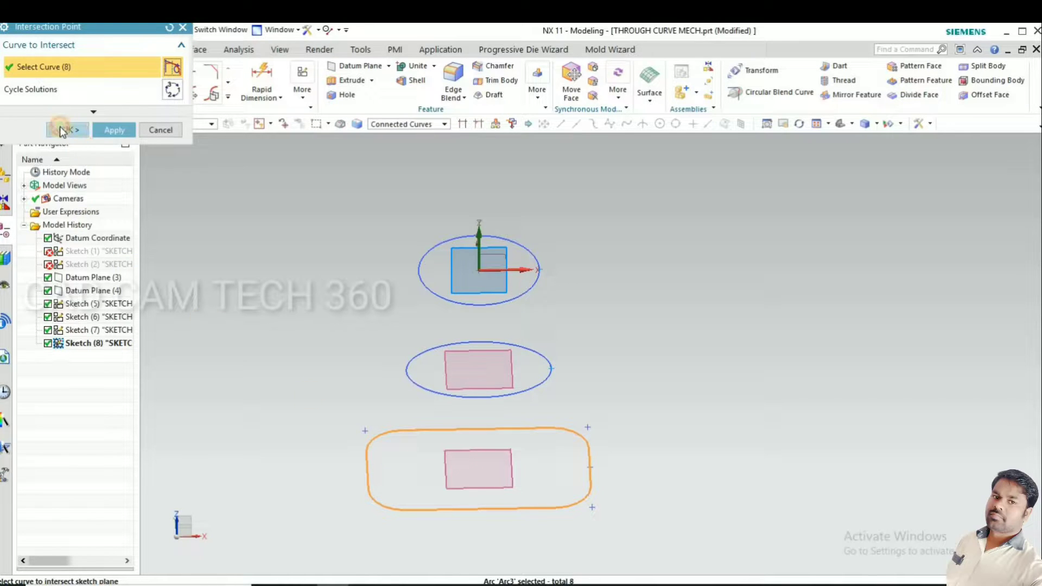
pyautogui.click(59, 130)
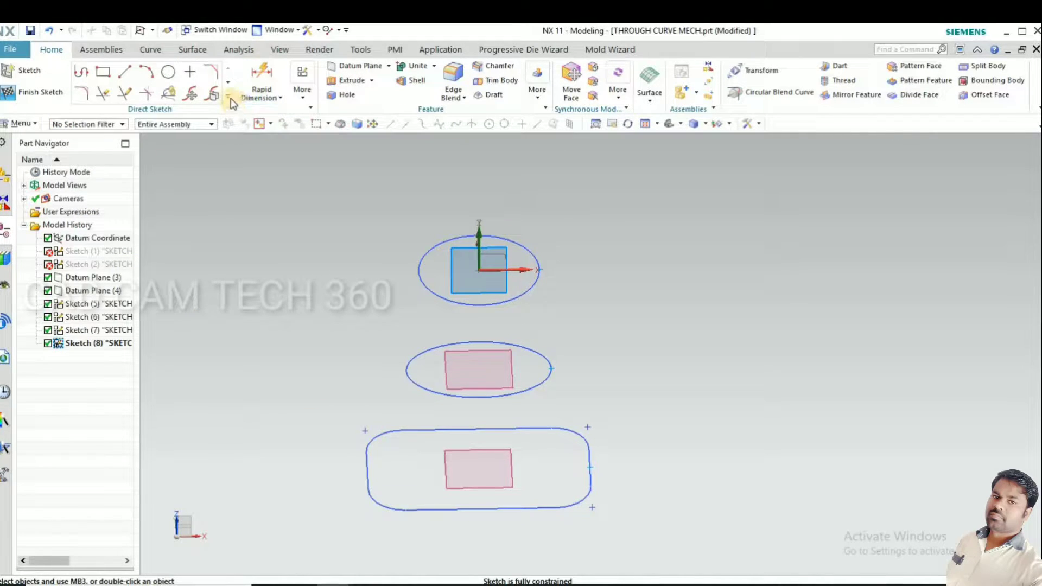
# Draw a five-point studio spline from the top section down to the bottom section
pyautogui.click(231, 104)
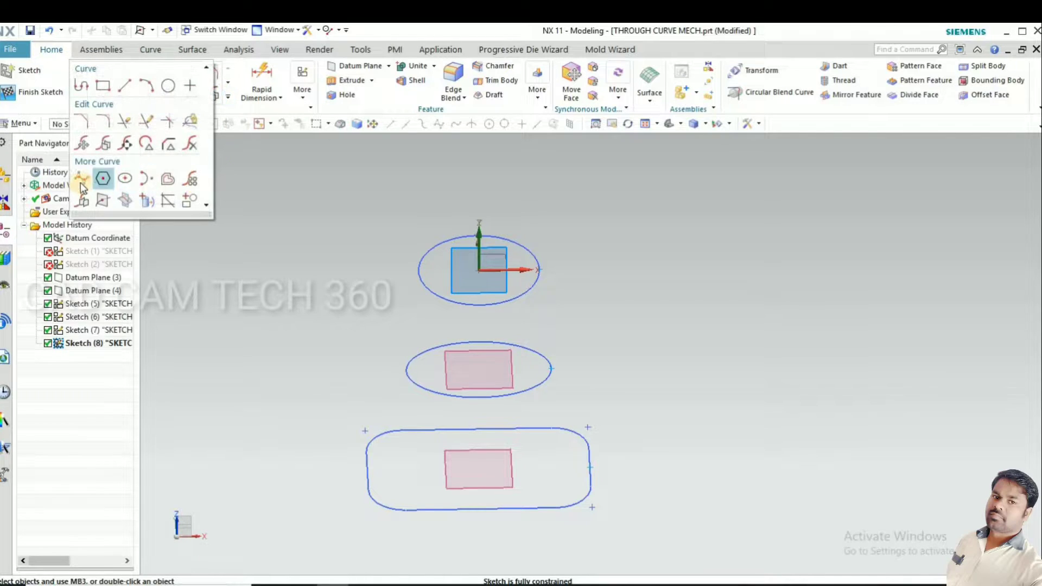
pyautogui.click(82, 179)
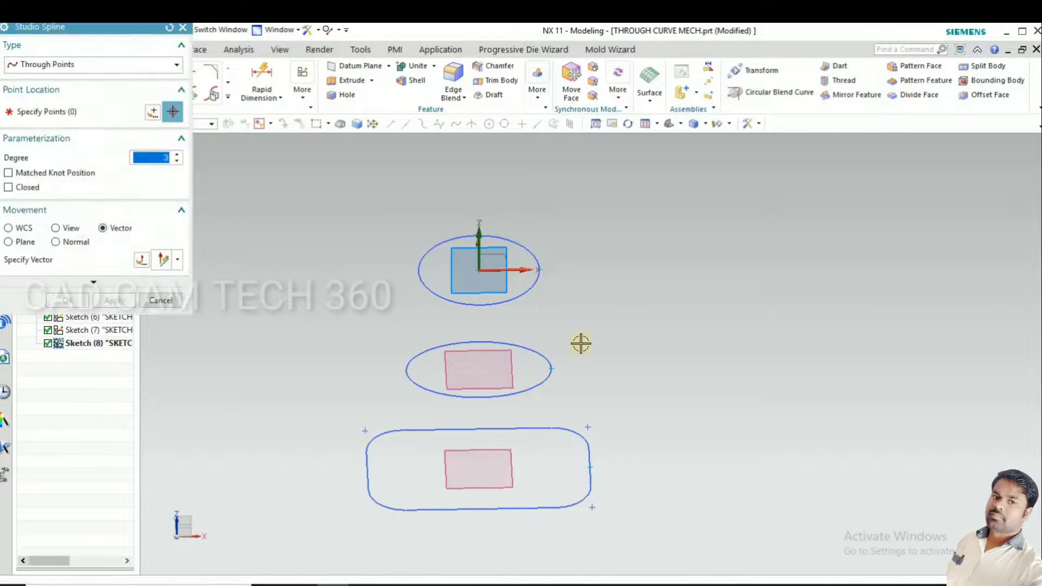
pyautogui.moveTo(582, 343); pyautogui.dragTo(535, 311)
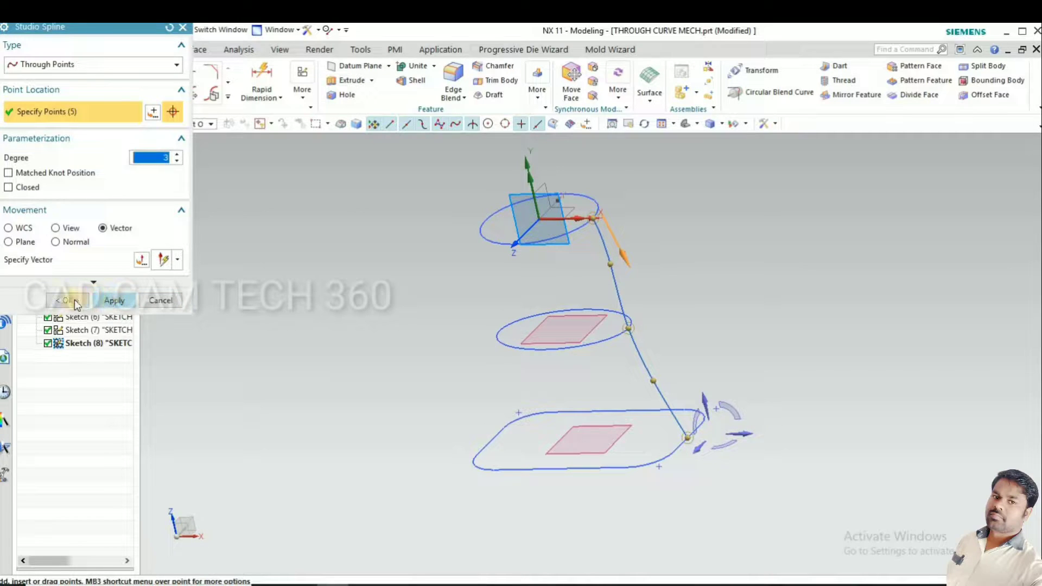
pyautogui.click(64, 300)
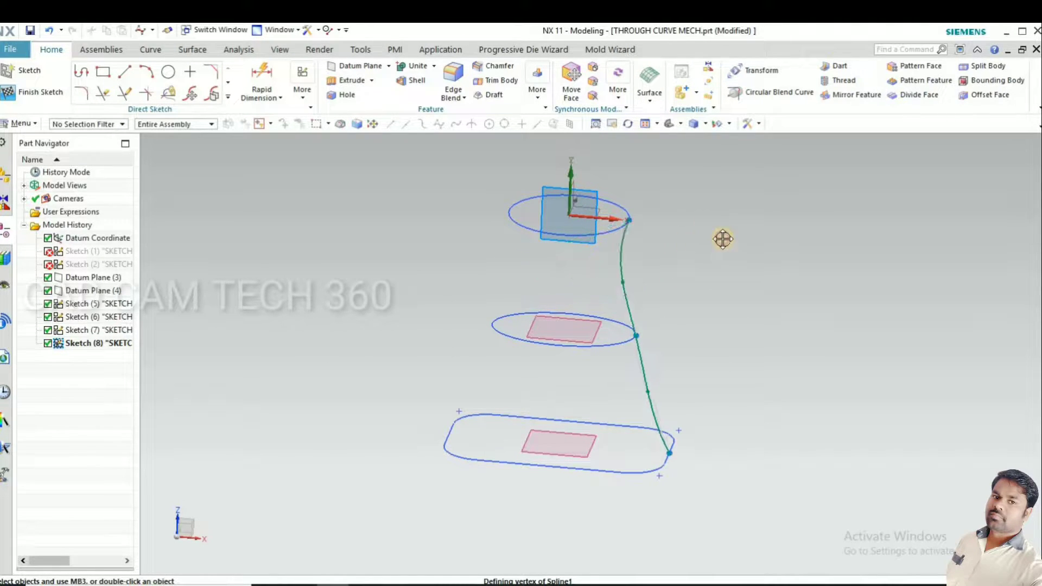
# Drag the spline's interior points into a smooth S-curve, checking it from several angles
pyautogui.moveTo(723, 240); pyautogui.dragTo(657, 269)
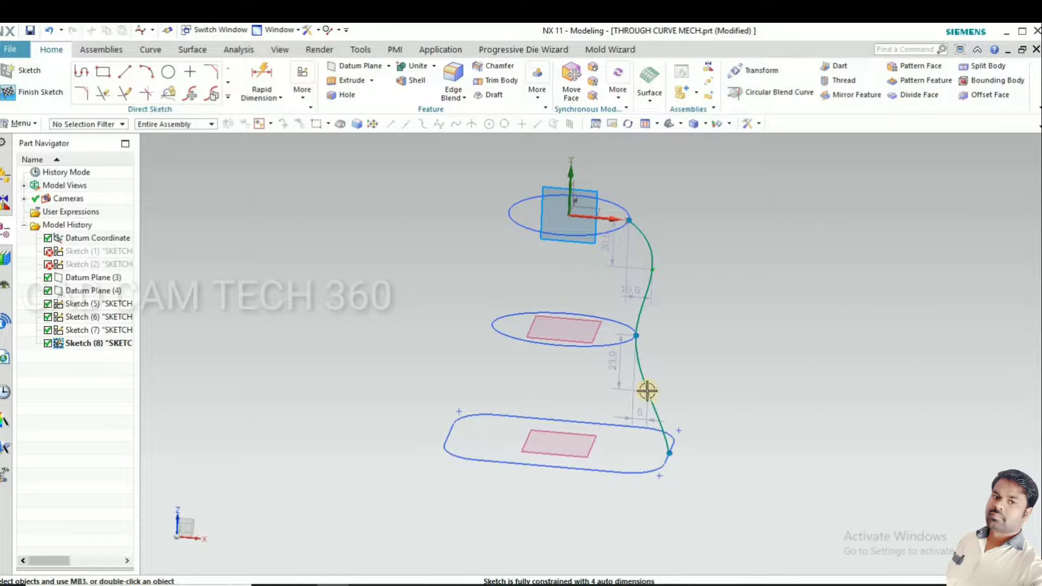
pyautogui.moveTo(646, 391); pyautogui.dragTo(699, 379)
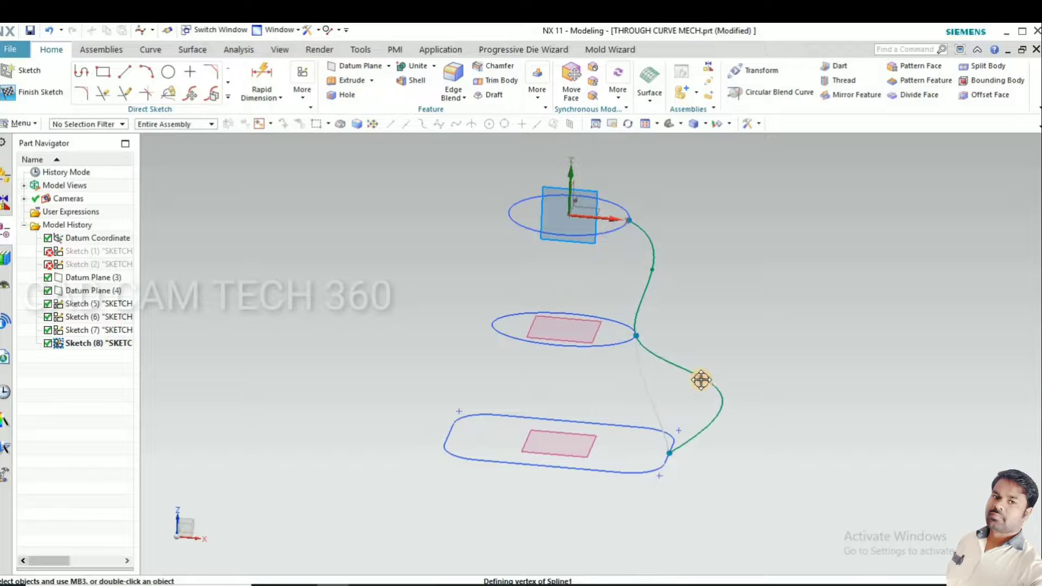
pyautogui.moveTo(702, 379); pyautogui.dragTo(619, 382)
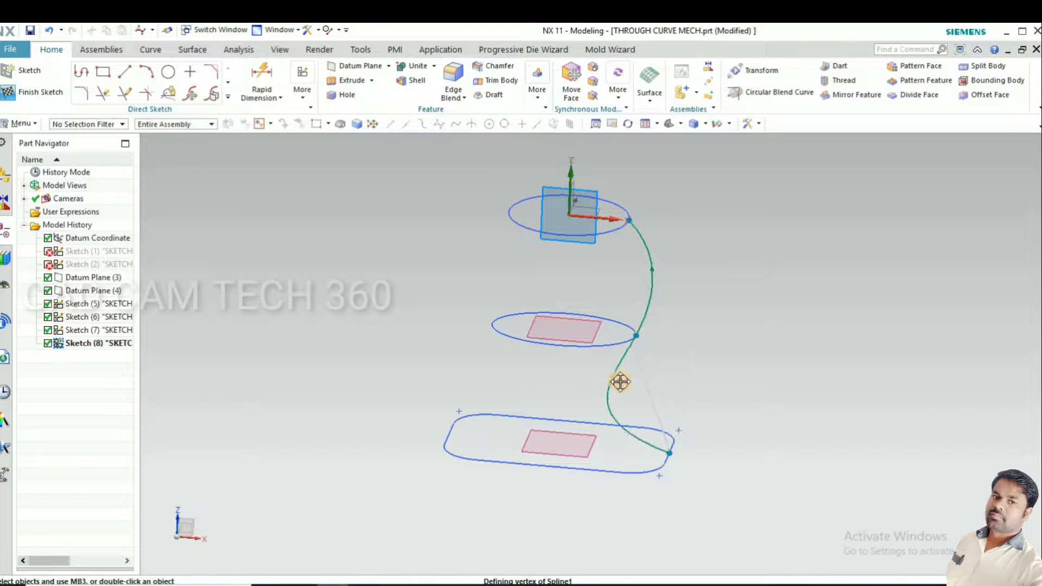
pyautogui.moveTo(620, 382); pyautogui.dragTo(655, 378)
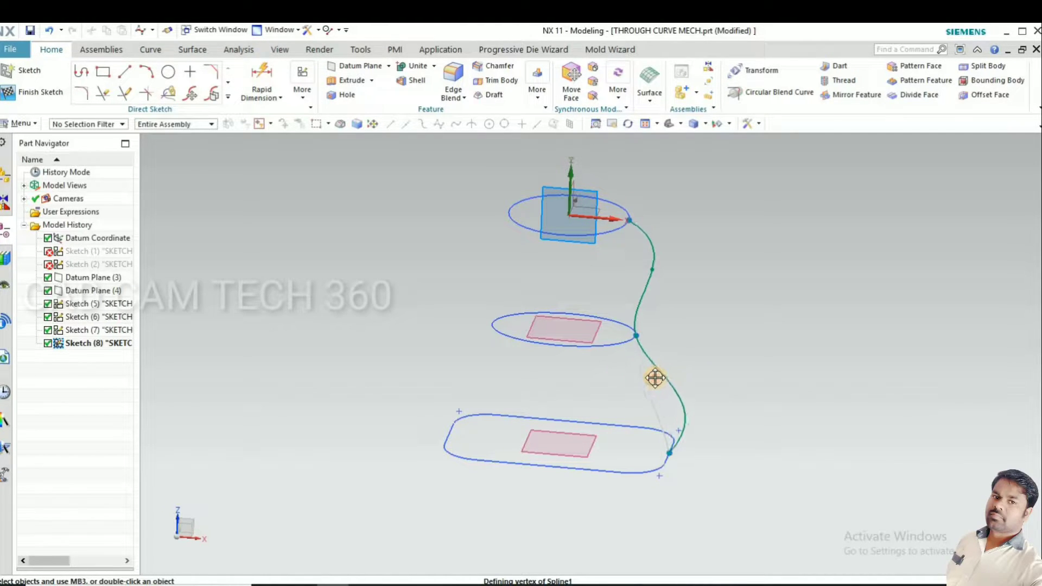
pyautogui.moveTo(654, 377); pyautogui.dragTo(670, 378)
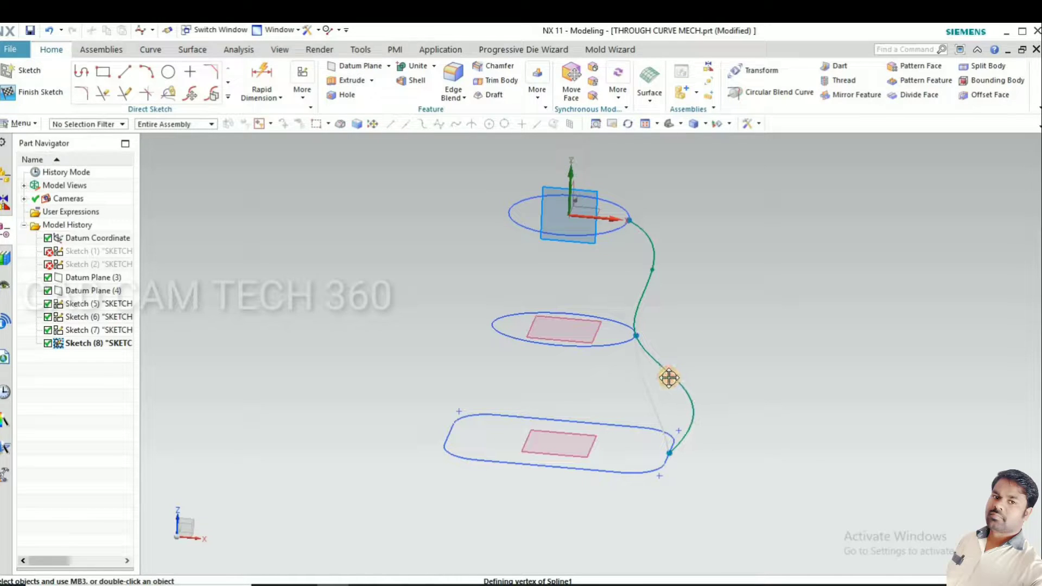
pyautogui.moveTo(670, 377); pyautogui.dragTo(640, 275)
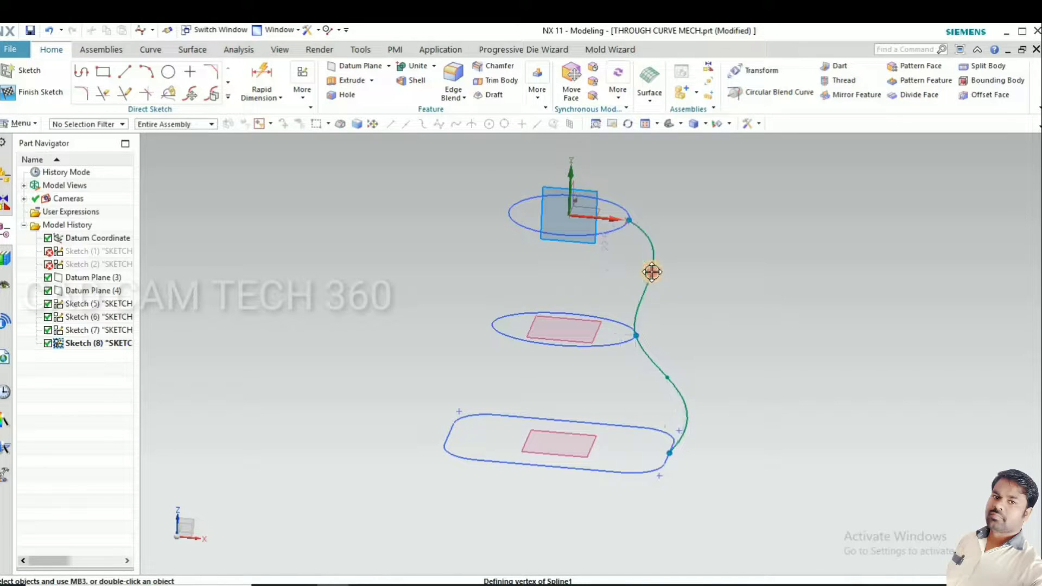
pyautogui.moveTo(652, 273); pyautogui.dragTo(532, 385)
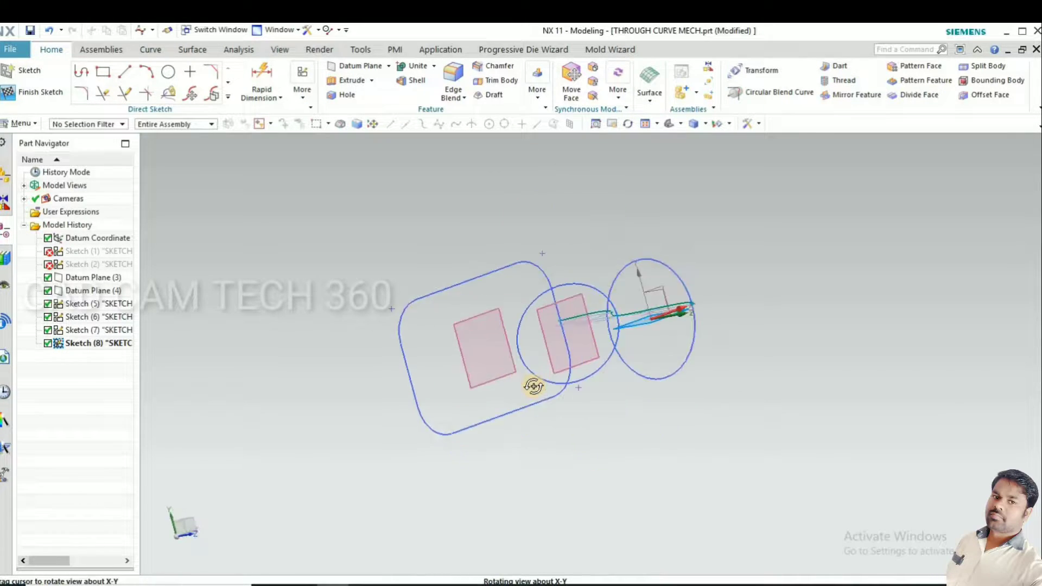
pyautogui.moveTo(534, 387); pyautogui.dragTo(424, 289)
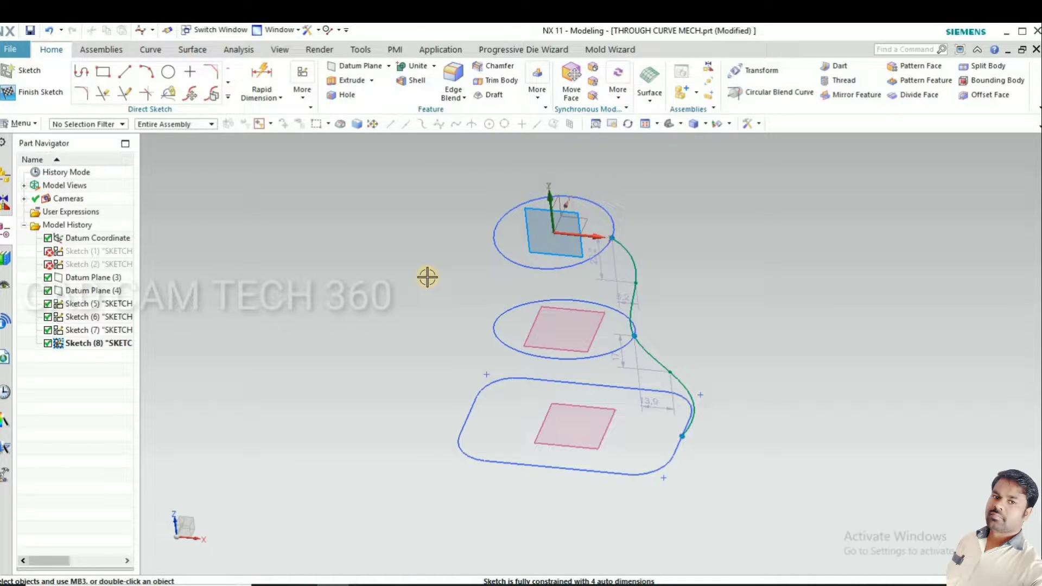
pyautogui.moveTo(427, 277); pyautogui.dragTo(423, 306)
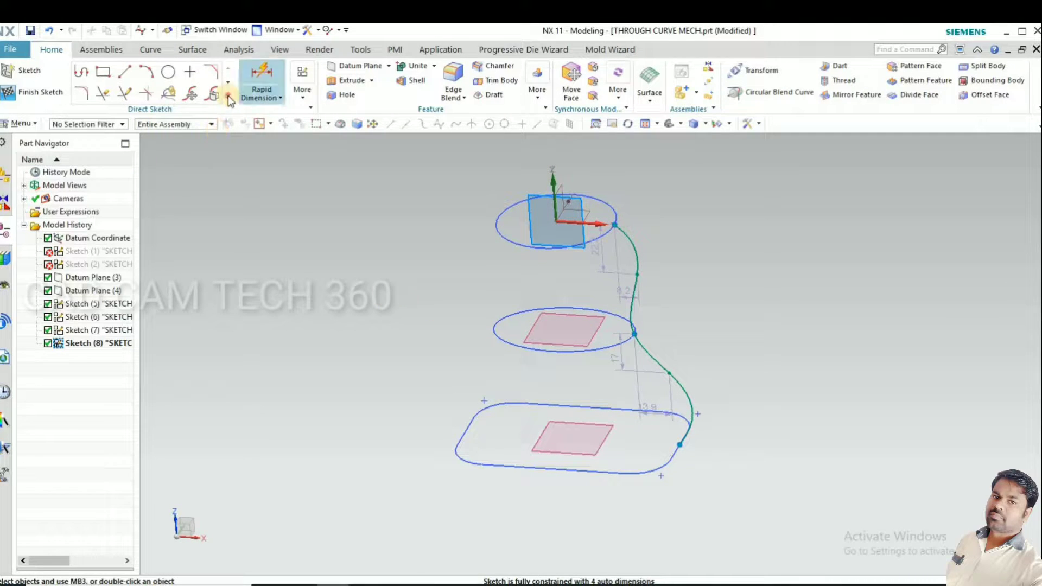
# Mirror the spline across the YZ datum plane to form the symmetric opposite profile
pyautogui.click(229, 100)
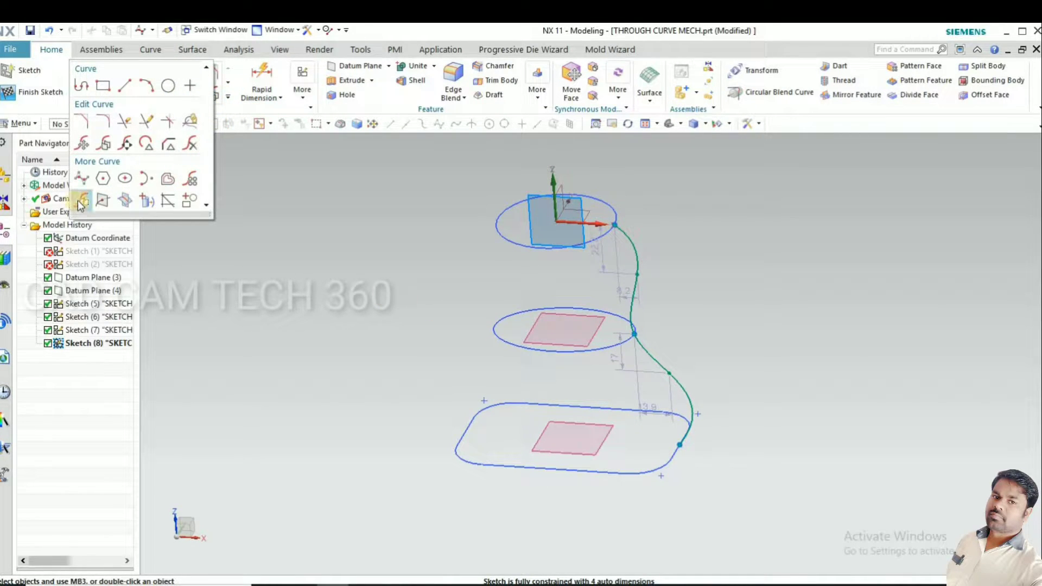
pyautogui.click(82, 200)
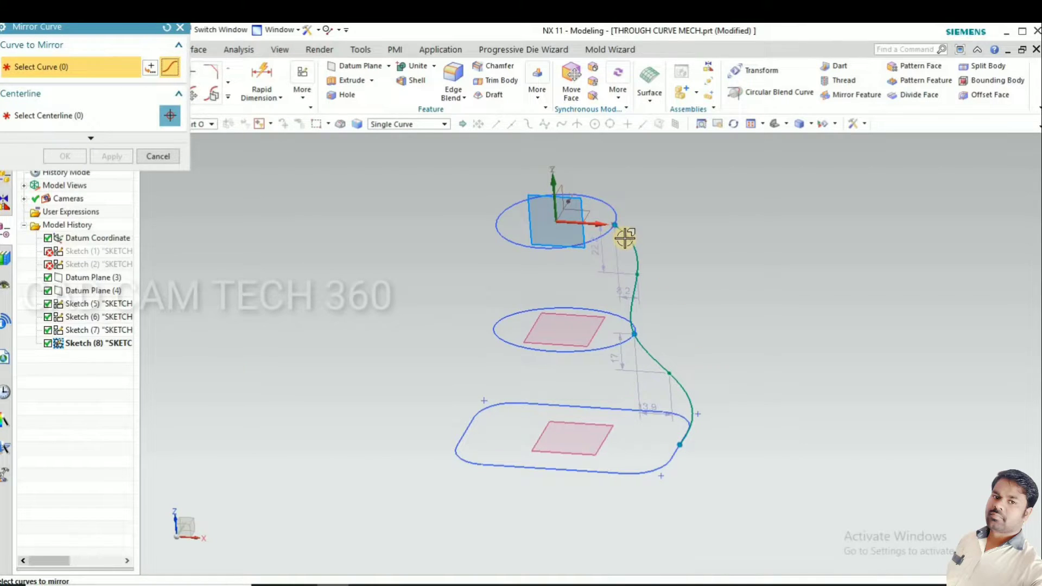
pyautogui.click(626, 237)
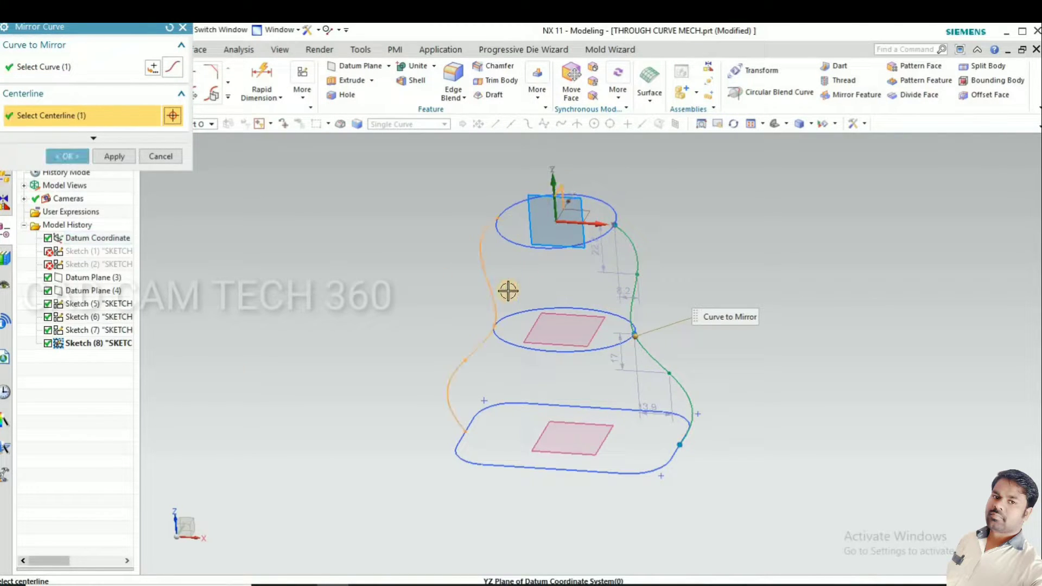
pyautogui.click(67, 156)
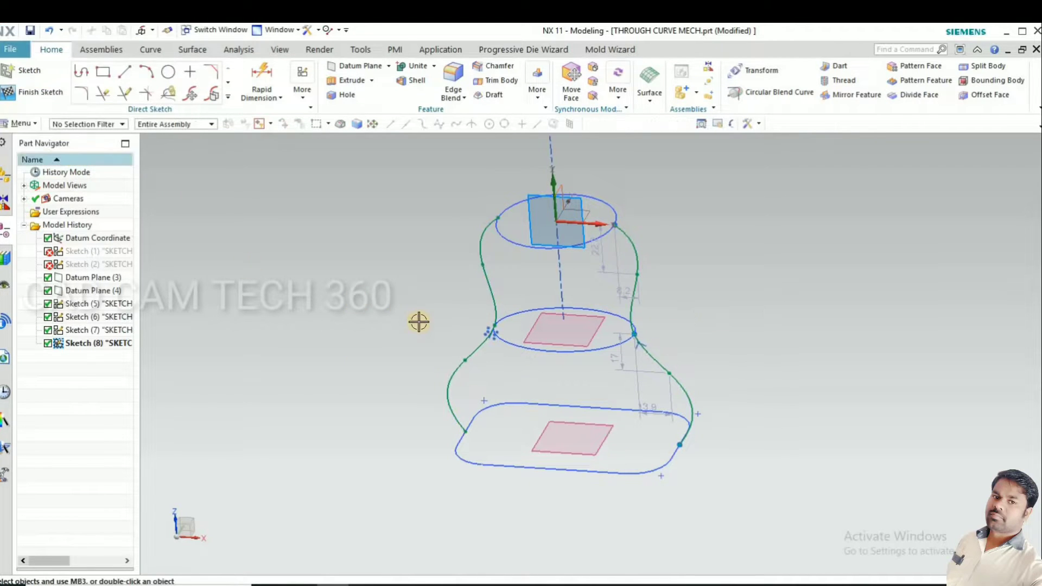
pyautogui.moveTo(419, 323); pyautogui.dragTo(419, 331)
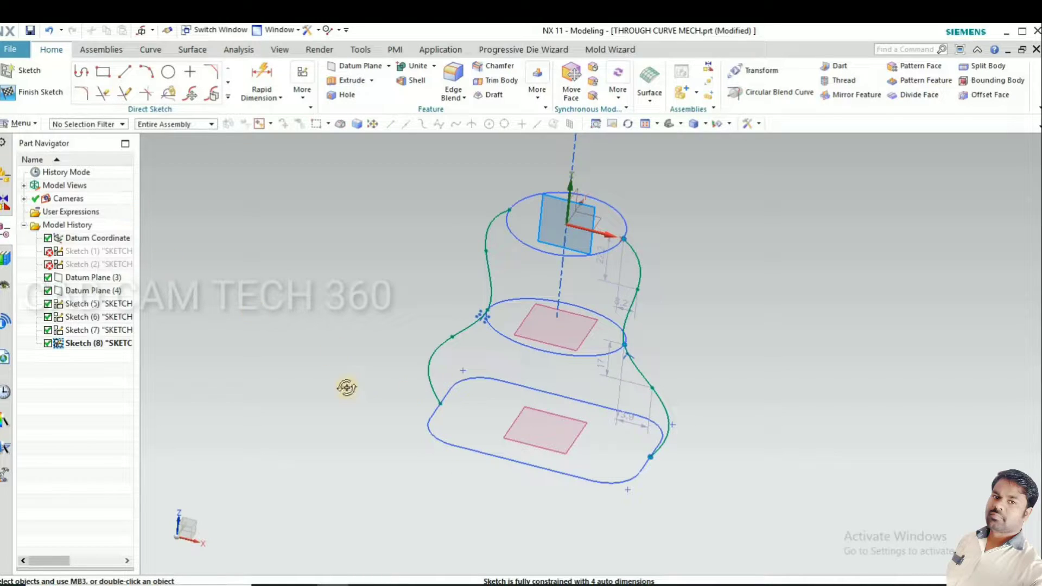
# Inspect the mirrored wireframe profiles and display the Surface ribbon tools
pyautogui.moveTo(346, 388); pyautogui.dragTo(358, 395)
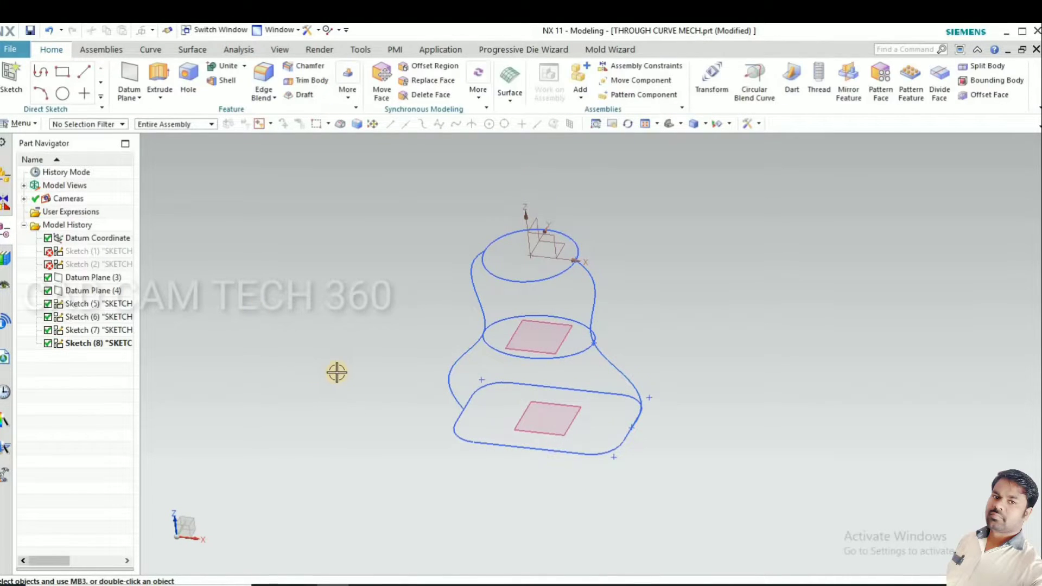
pyautogui.moveTo(336, 372); pyautogui.dragTo(325, 383)
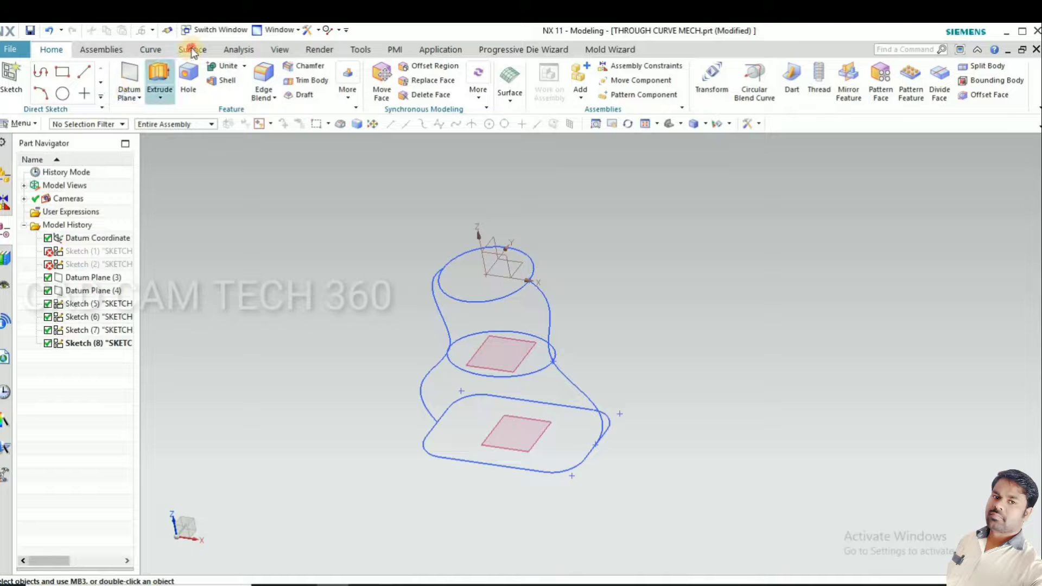
pyautogui.click(191, 49)
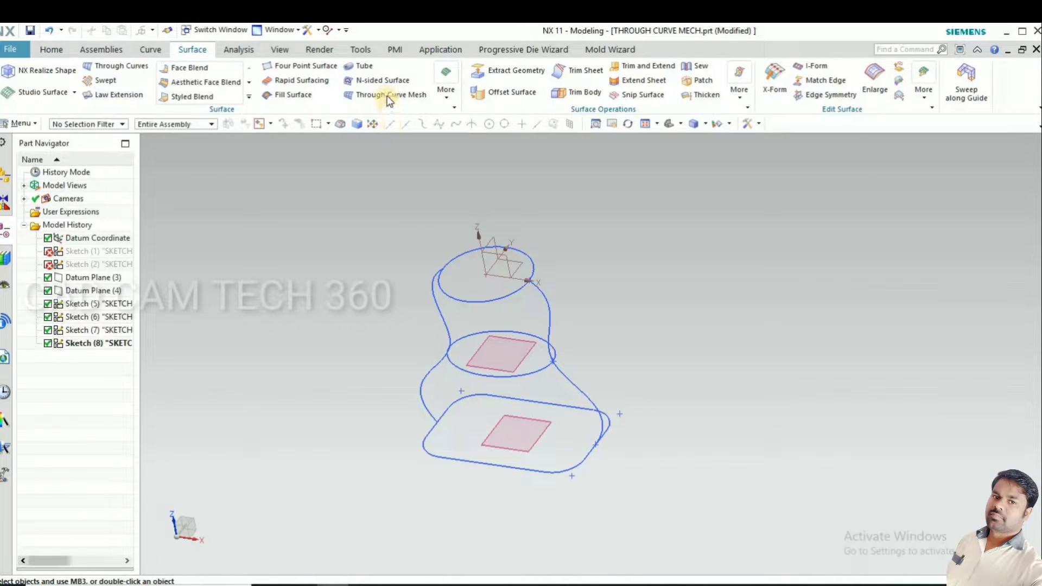
pyautogui.moveTo(392, 98)
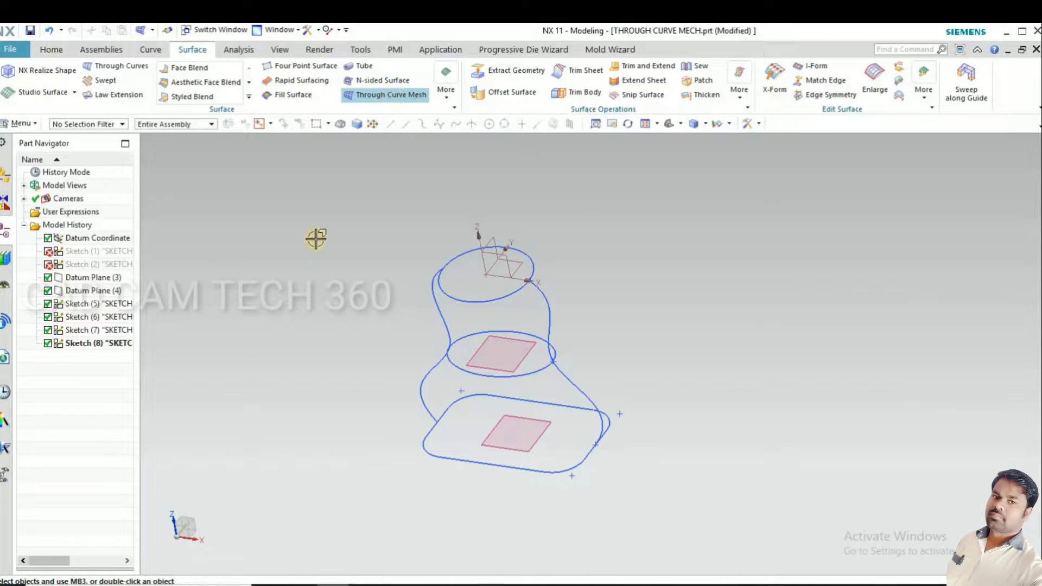
# Pick the top circle, middle circle and bottom rounded rectangle as Through Curve Mesh primary curves
pyautogui.click(391, 95)
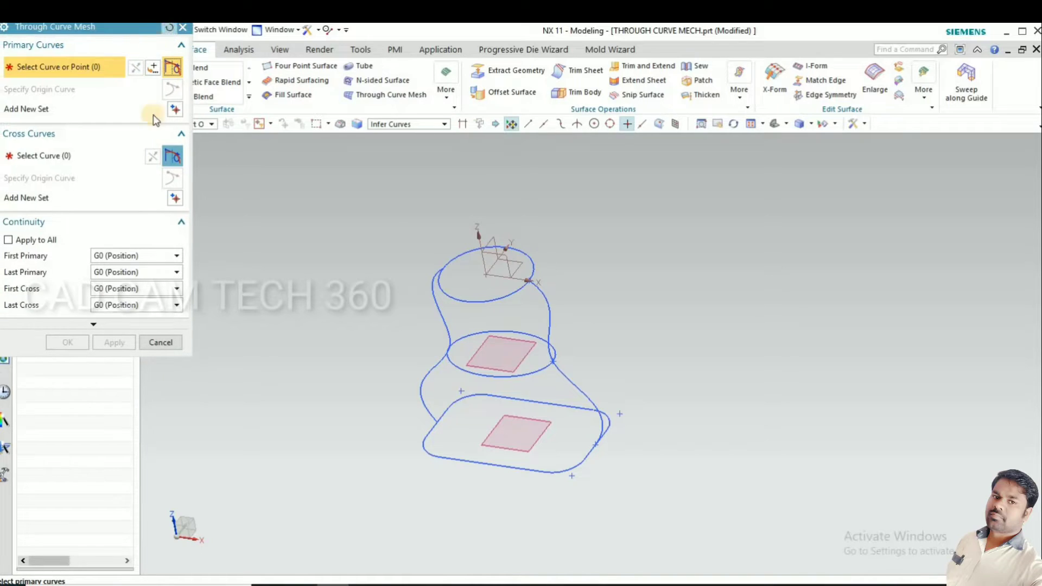
pyautogui.moveTo(485, 333); pyautogui.dragTo(377, 367)
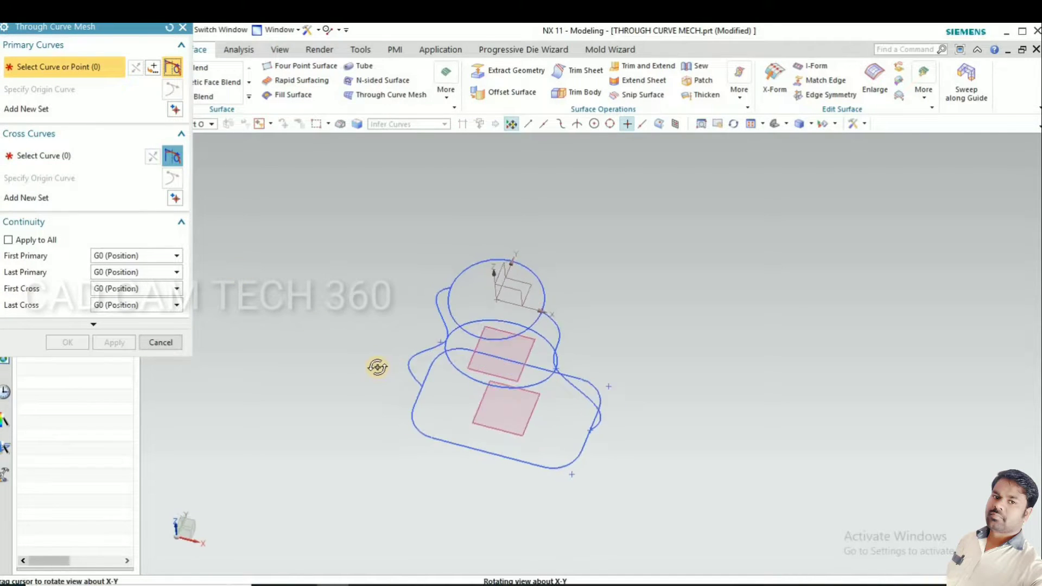
pyautogui.moveTo(377, 367); pyautogui.dragTo(367, 279)
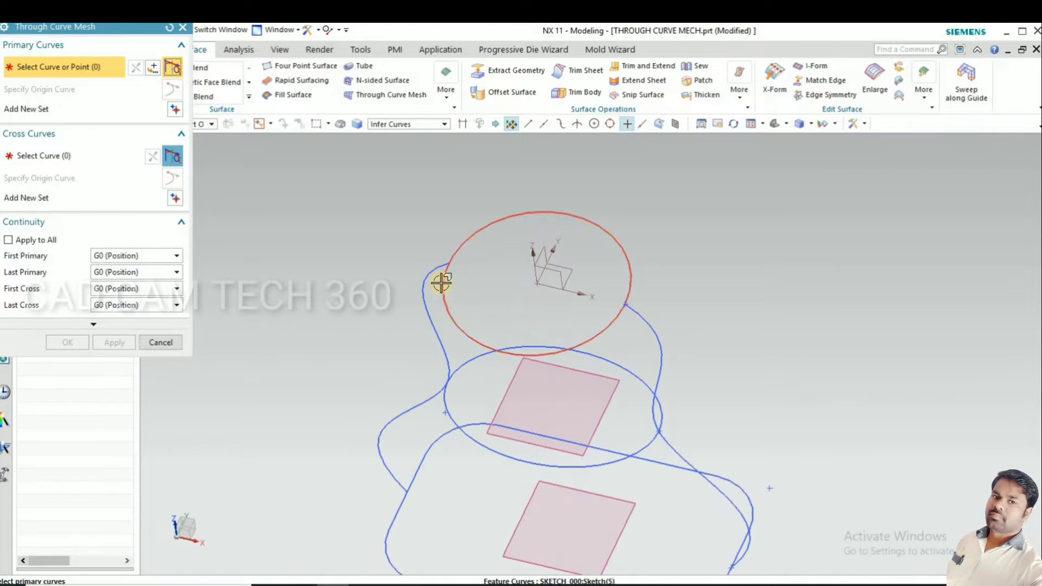
pyautogui.click(443, 278)
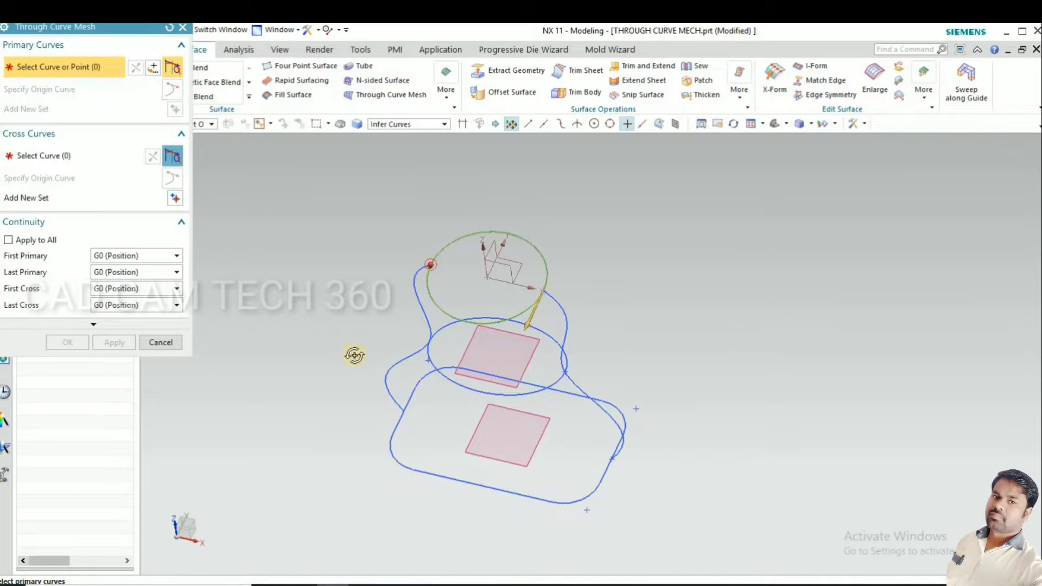
pyautogui.moveTo(355, 355); pyautogui.dragTo(429, 356)
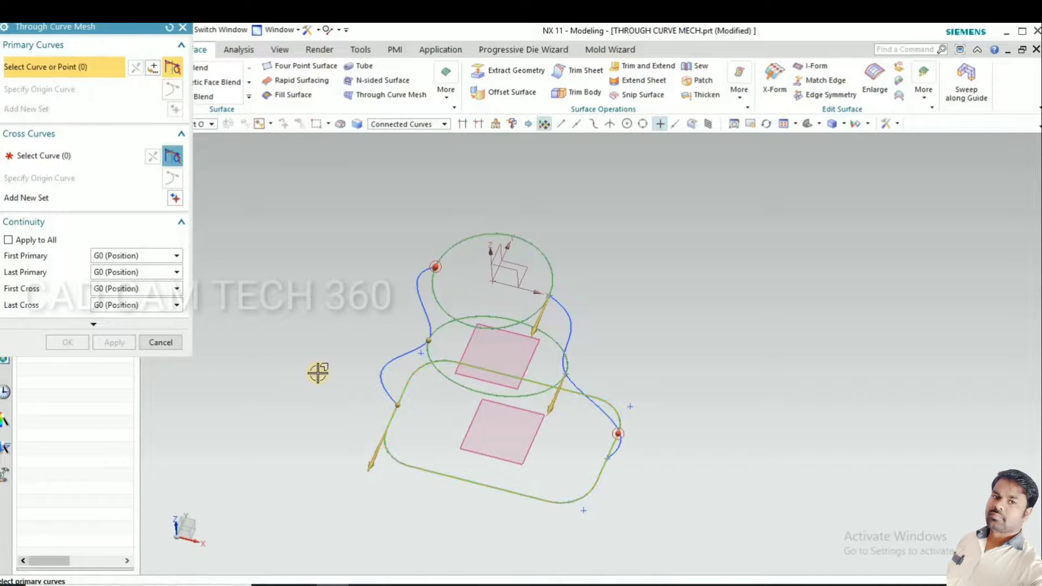
pyautogui.moveTo(317, 372); pyautogui.dragTo(218, 259)
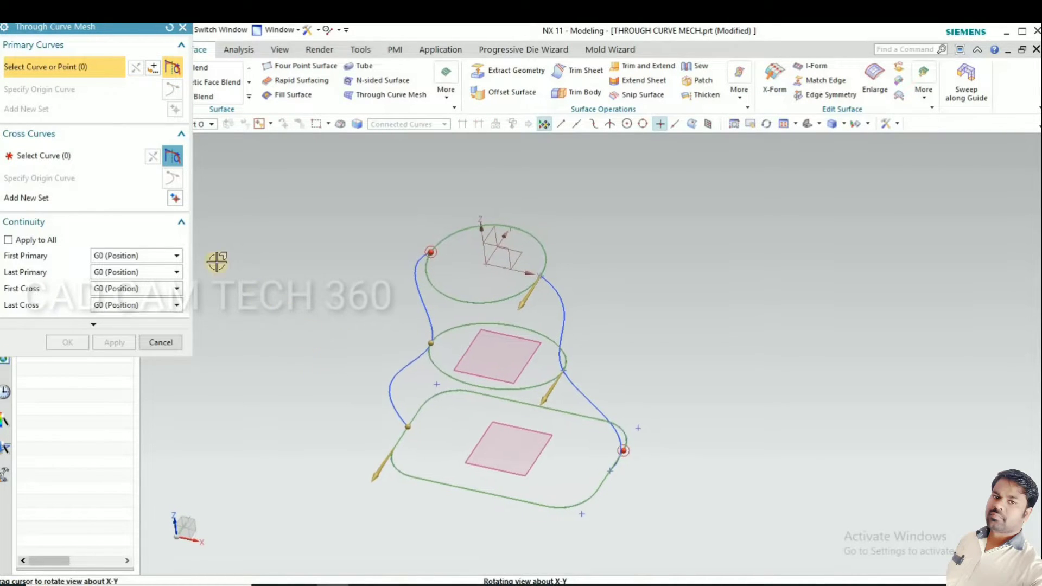
pyautogui.click(49, 157)
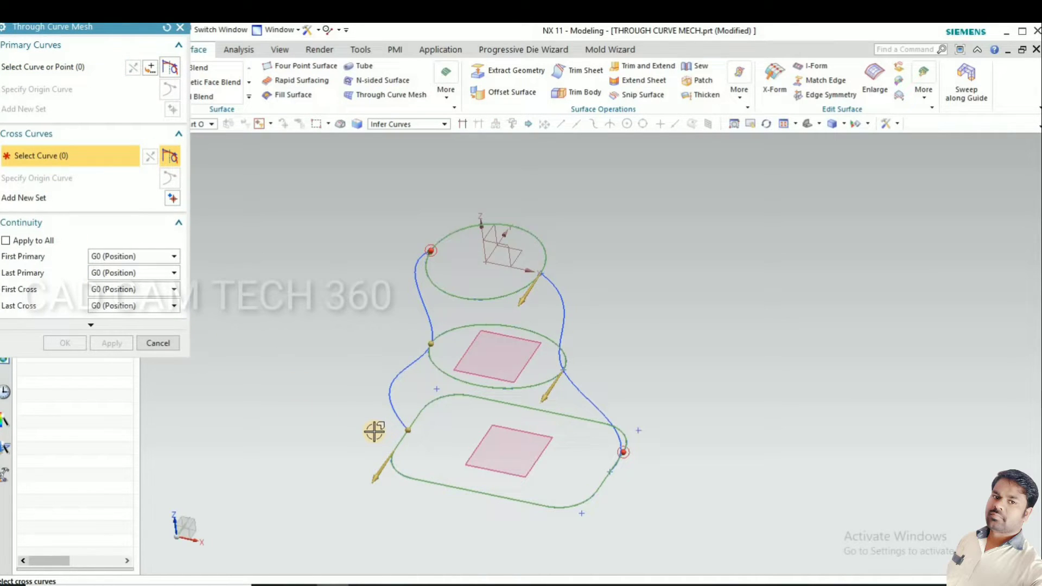
pyautogui.moveTo(416, 276)
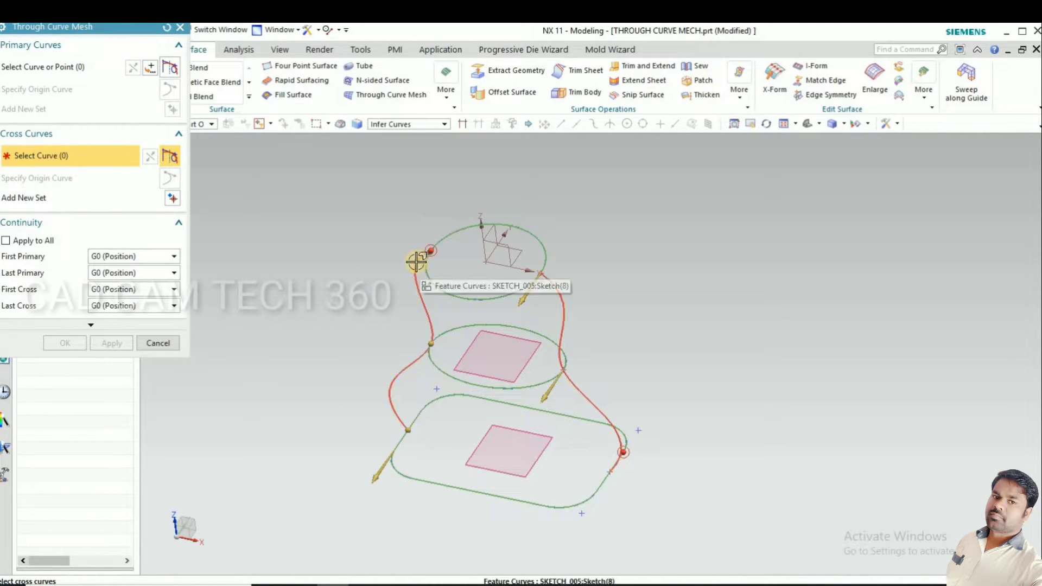
# With Connected Curves selection, use the side spline as cross curve and create the half surface
pyautogui.click(443, 124)
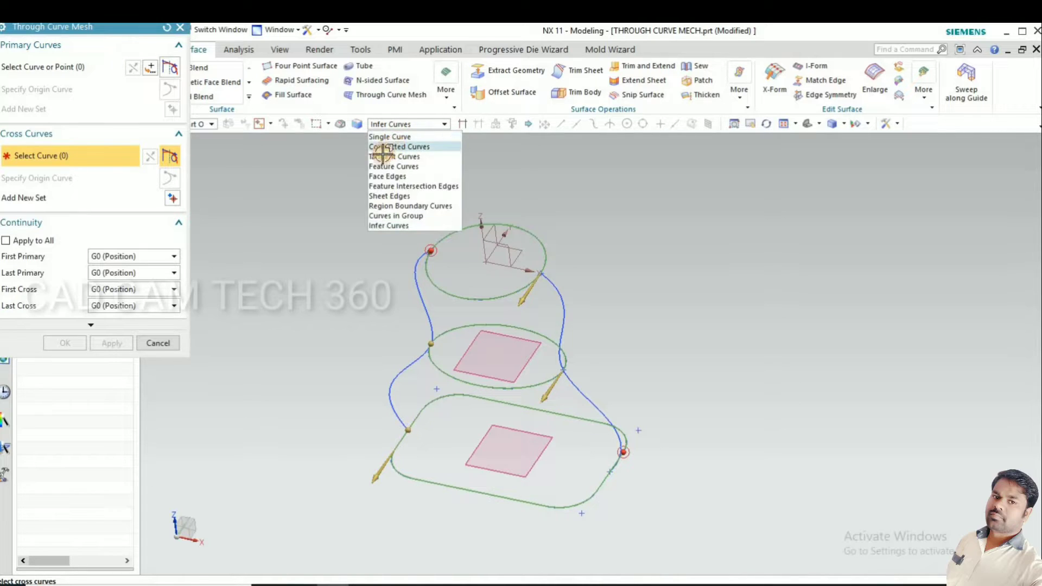
pyautogui.click(399, 146)
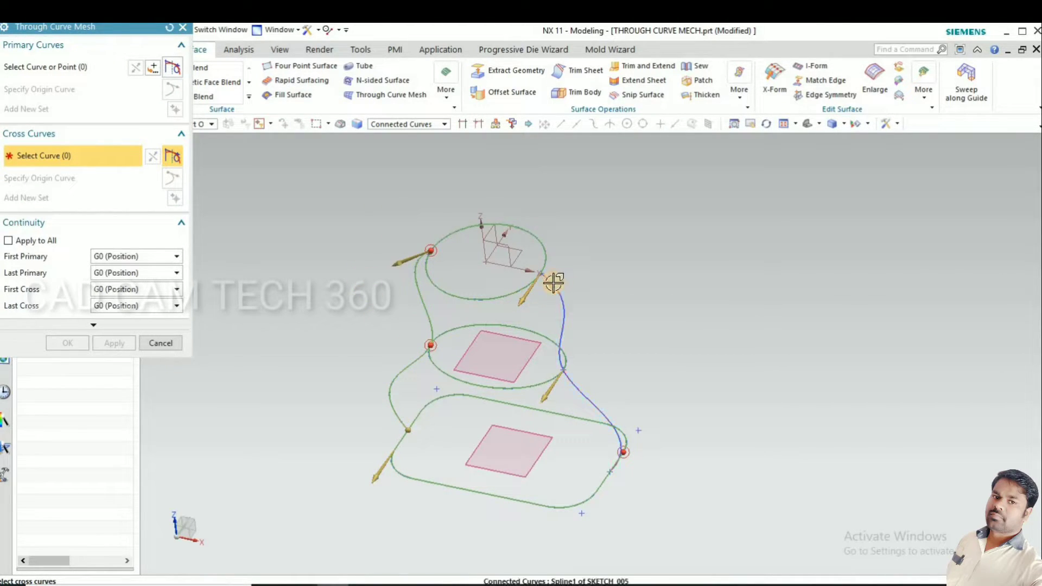
pyautogui.click(552, 282)
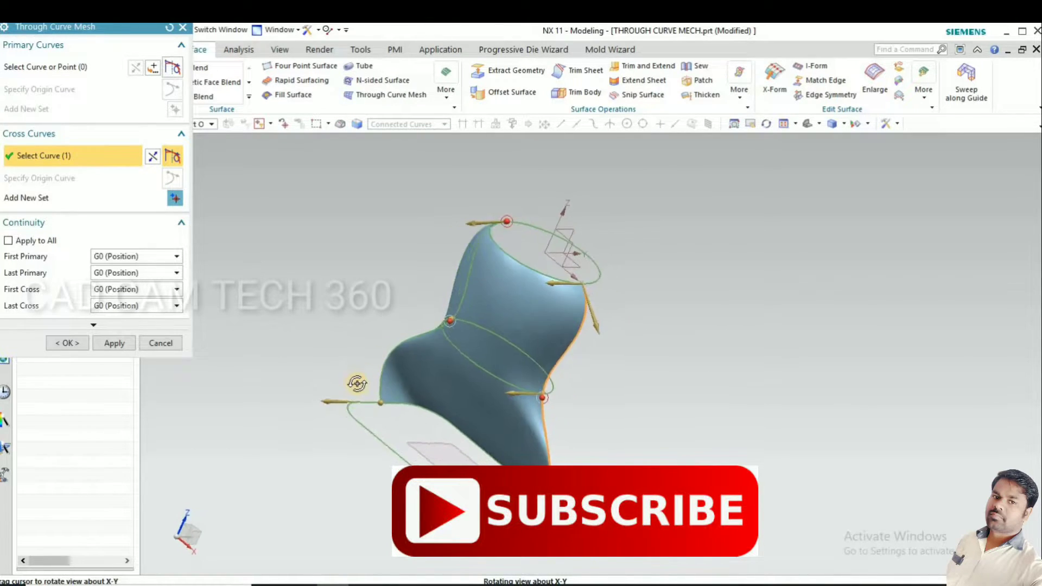
pyautogui.moveTo(359, 383); pyautogui.dragTo(497, 468)
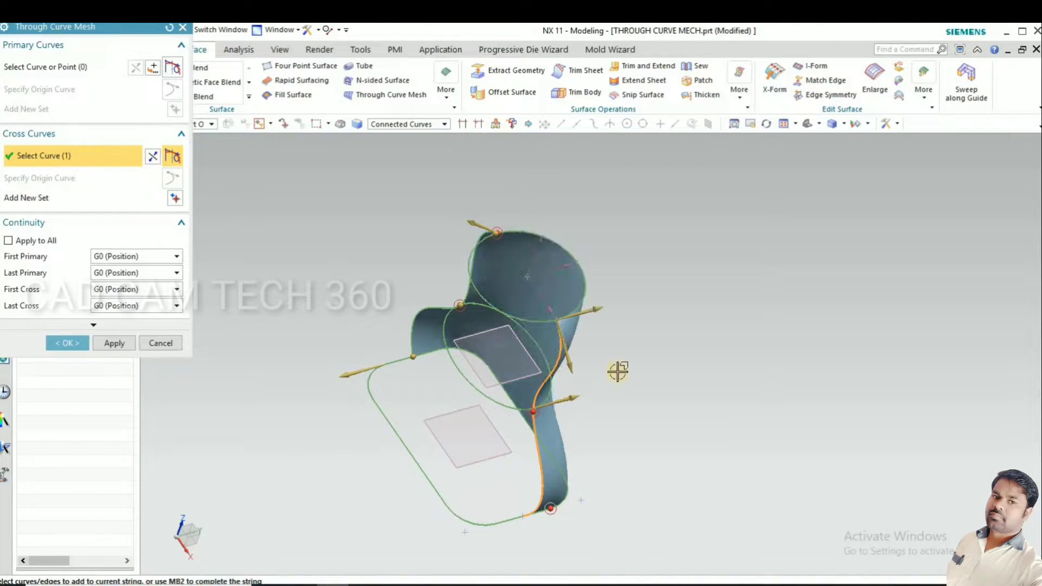
pyautogui.moveTo(618, 371); pyautogui.dragTo(449, 382)
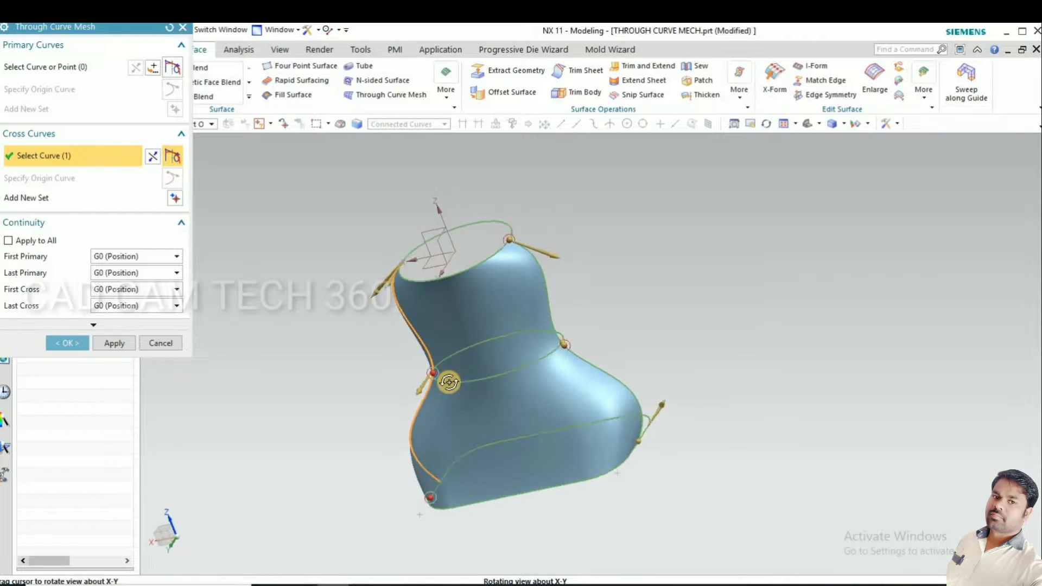
pyautogui.moveTo(449, 382); pyautogui.dragTo(601, 397)
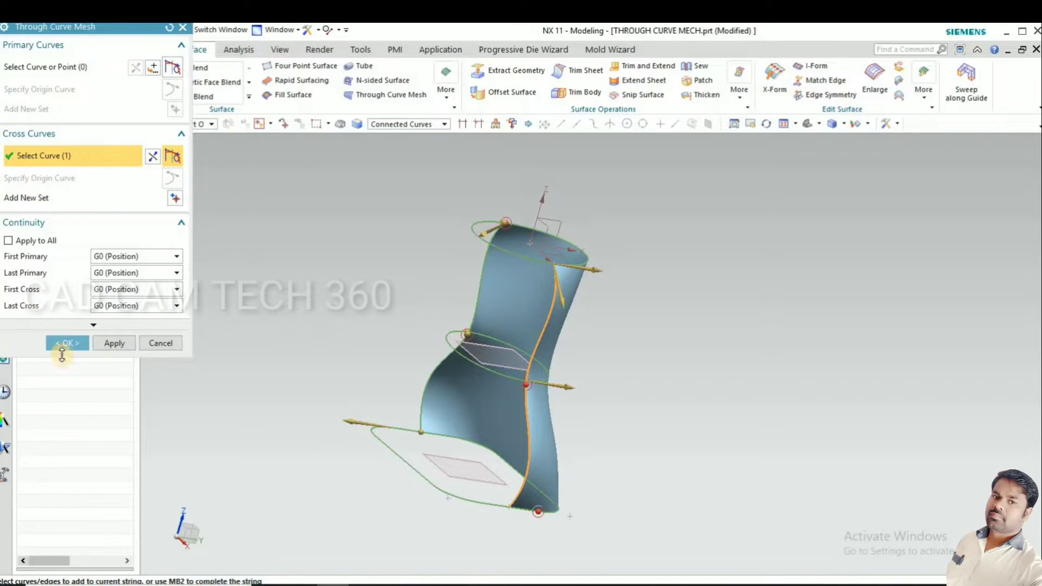
pyautogui.click(67, 343)
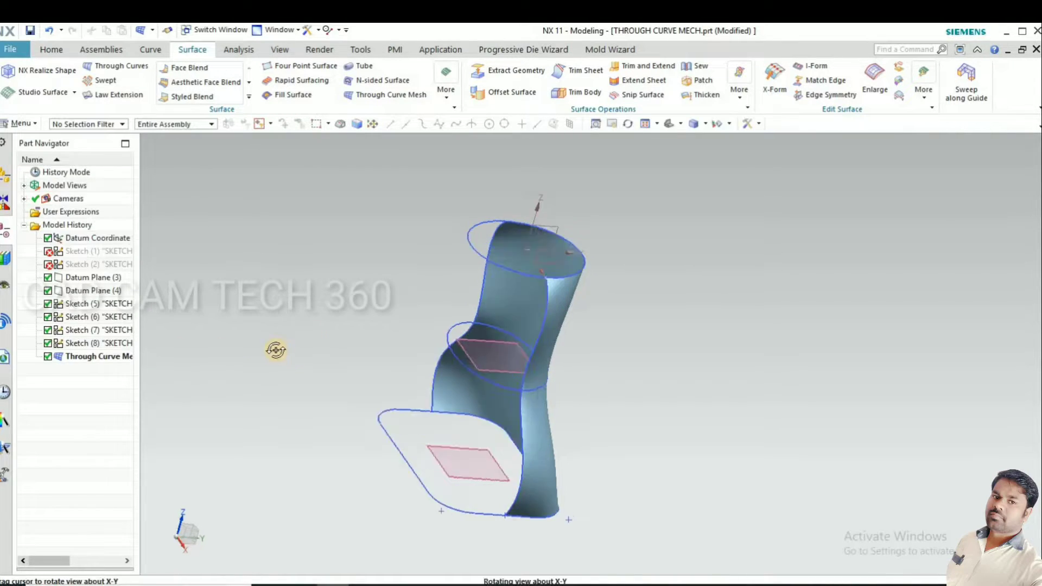
pyautogui.moveTo(275, 350); pyautogui.dragTo(288, 355)
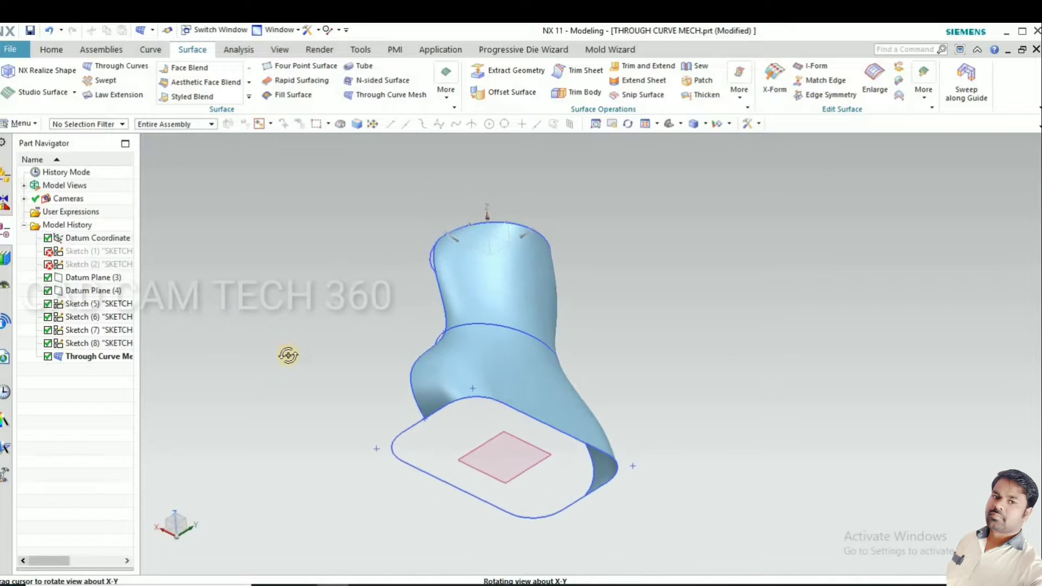
pyautogui.moveTo(288, 354); pyautogui.dragTo(175, 236)
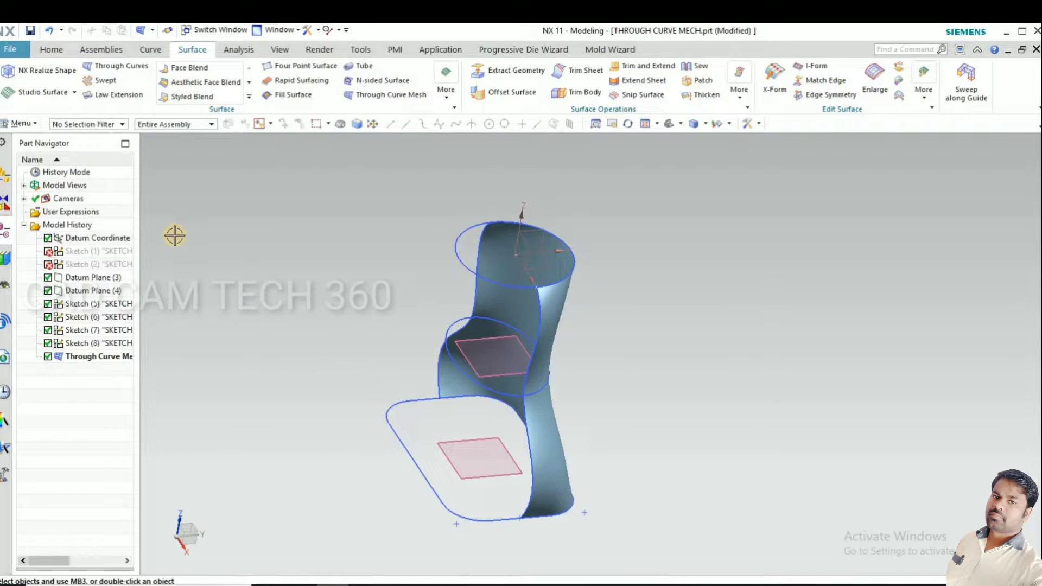
# Mirror the curve mesh surface feature across the datum plane using Associative Copy > Mirror Feature
pyautogui.click(20, 124)
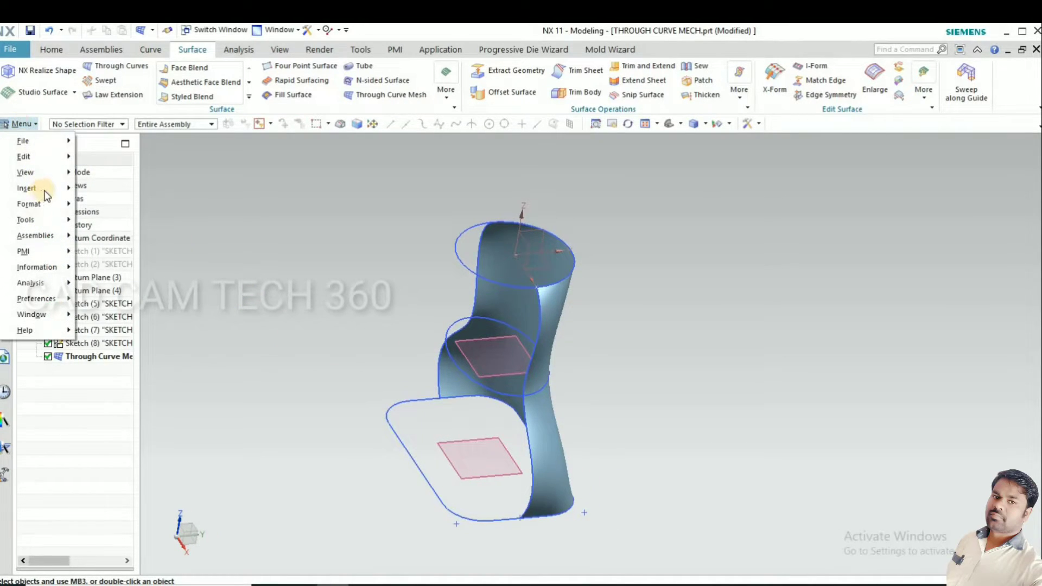
pyautogui.click(26, 189)
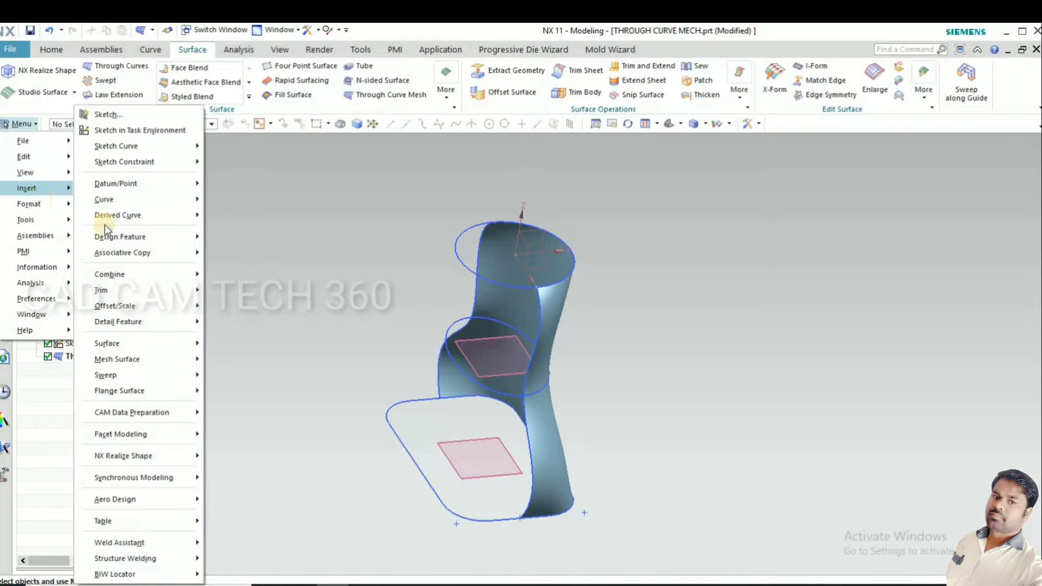
pyautogui.click(122, 252)
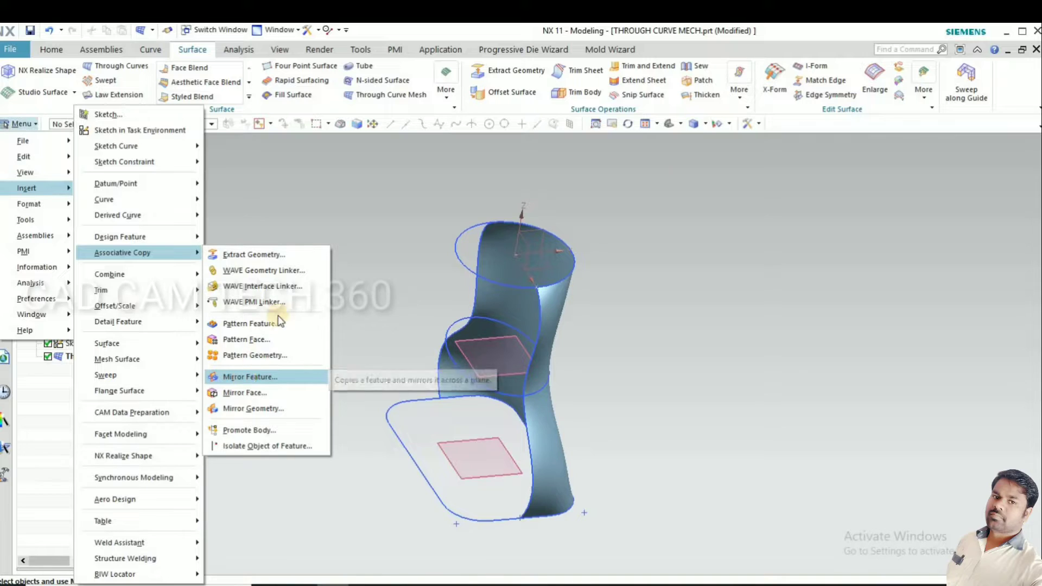
pyautogui.click(249, 376)
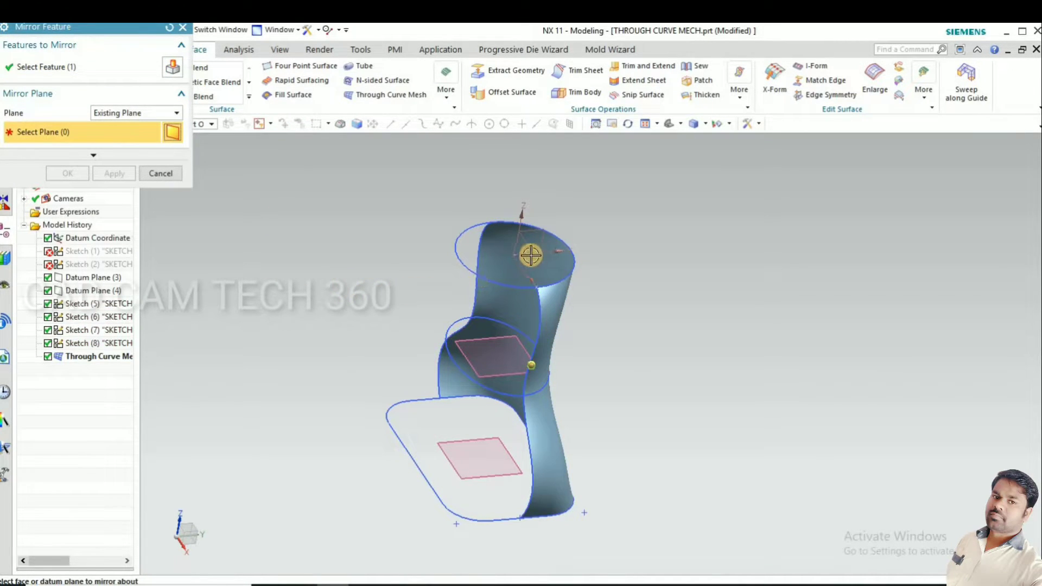
pyautogui.click(530, 258)
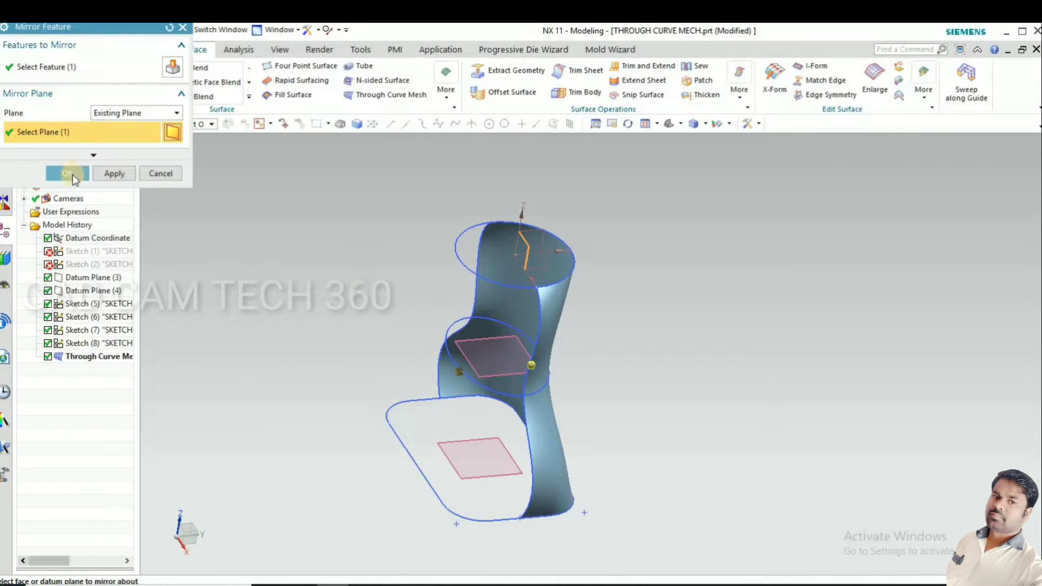
pyautogui.click(64, 173)
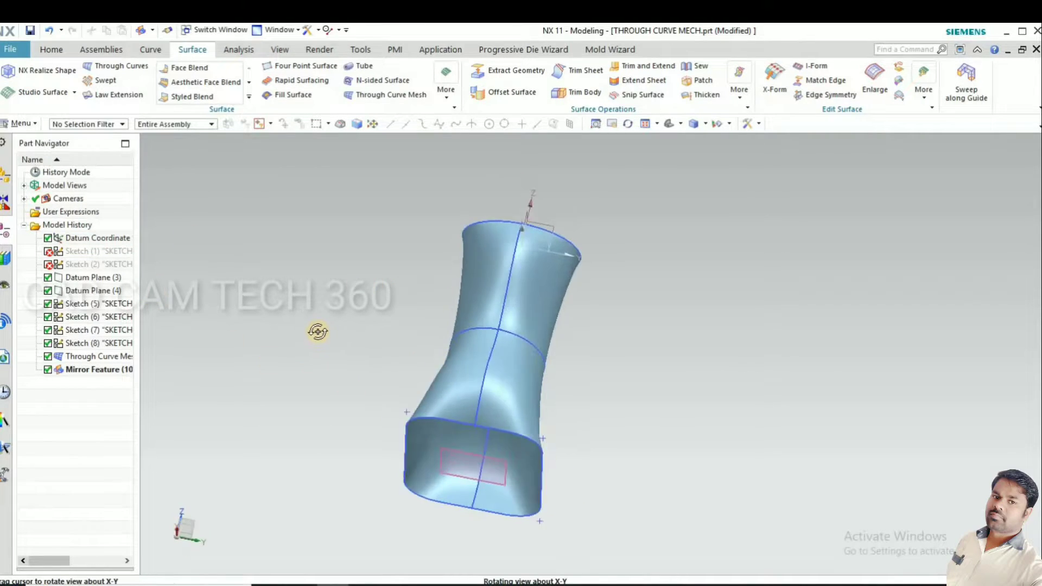
pyautogui.moveTo(318, 332); pyautogui.dragTo(309, 335)
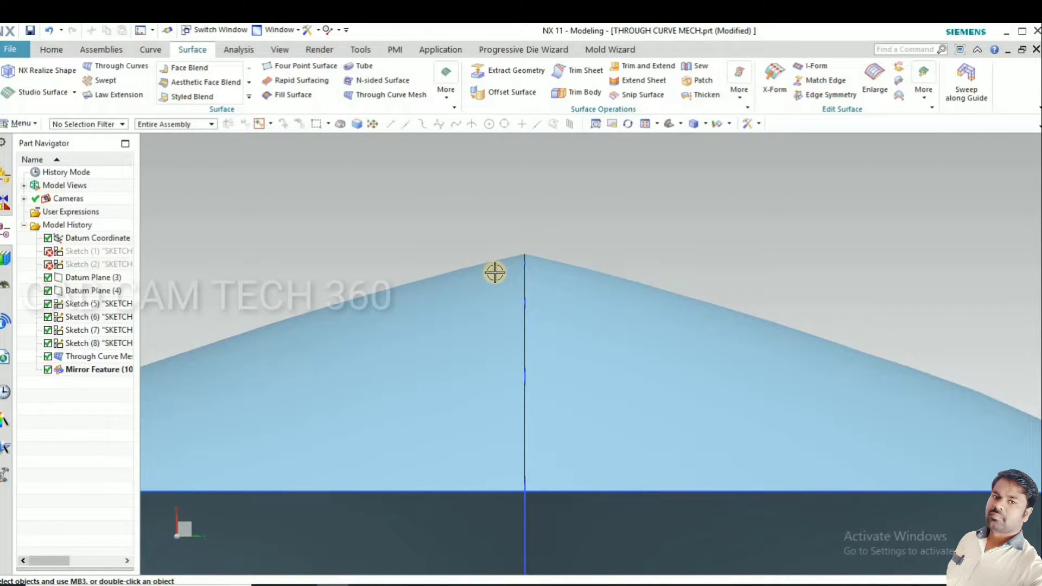
pyautogui.moveTo(495, 273); pyautogui.dragTo(512, 282)
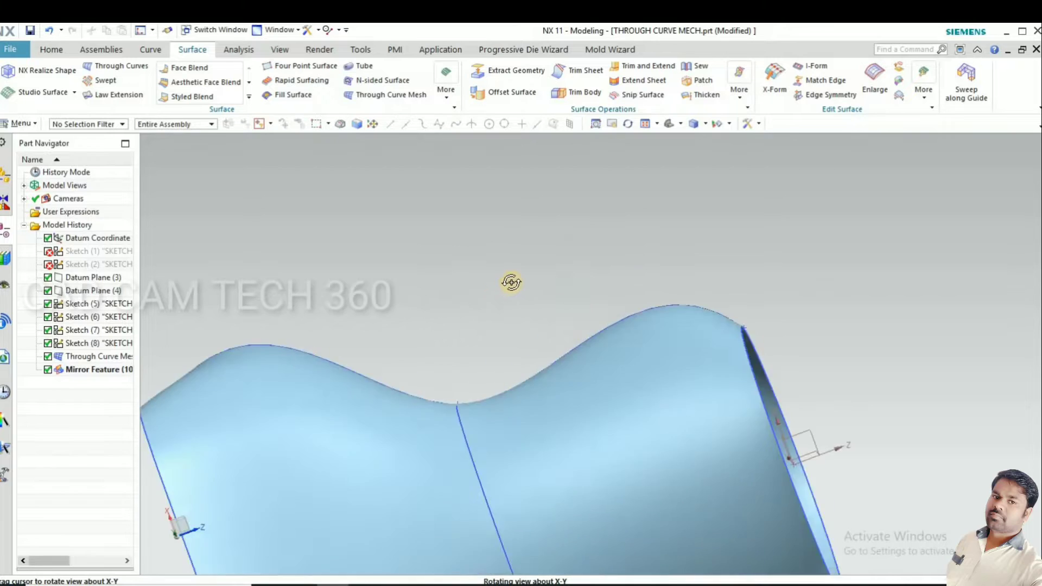
pyautogui.moveTo(512, 282); pyautogui.dragTo(474, 316)
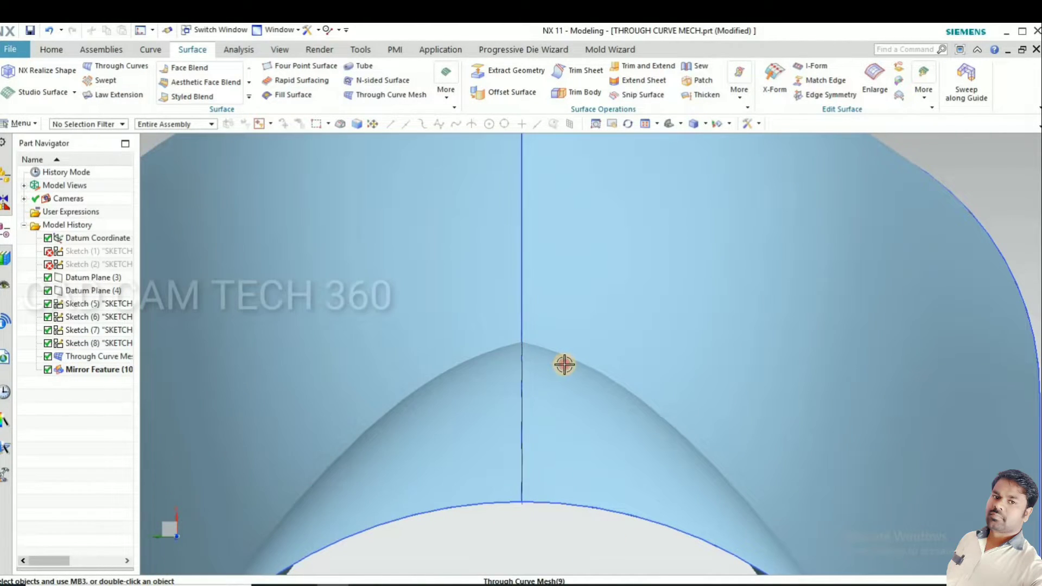
pyautogui.moveTo(565, 363); pyautogui.dragTo(557, 355)
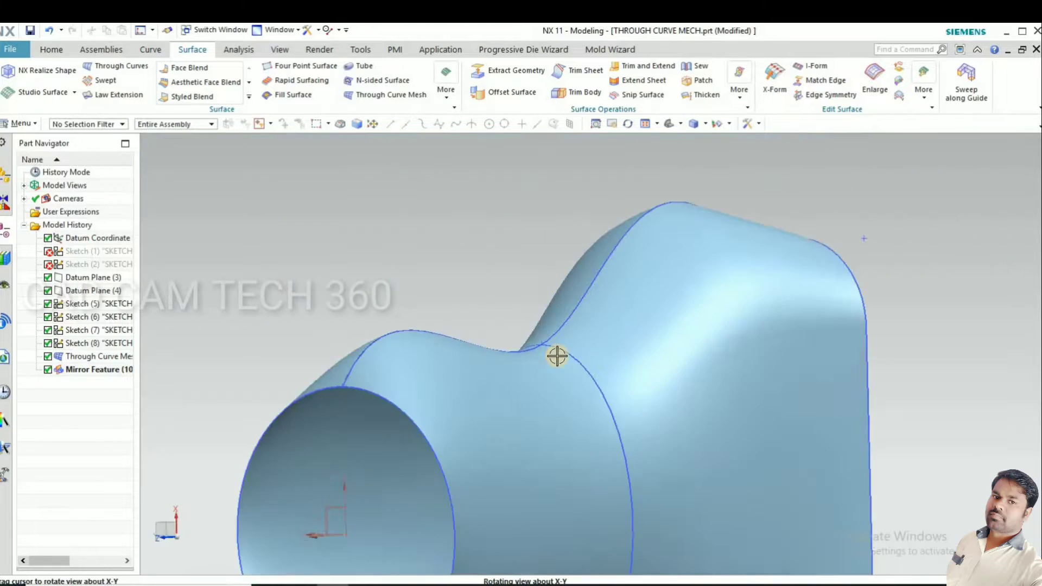
pyautogui.moveTo(557, 356); pyautogui.dragTo(462, 329)
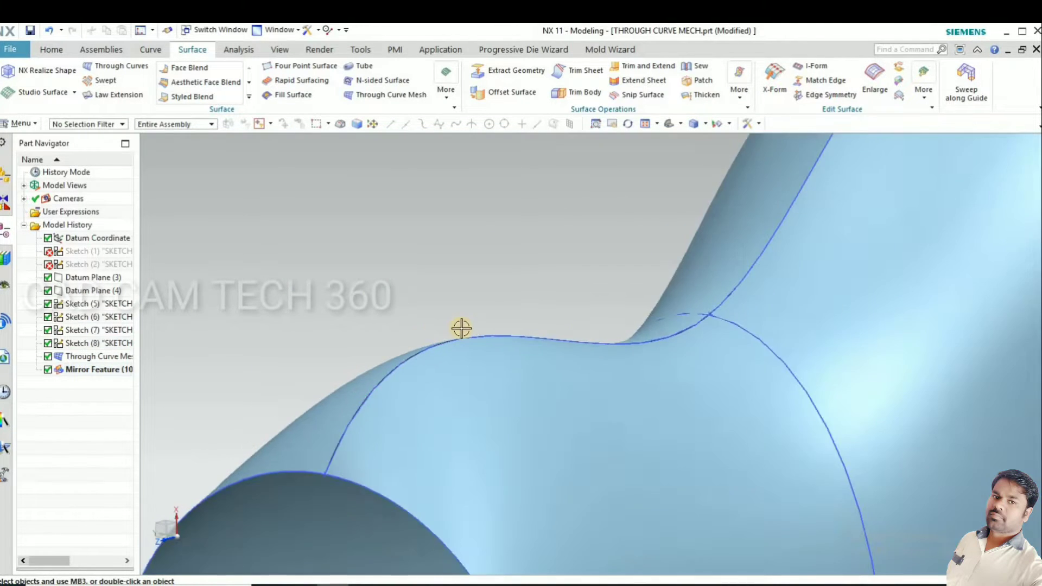
pyautogui.moveTo(461, 329); pyautogui.dragTo(509, 452)
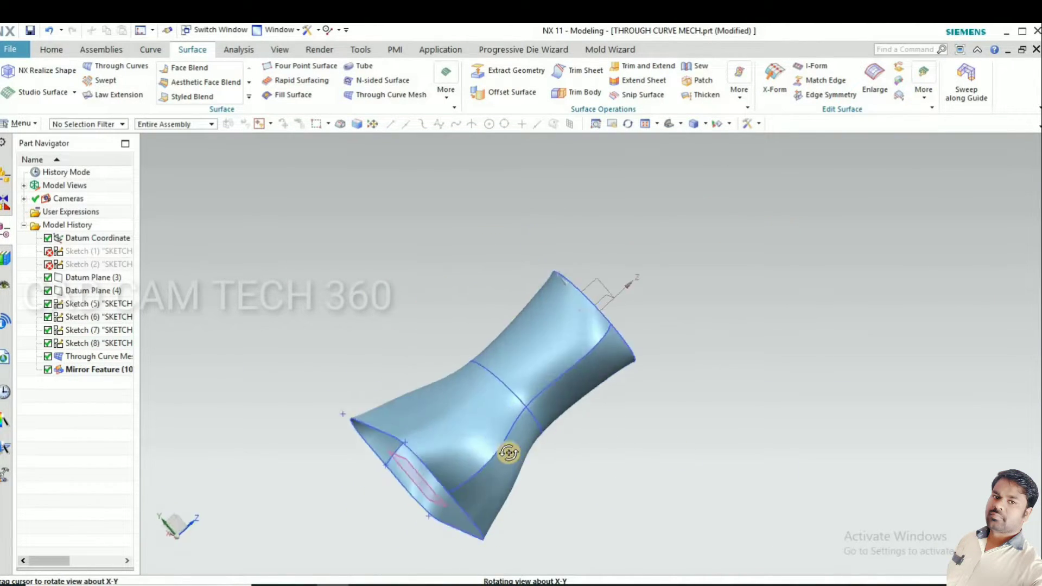
pyautogui.moveTo(508, 453); pyautogui.dragTo(391, 365)
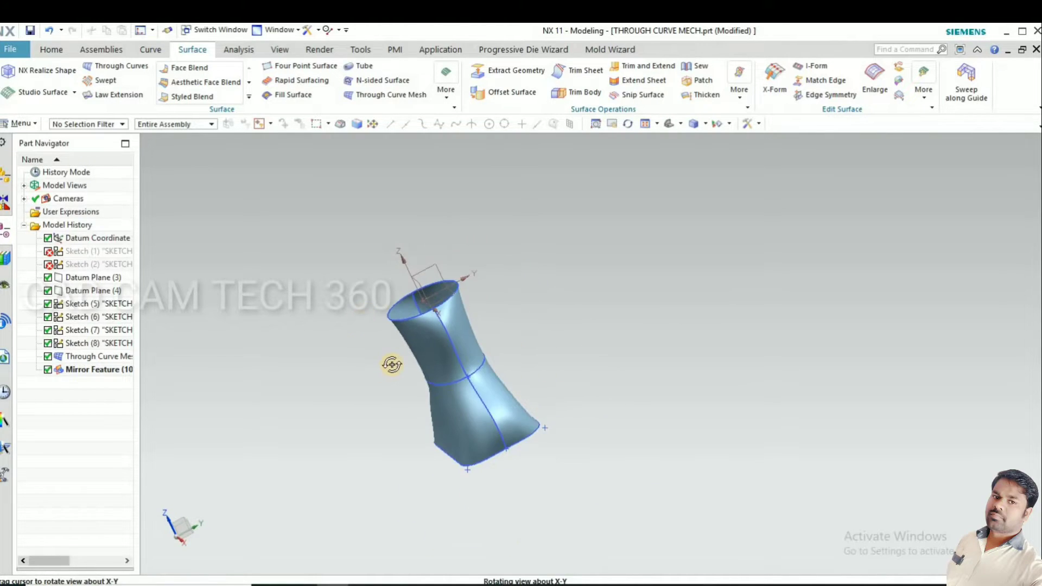
pyautogui.moveTo(392, 364); pyautogui.dragTo(345, 355)
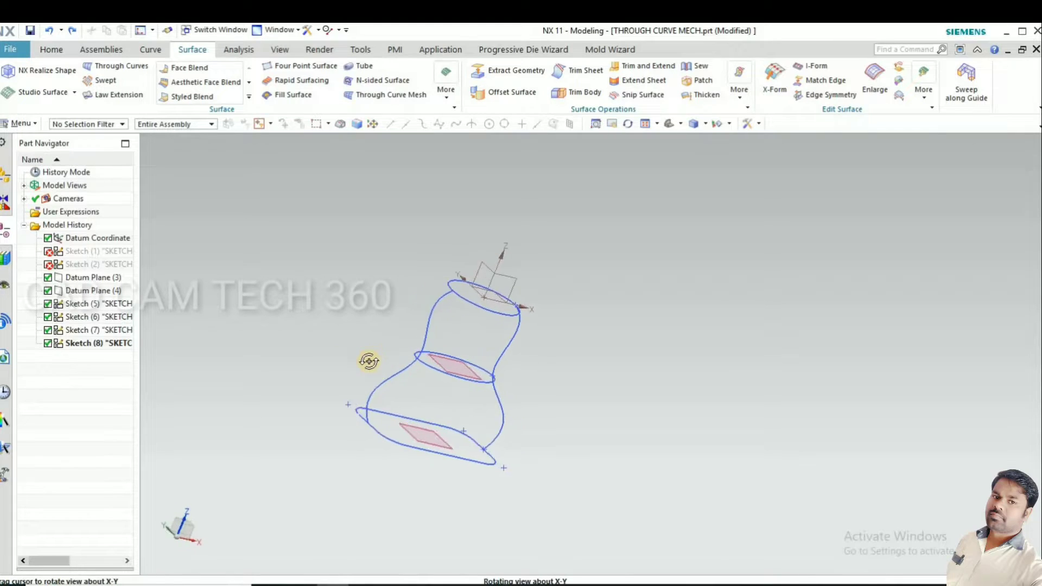
# Extrude the two side guide splines into 30 mm sheets
pyautogui.moveTo(370, 361); pyautogui.dragTo(369, 331)
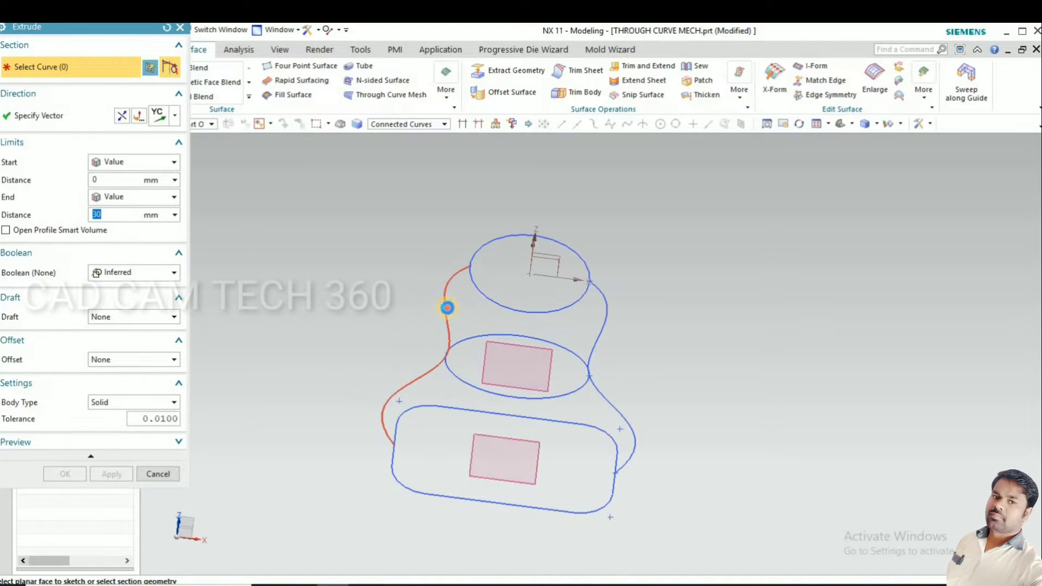
pyautogui.click(447, 308)
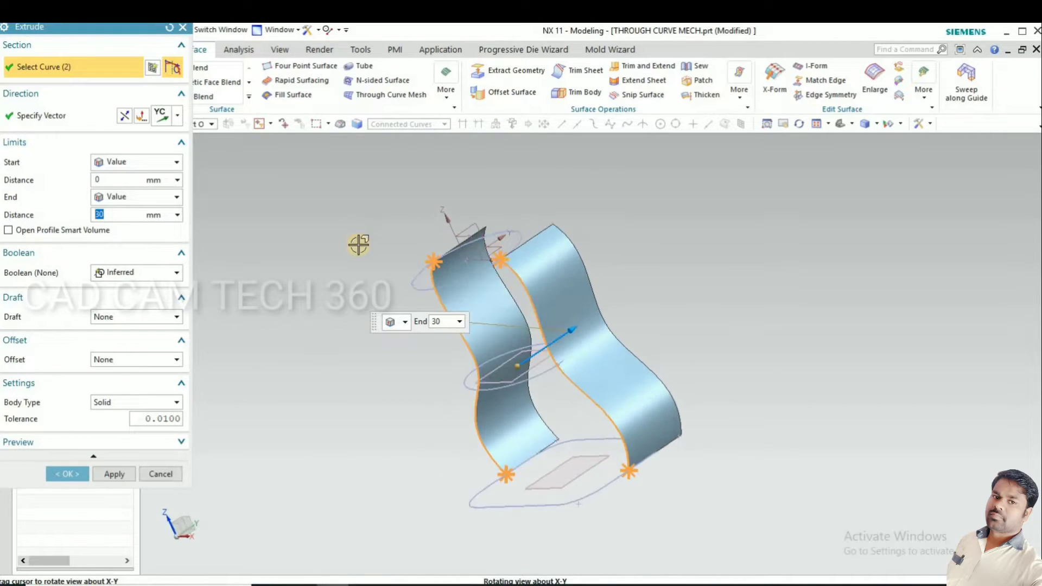
pyautogui.click(67, 474)
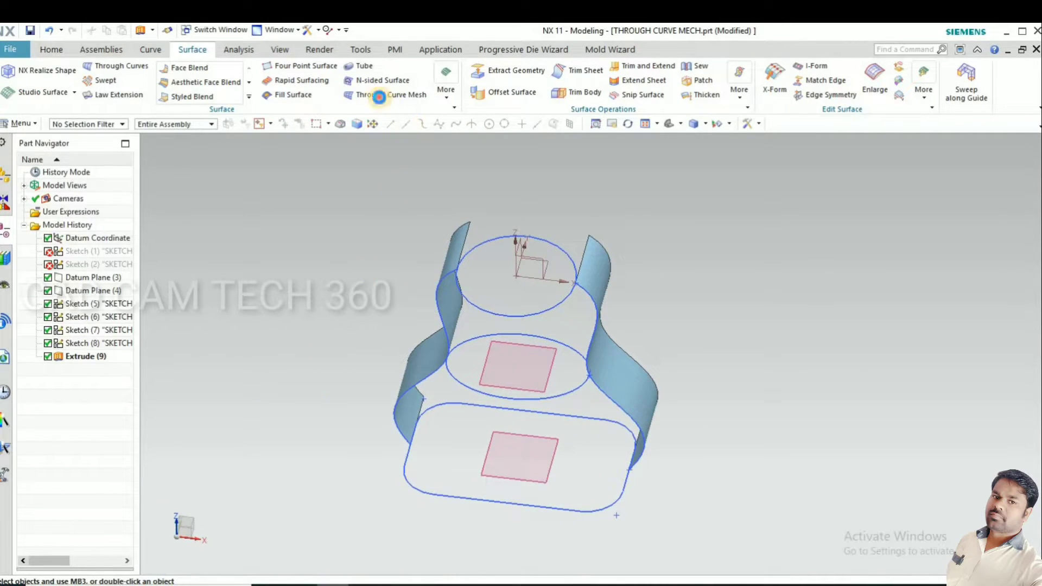
# Launch a new Through Curve Mesh command for the three section profiles
pyautogui.click(375, 95)
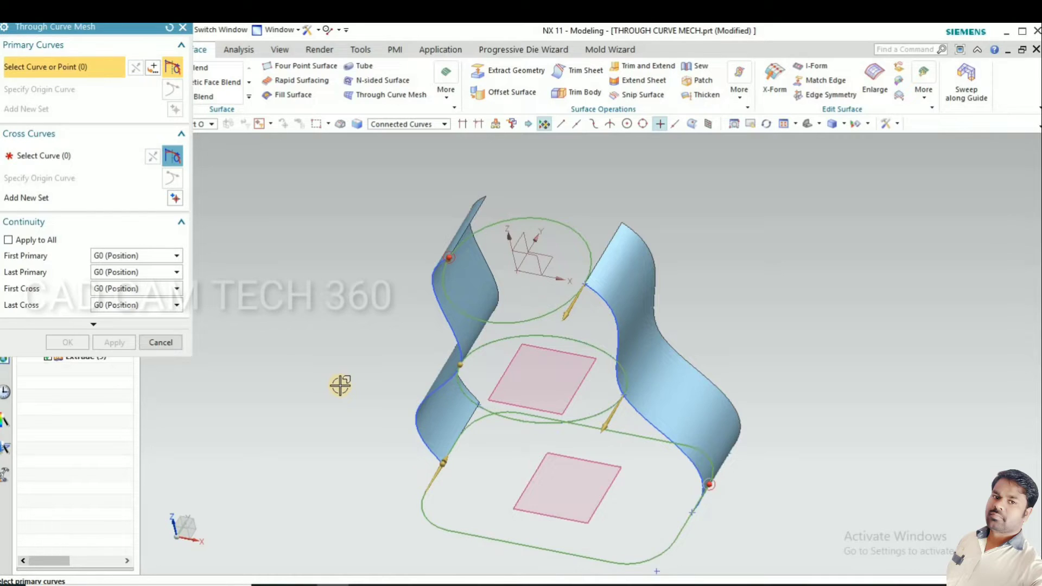
pyautogui.moveTo(364, 292)
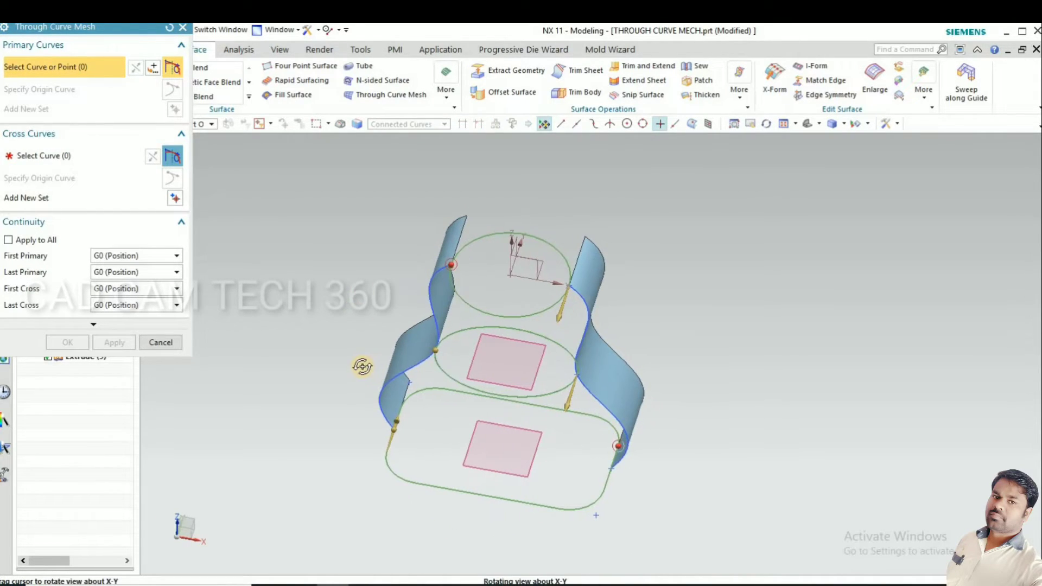
# Add the side guide spline as a cross curve using the Connected Curves rule
pyautogui.click(40, 156)
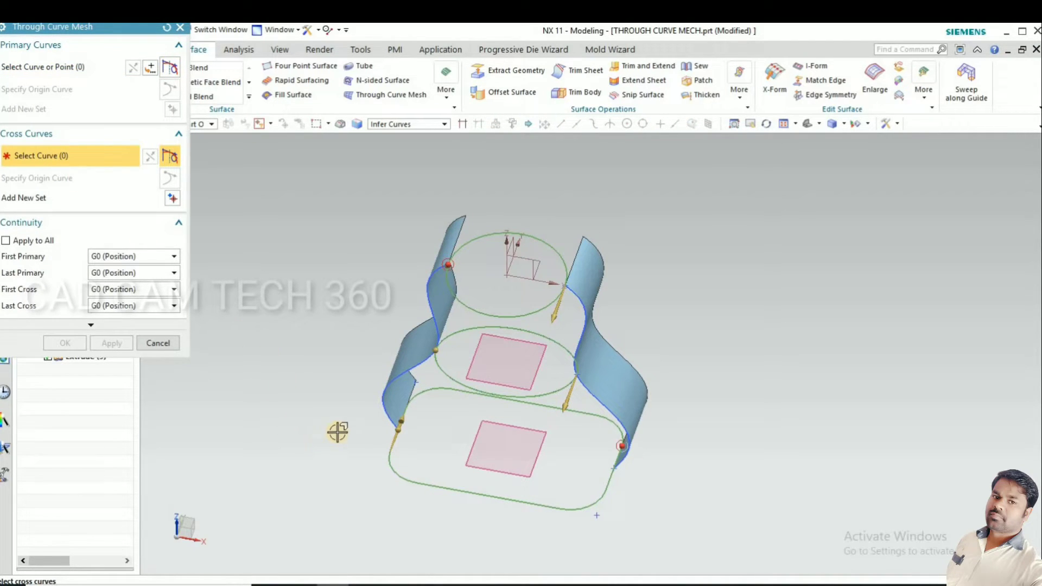
pyautogui.click(441, 276)
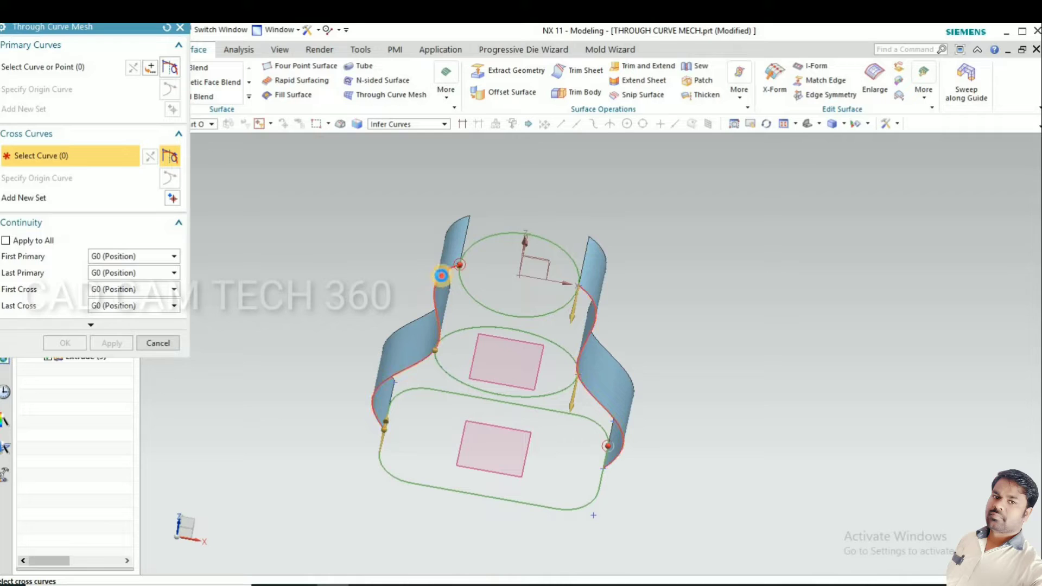
pyautogui.click(434, 286)
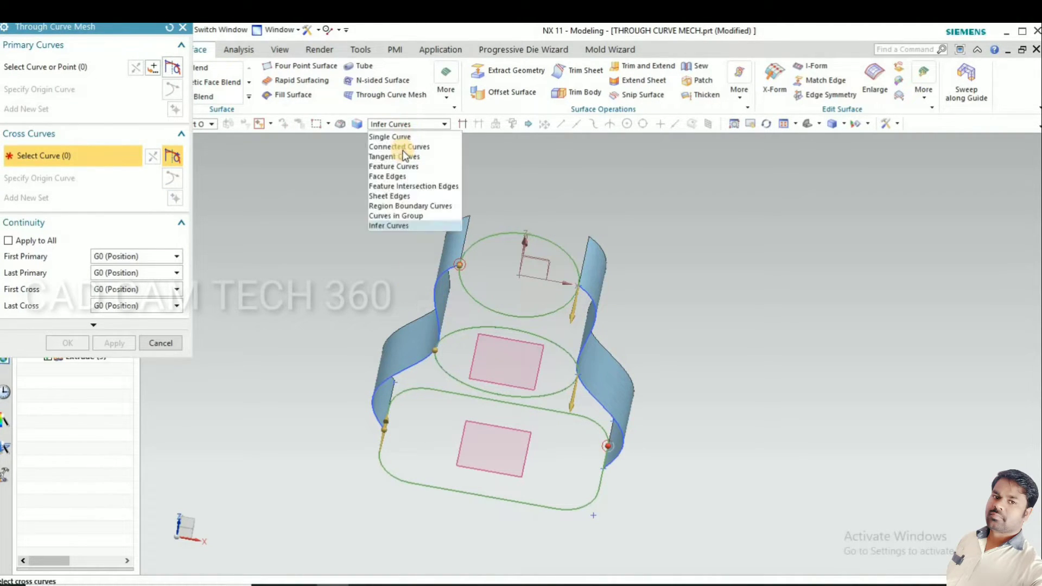
pyautogui.click(399, 146)
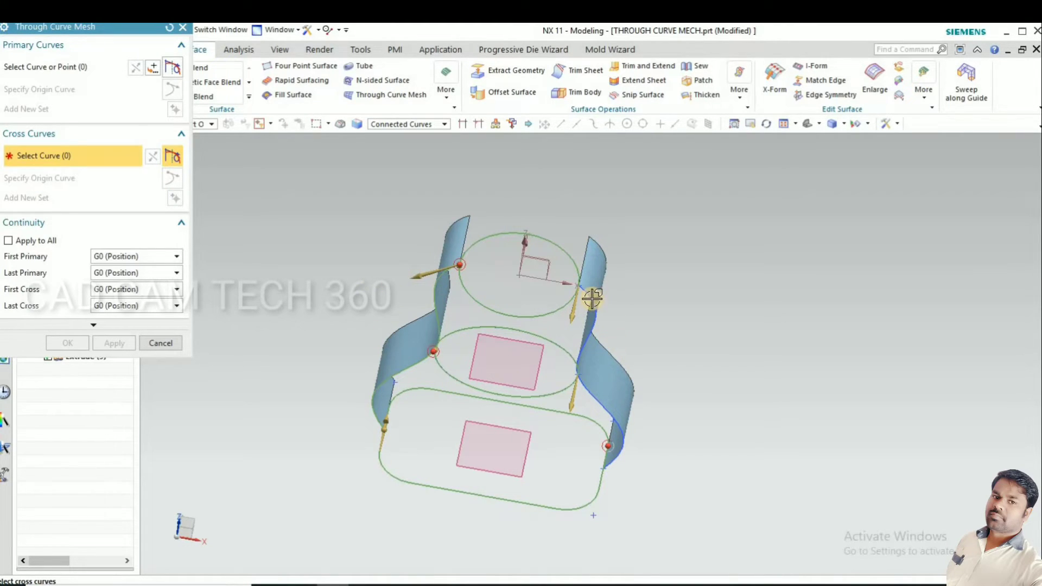
pyautogui.click(594, 298)
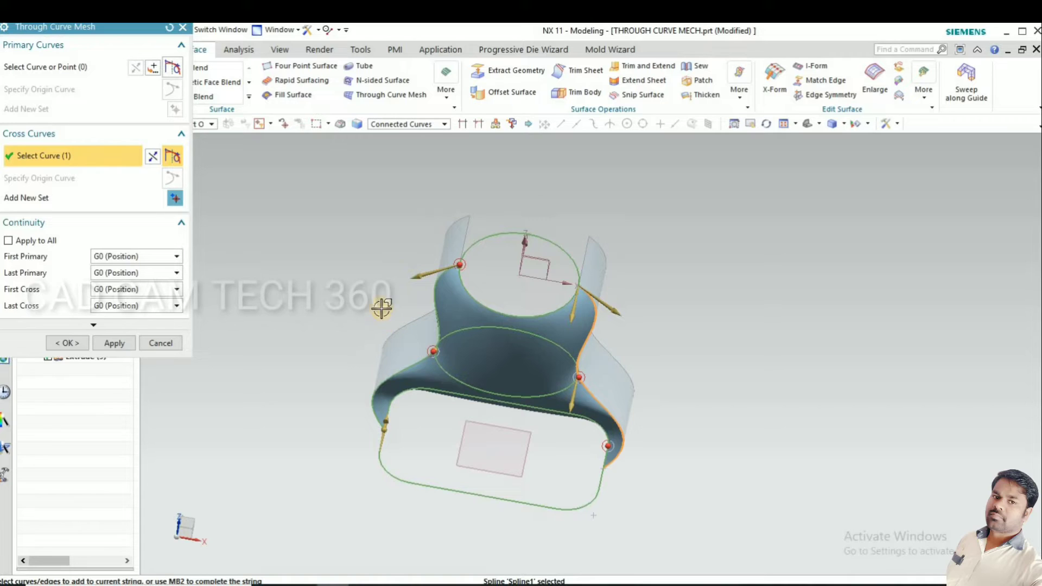
pyautogui.moveTo(382, 309); pyautogui.dragTo(548, 399)
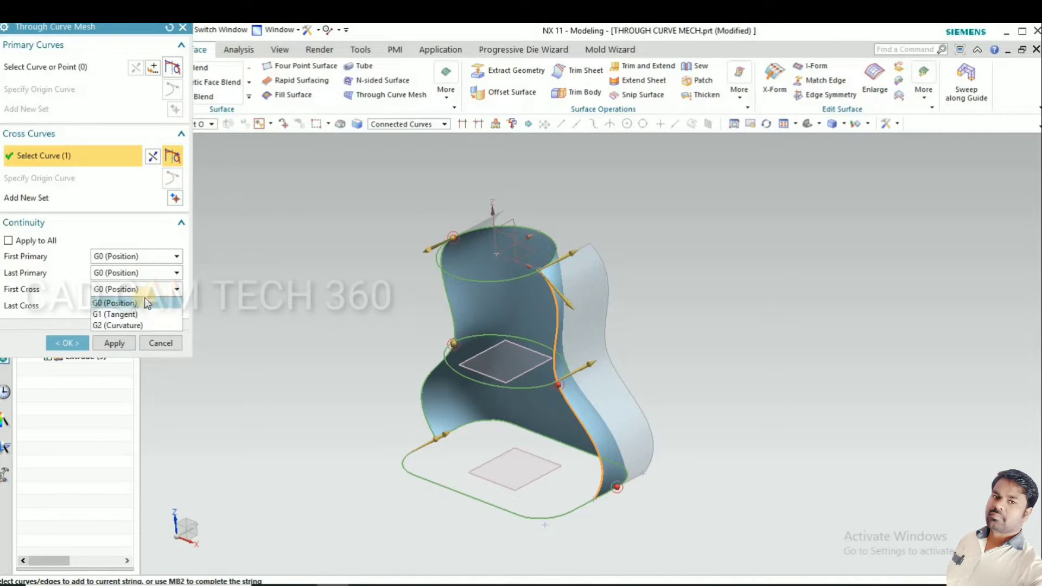
# Set G1 tangency to the extruded sheet faces, create the mesh surface, hide both extrudes
pyautogui.click(114, 314)
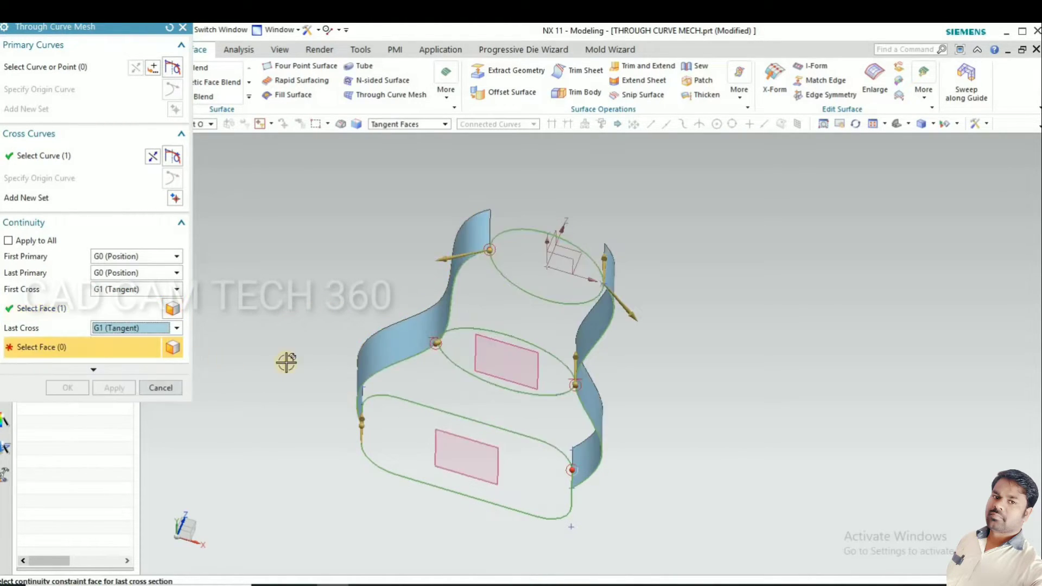
pyautogui.click(589, 456)
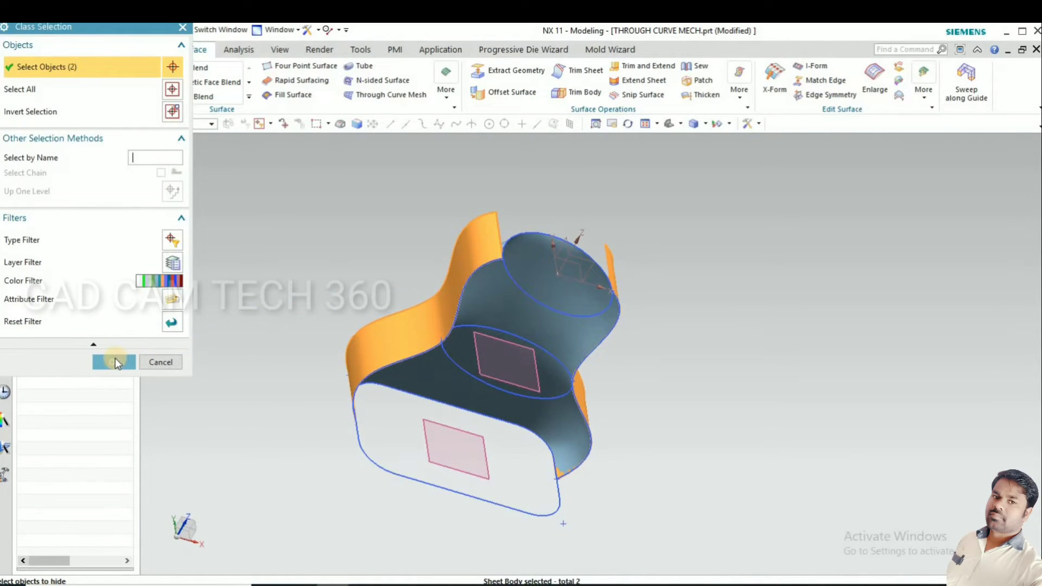
pyautogui.click(114, 362)
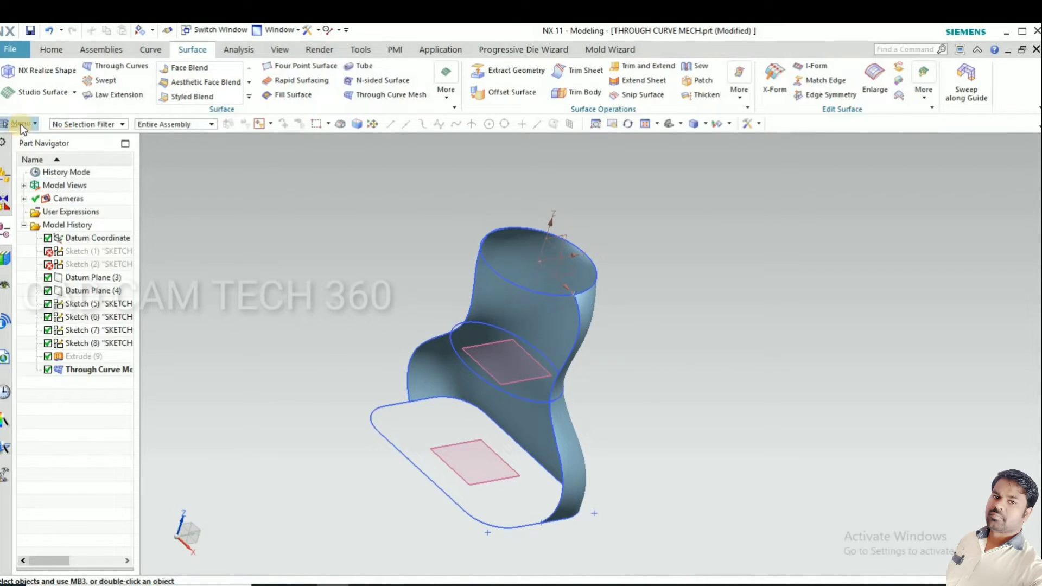
# Mirror the tangent mesh surface feature across the XZ datum plane with Mirror Feature
pyautogui.click(21, 124)
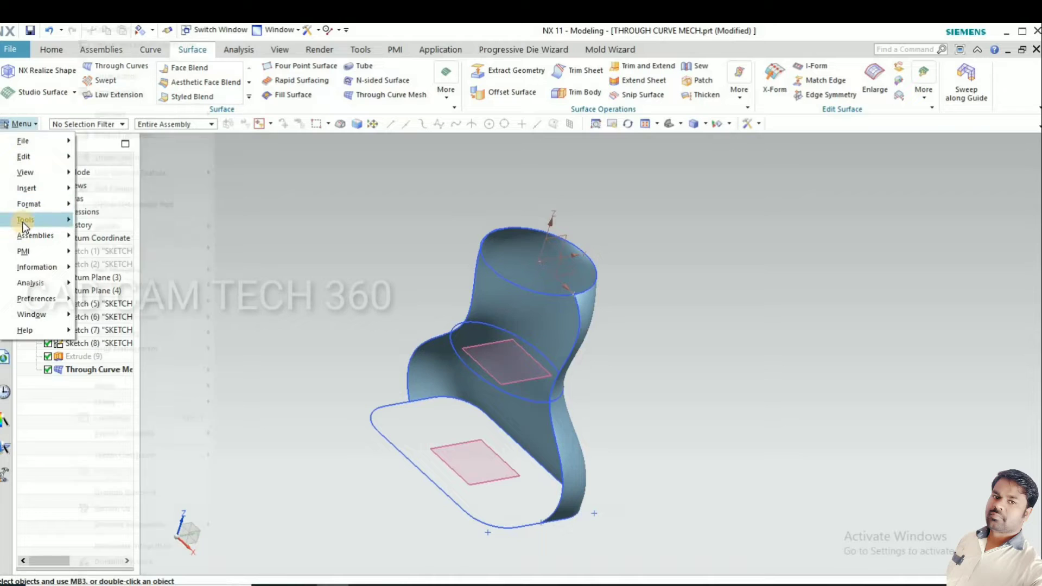
pyautogui.click(27, 188)
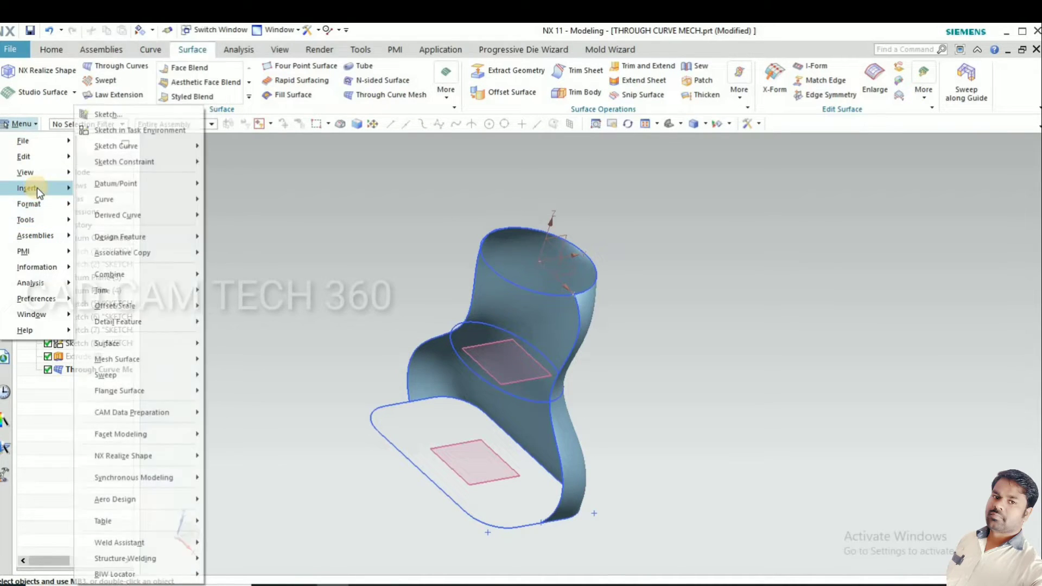
pyautogui.click(110, 274)
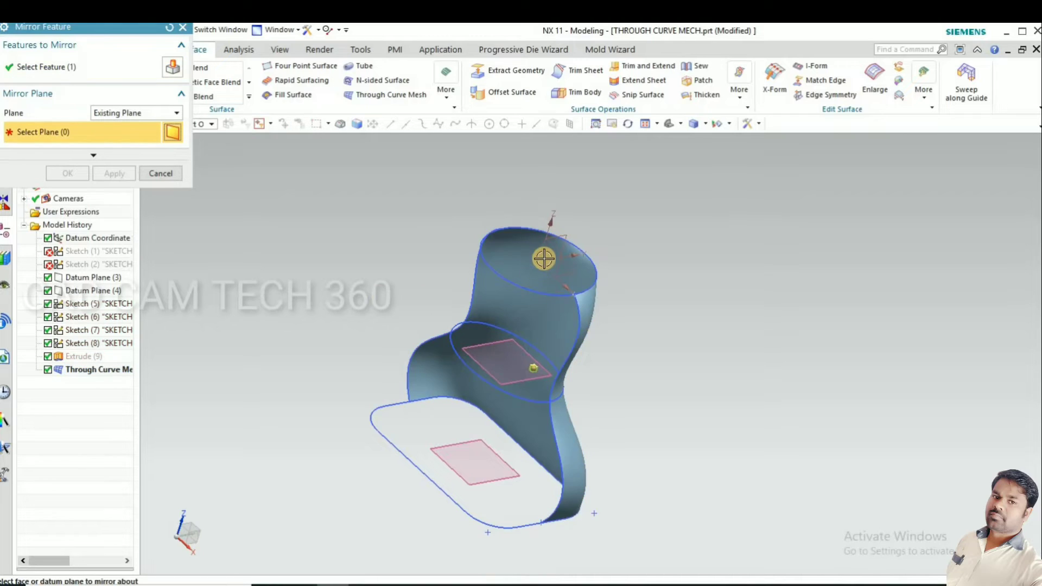
pyautogui.click(543, 259)
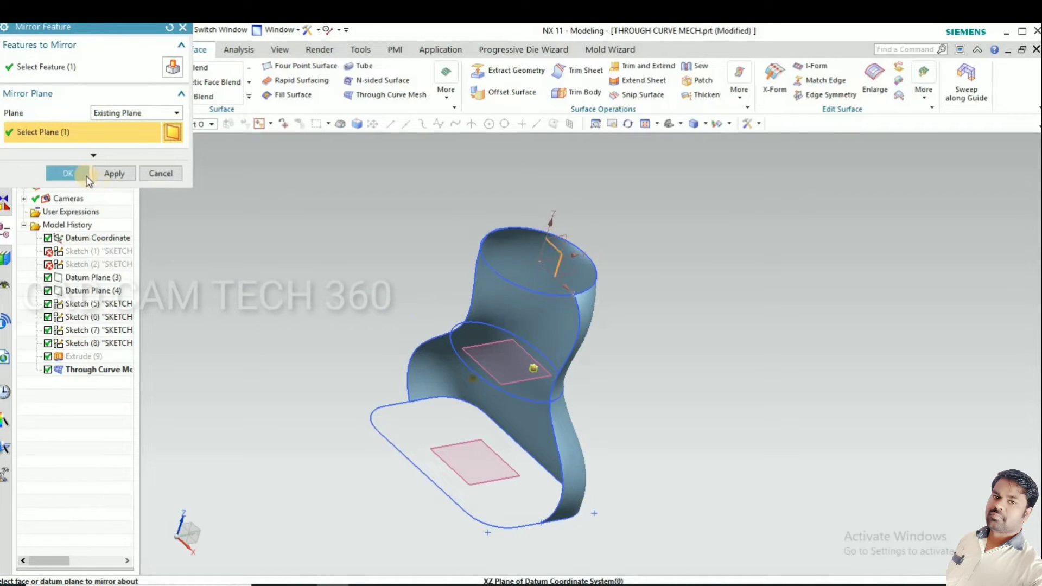
pyautogui.click(65, 173)
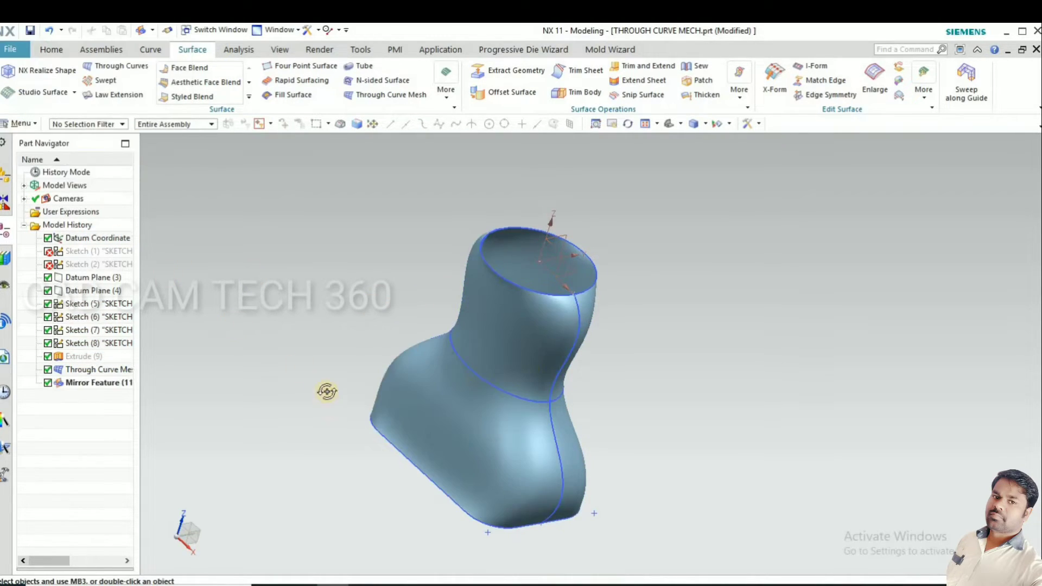
pyautogui.moveTo(325, 391); pyautogui.dragTo(562, 234)
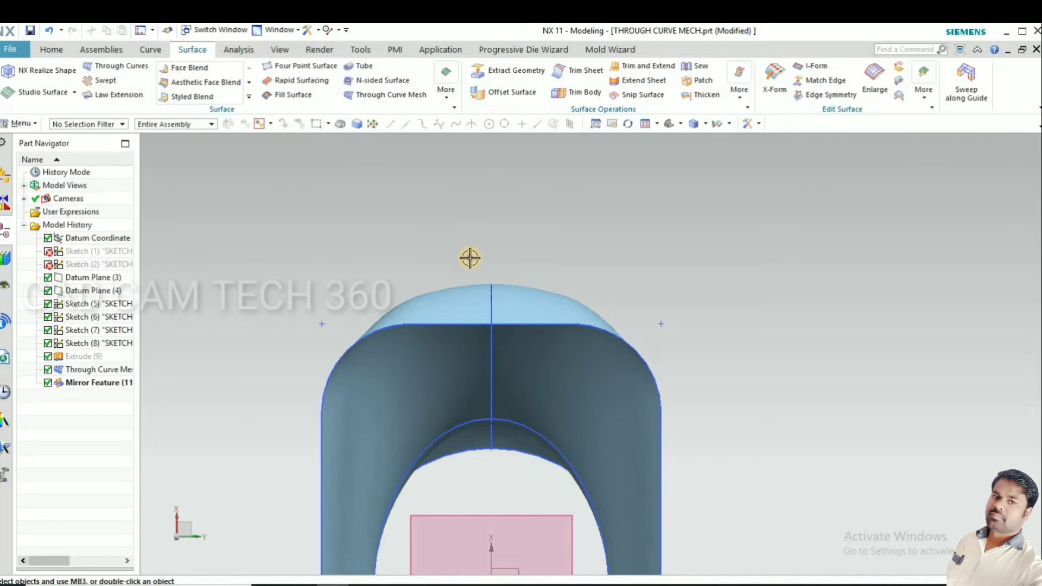
pyautogui.moveTo(482, 296)
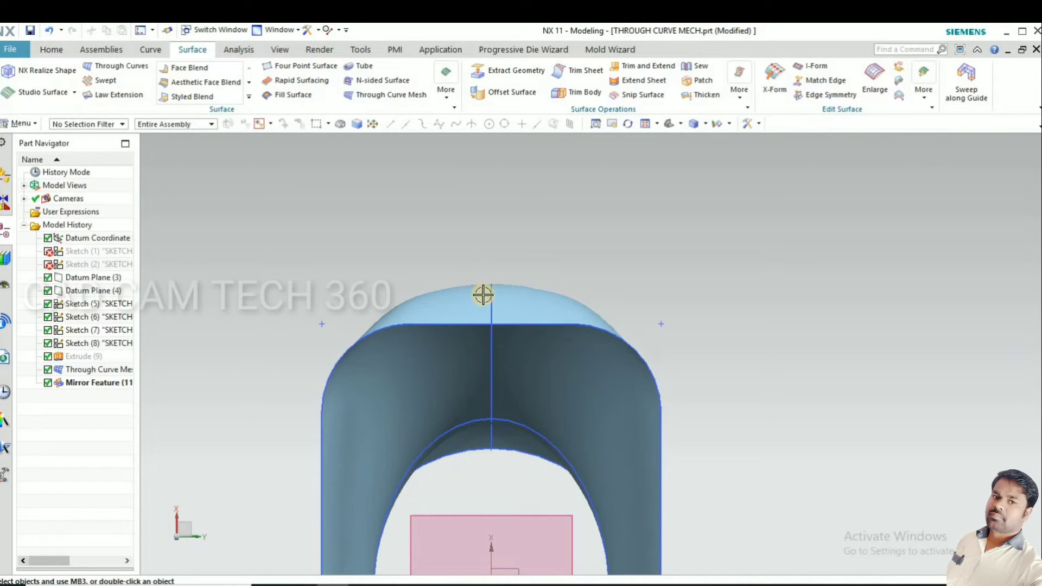
pyautogui.moveTo(482, 294); pyautogui.dragTo(440, 300)
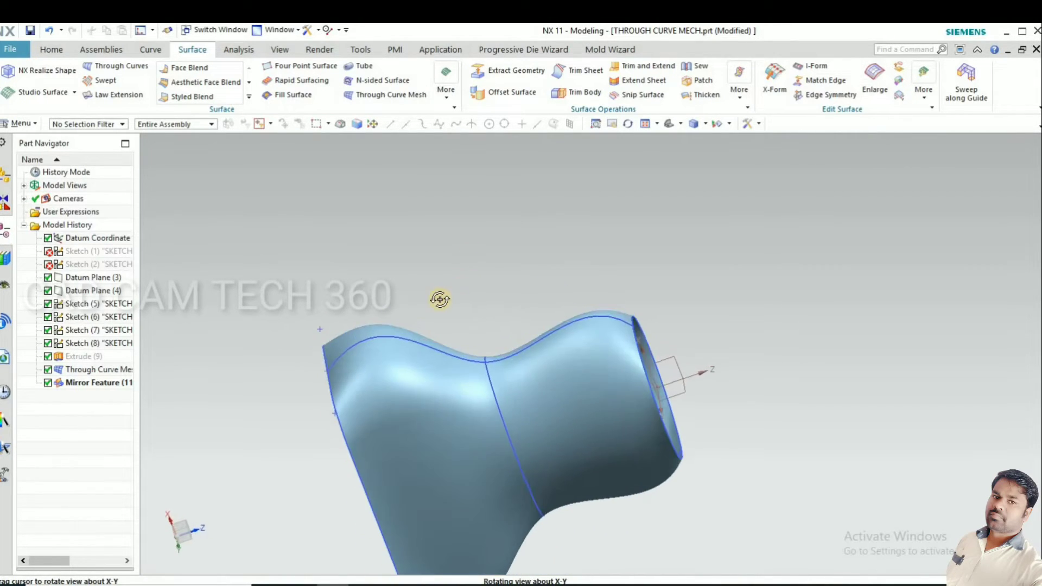
pyautogui.moveTo(440, 299); pyautogui.dragTo(510, 369)
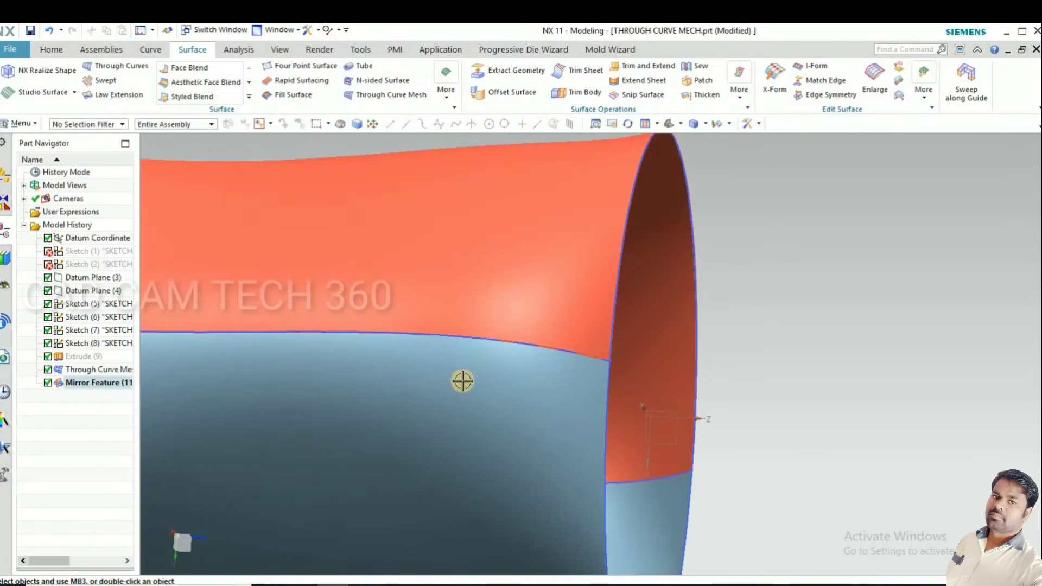
pyautogui.moveTo(462, 381); pyautogui.dragTo(532, 412)
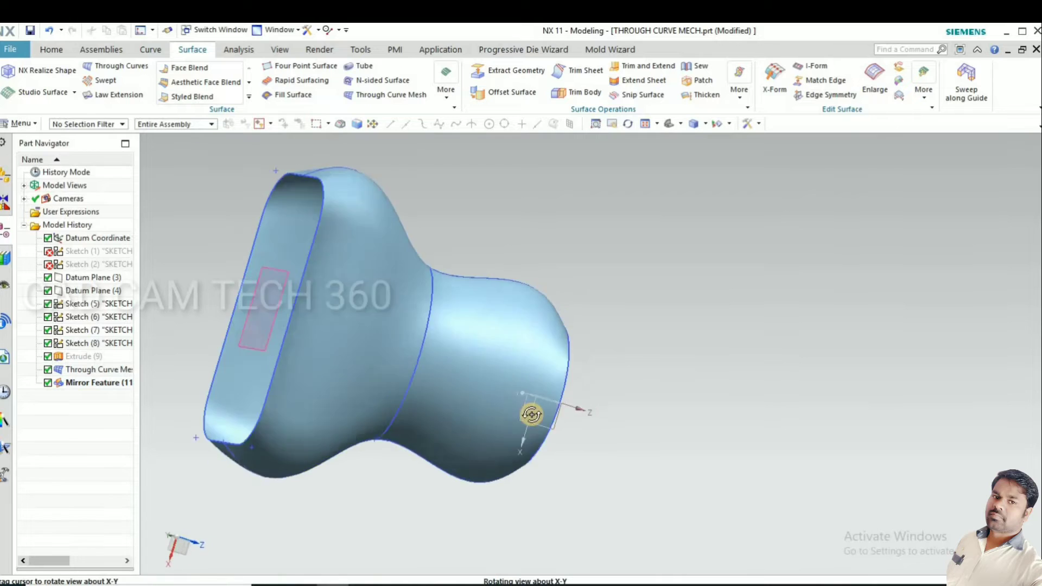
pyautogui.moveTo(532, 414); pyautogui.dragTo(662, 399)
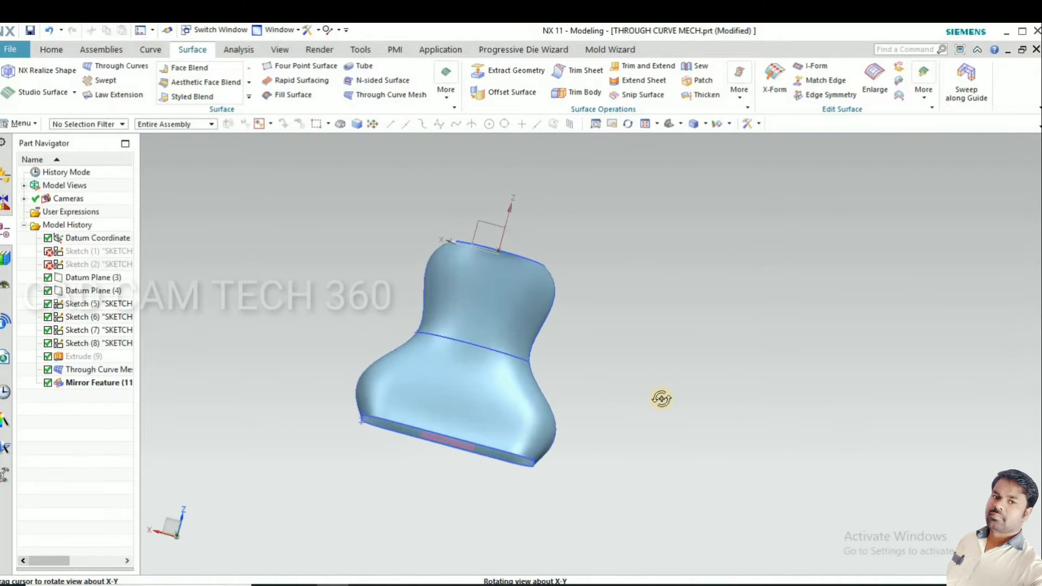
pyautogui.moveTo(661, 399); pyautogui.dragTo(574, 371)
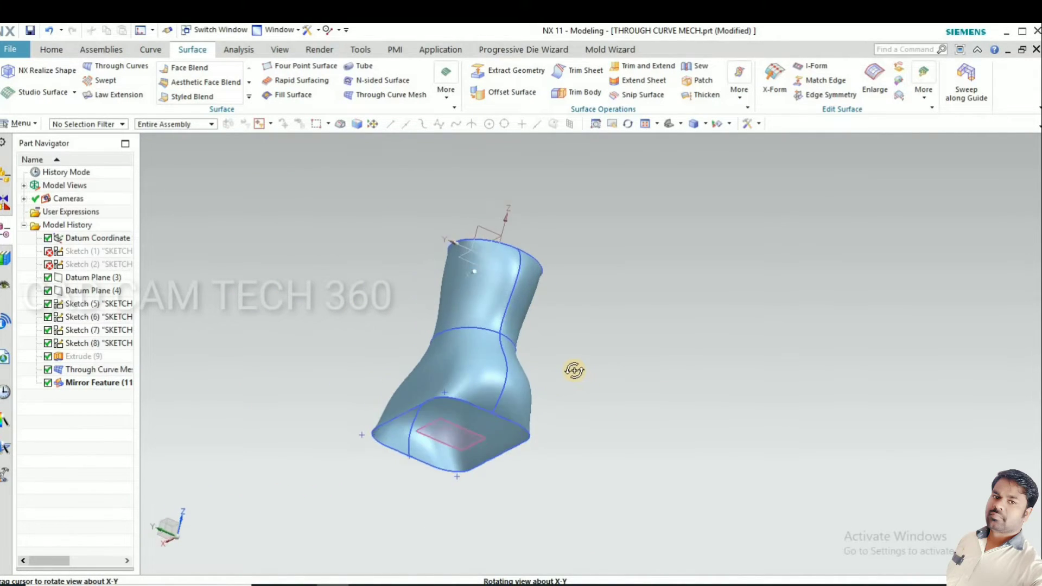
pyautogui.moveTo(573, 371); pyautogui.dragTo(374, 364)
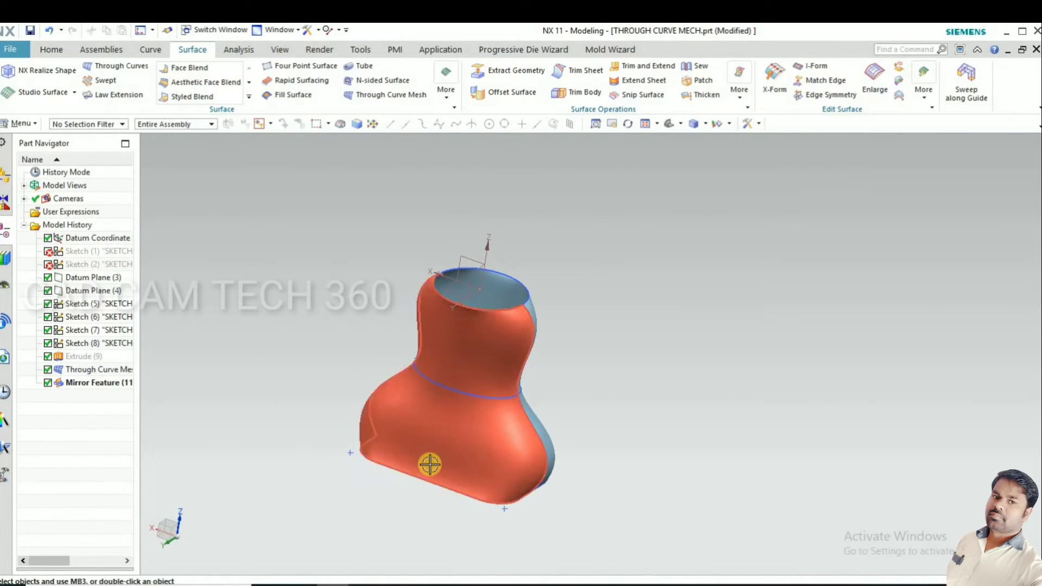
pyautogui.moveTo(430, 464); pyautogui.dragTo(424, 350)
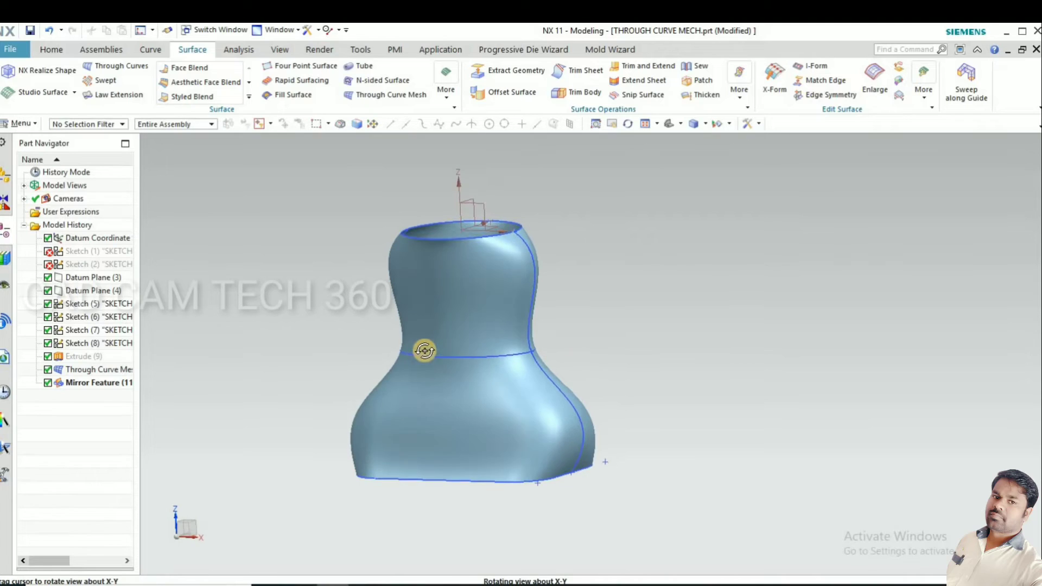
pyautogui.moveTo(424, 350); pyautogui.dragTo(315, 380)
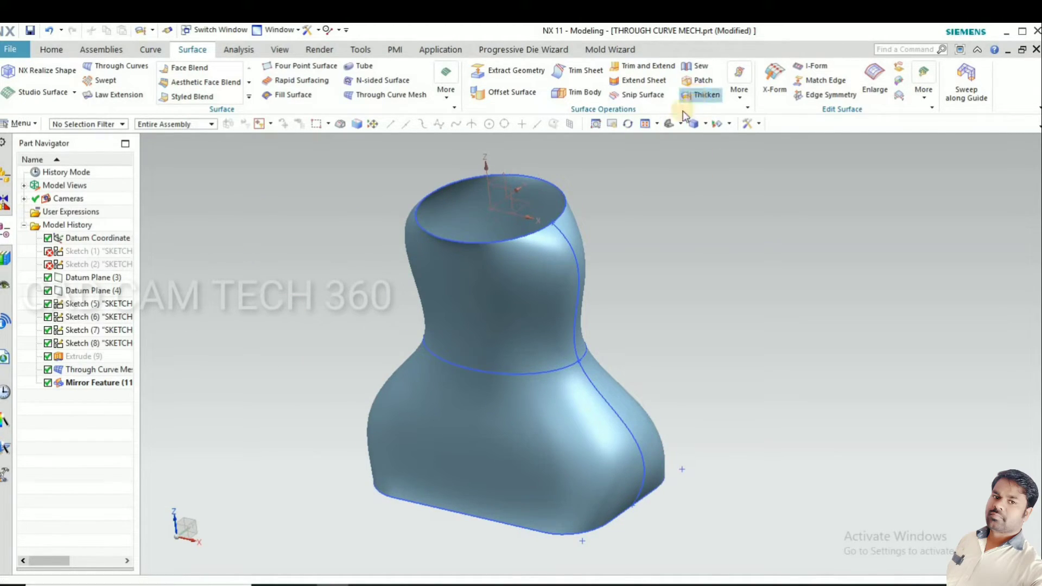
# Sew the original sheet as target with the mirrored sheet as tool
pyautogui.click(701, 94)
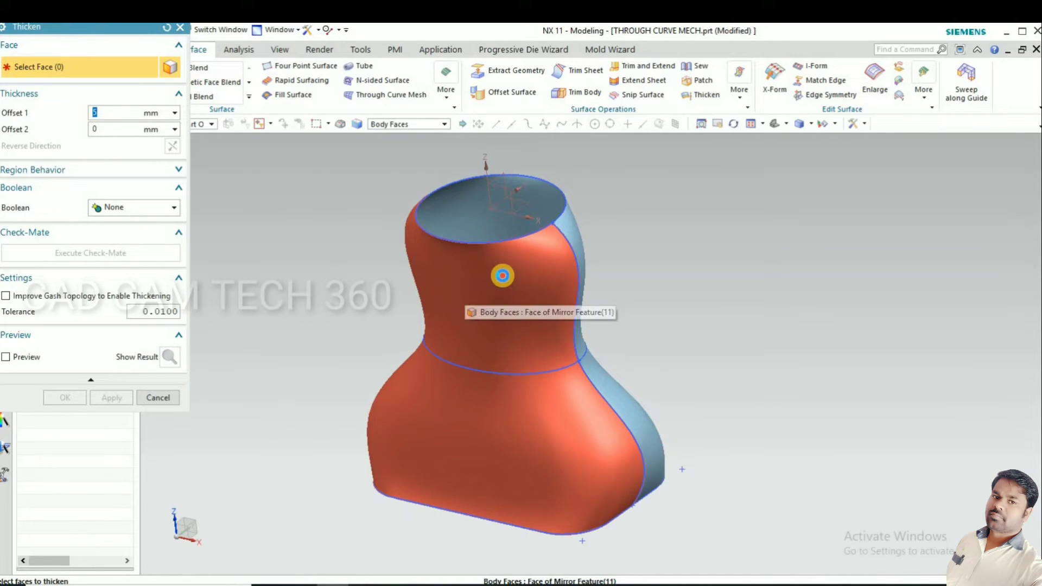
pyautogui.click(502, 276)
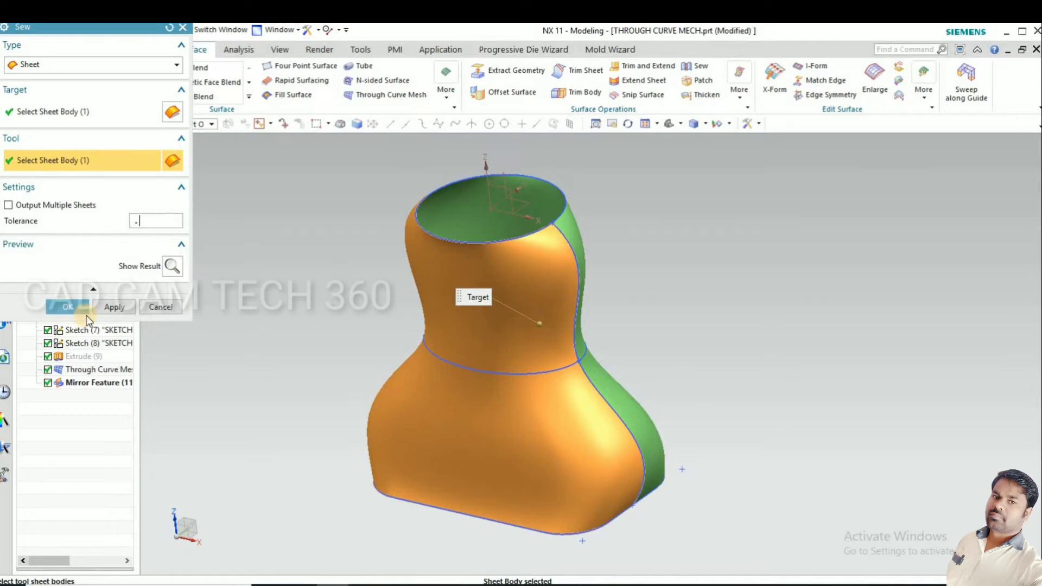
pyautogui.click(66, 307)
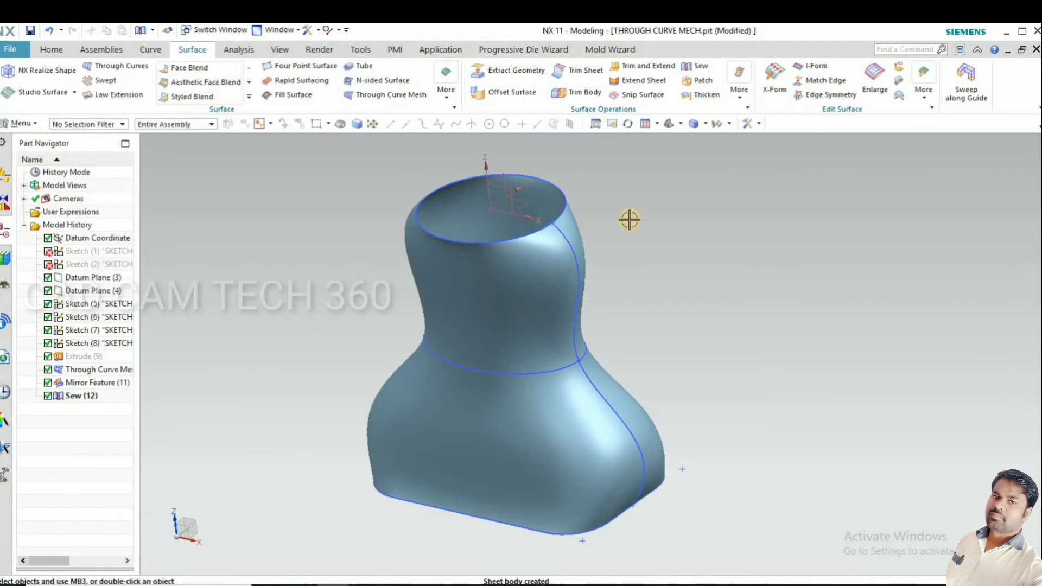
# Thicken the sewn sheet with a 3 mm offset and preview the resulting wall
pyautogui.click(685, 94)
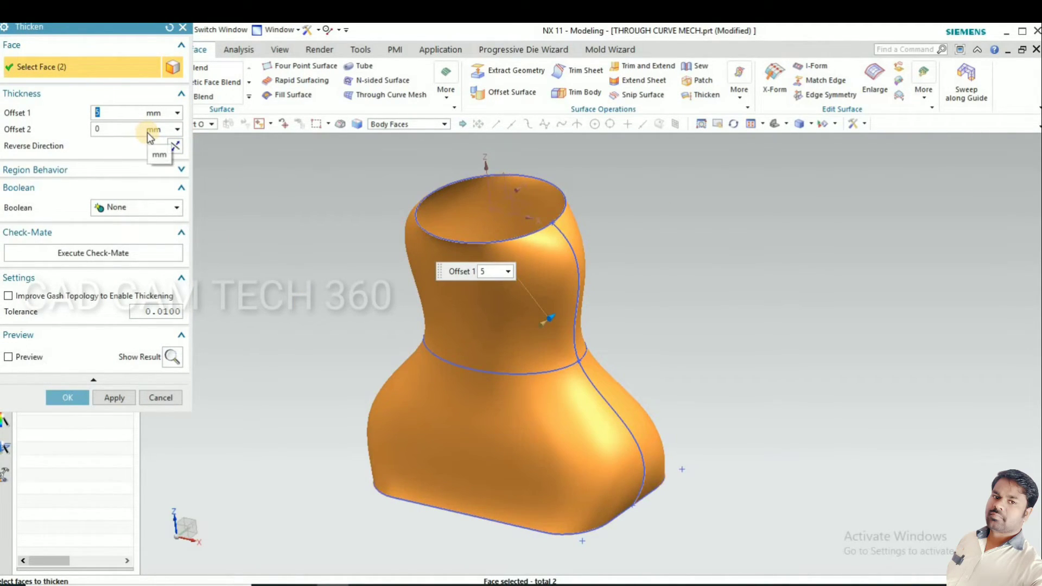
pyautogui.write('3')
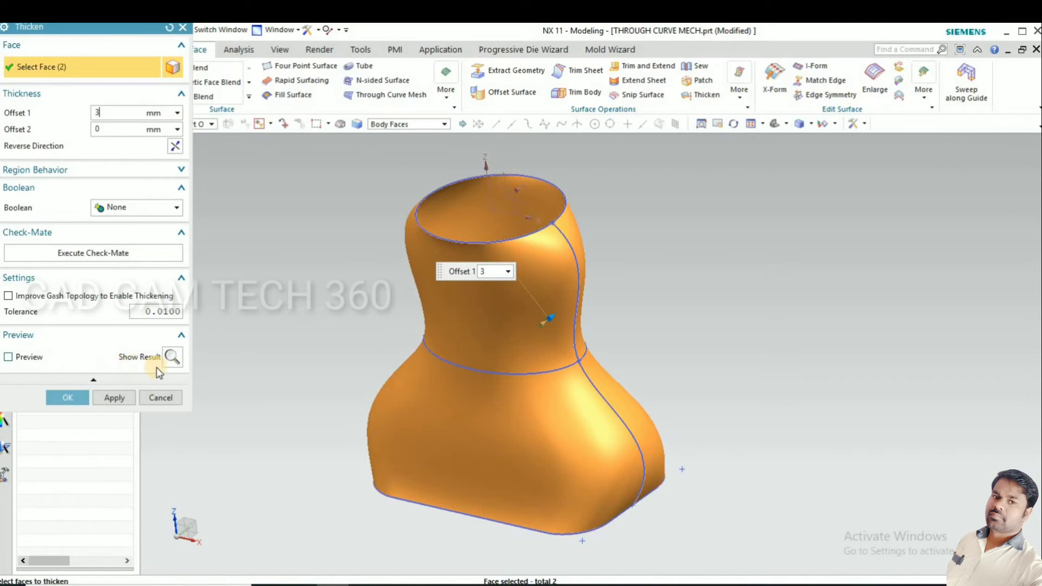
pyautogui.click(172, 358)
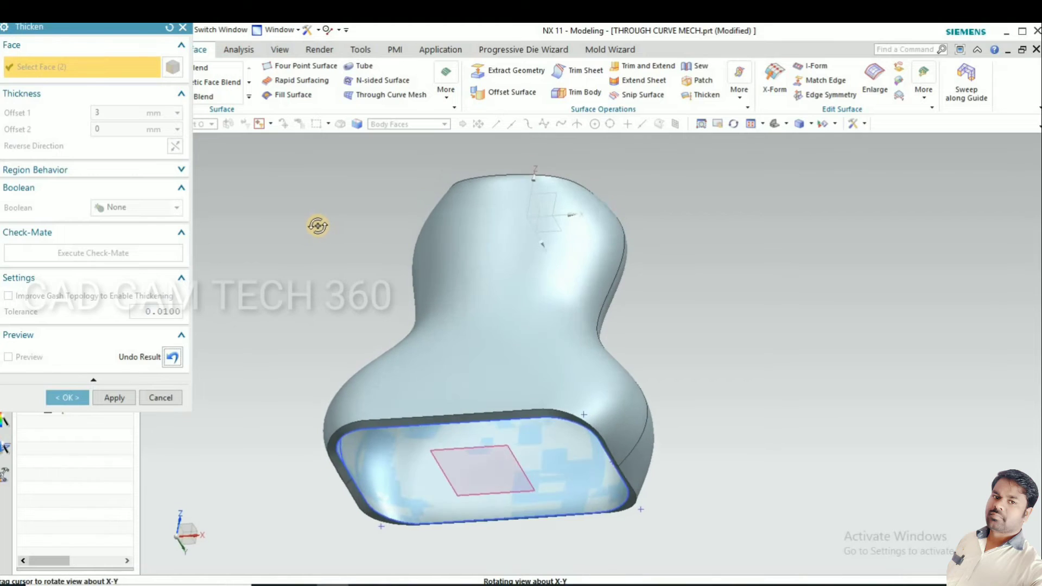
pyautogui.moveTo(318, 224); pyautogui.dragTo(313, 271)
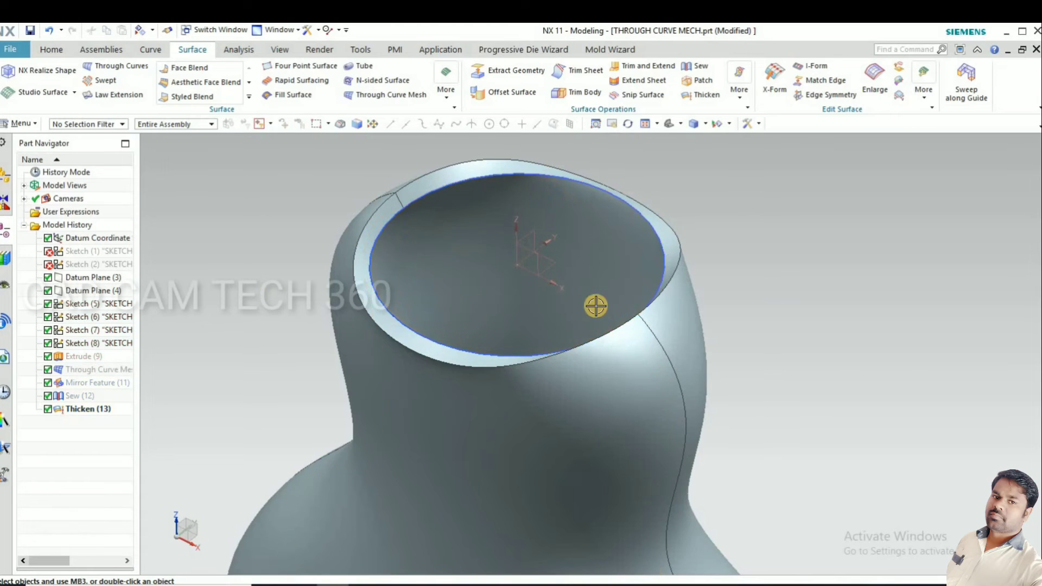
# Orbit into the bottle's opening, turn it upright, and show the View ribbon commands
pyautogui.moveTo(595, 305); pyautogui.dragTo(616, 279)
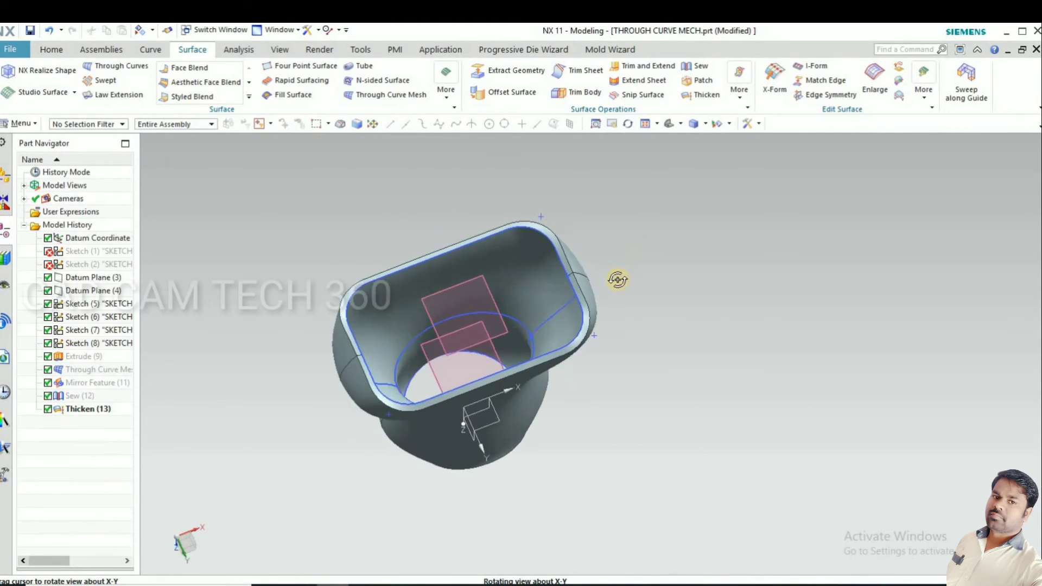
pyautogui.moveTo(618, 279); pyautogui.dragTo(549, 335)
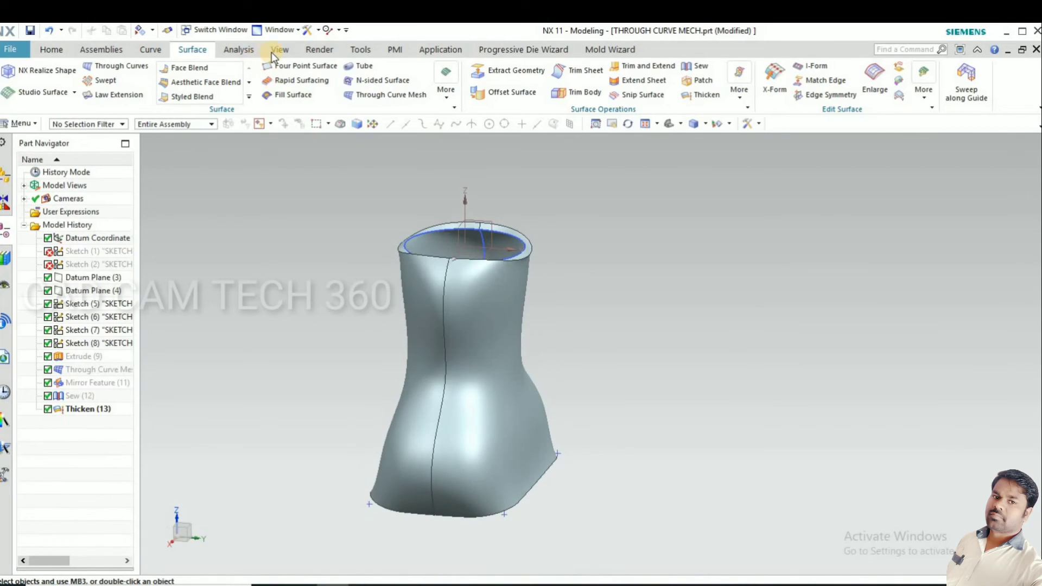
pyautogui.moveTo(350, 57)
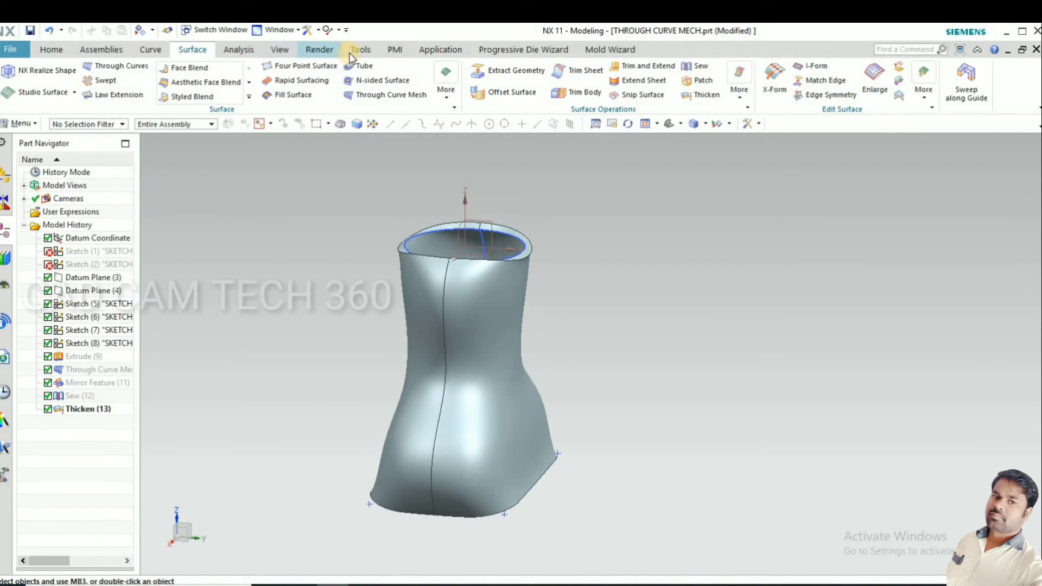
pyautogui.click(280, 50)
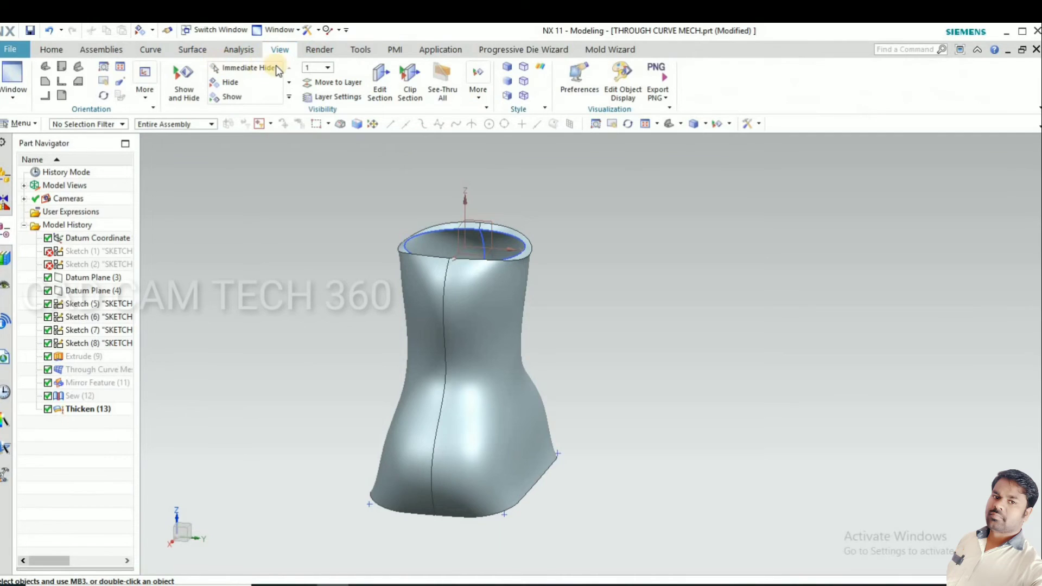
pyautogui.click(411, 81)
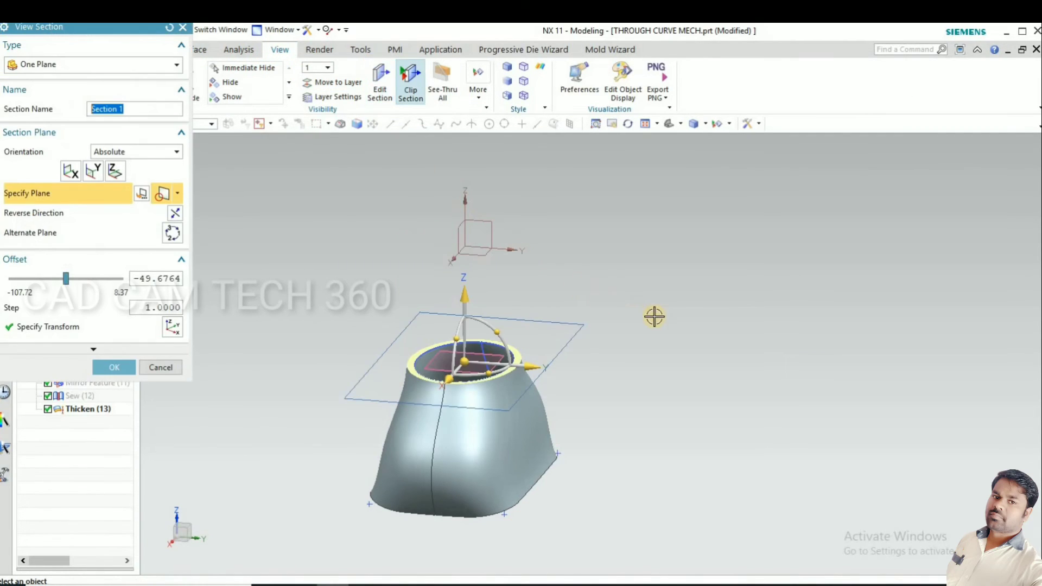
pyautogui.moveTo(655, 316); pyautogui.dragTo(514, 370)
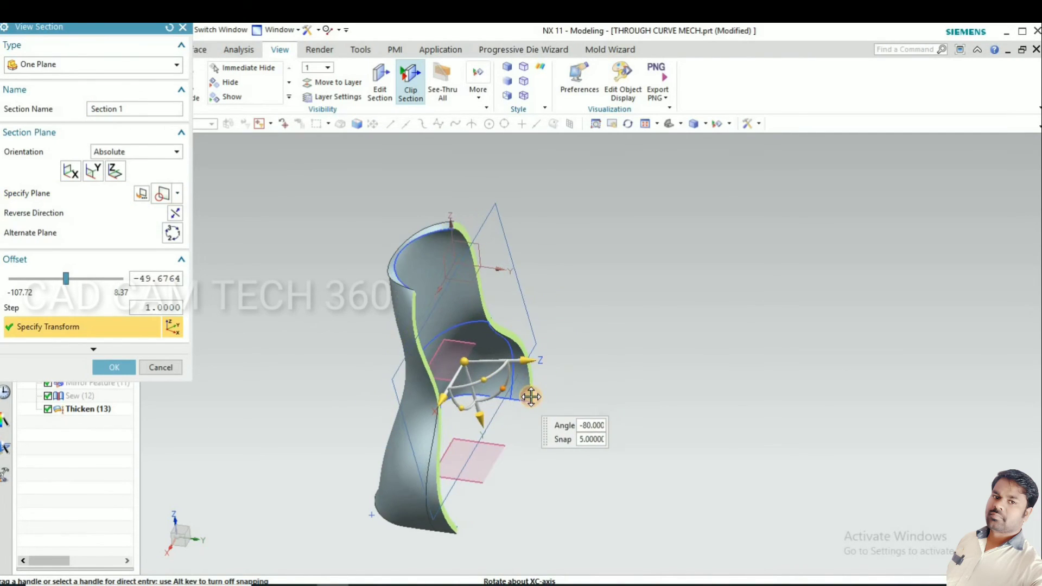
pyautogui.moveTo(531, 397); pyautogui.dragTo(533, 406)
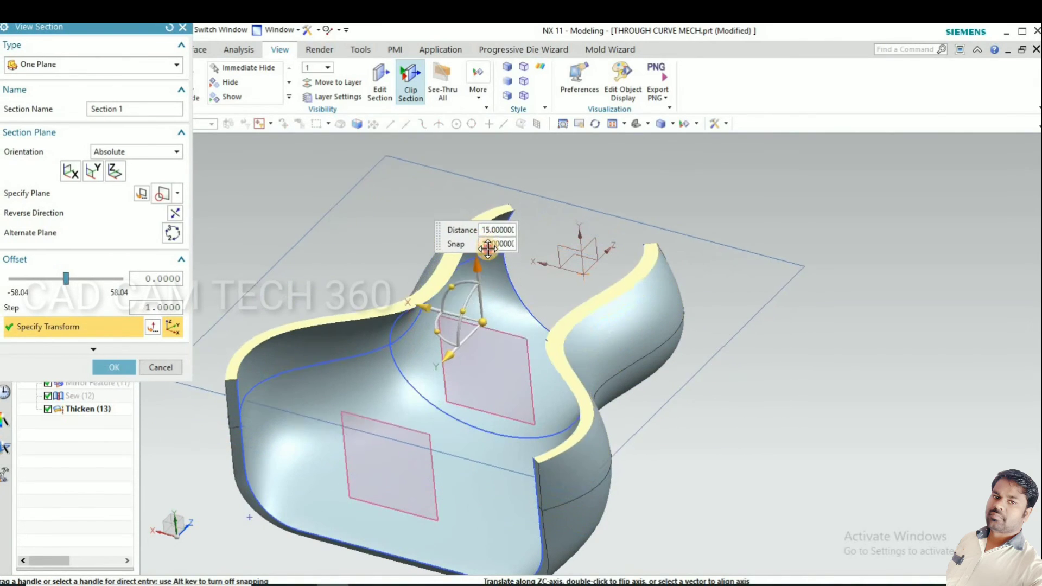
pyautogui.moveTo(489, 250); pyautogui.dragTo(521, 379)
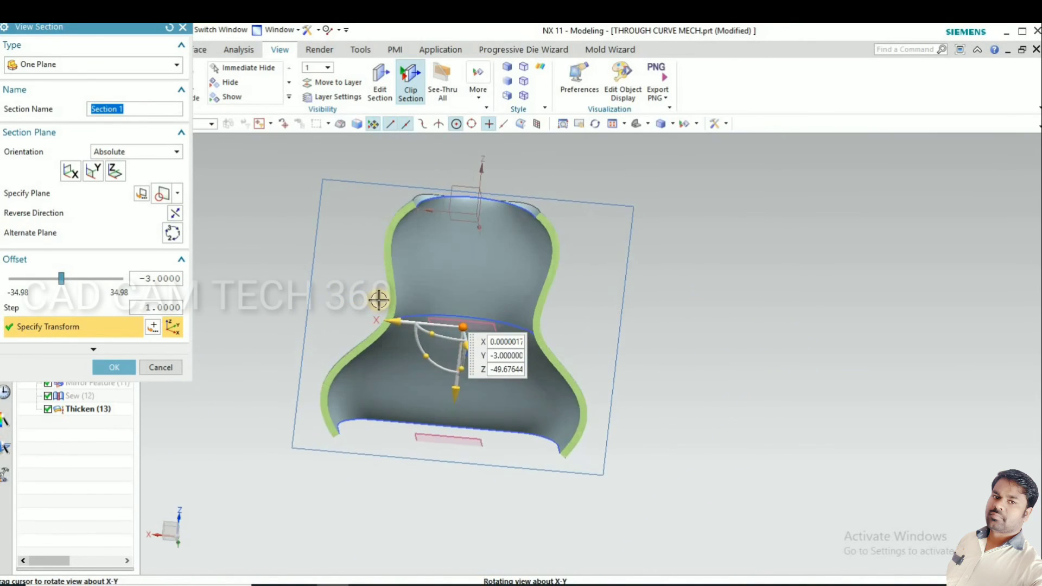
pyautogui.moveTo(379, 299); pyautogui.dragTo(409, 338)
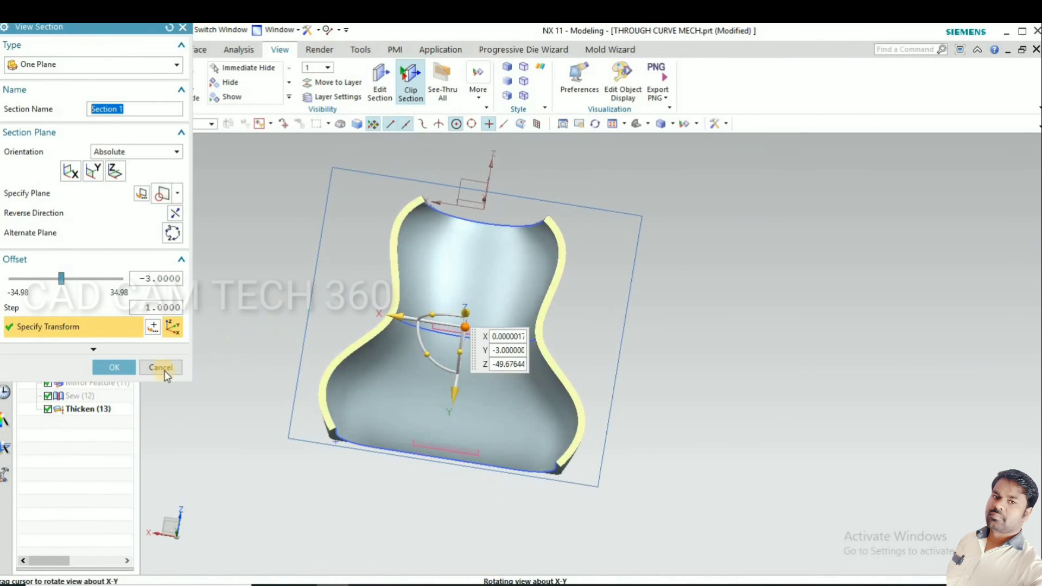
pyautogui.click(160, 367)
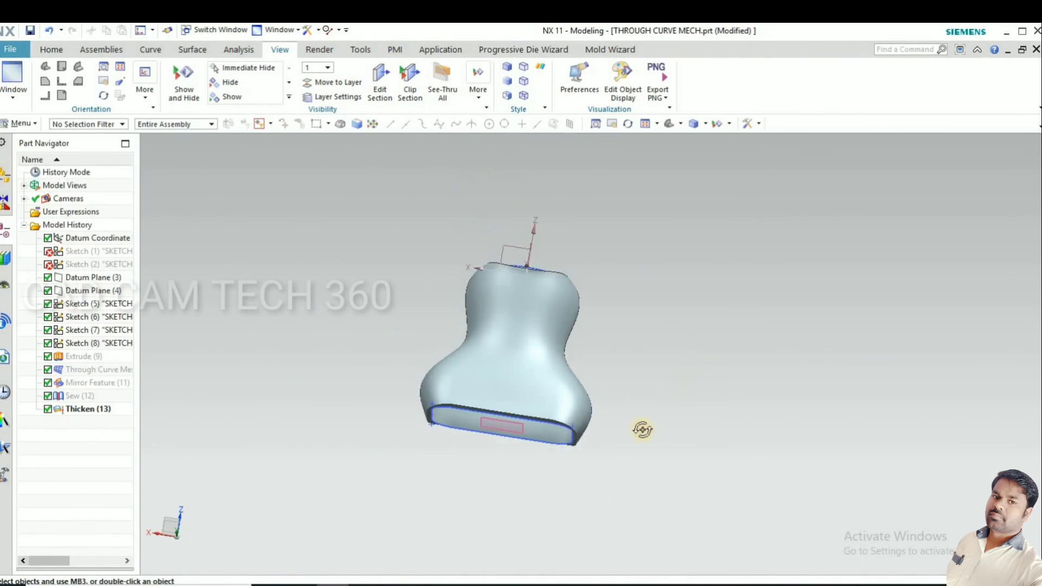
pyautogui.moveTo(642, 429); pyautogui.dragTo(478, 343)
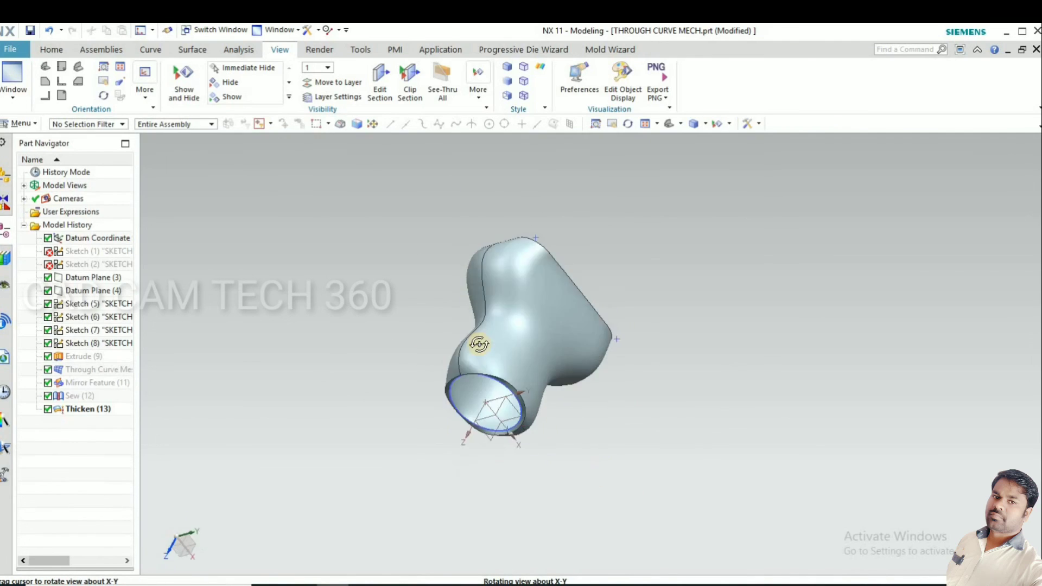
pyautogui.moveTo(479, 344); pyautogui.dragTo(684, 292)
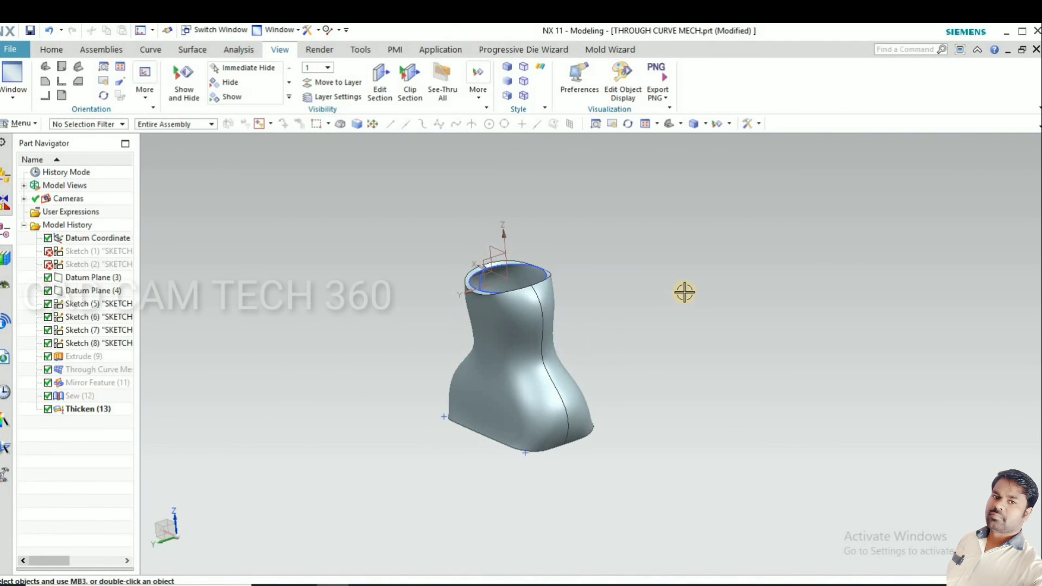